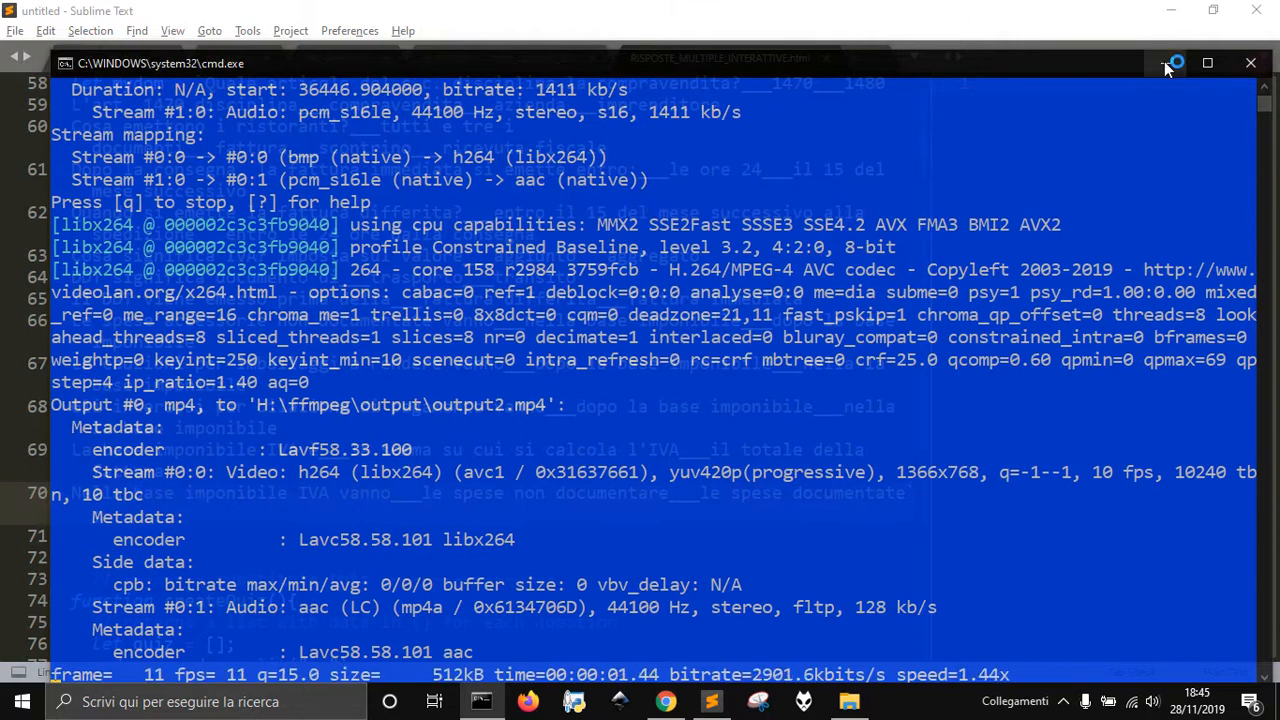
pyautogui.moveTo(1176, 63)
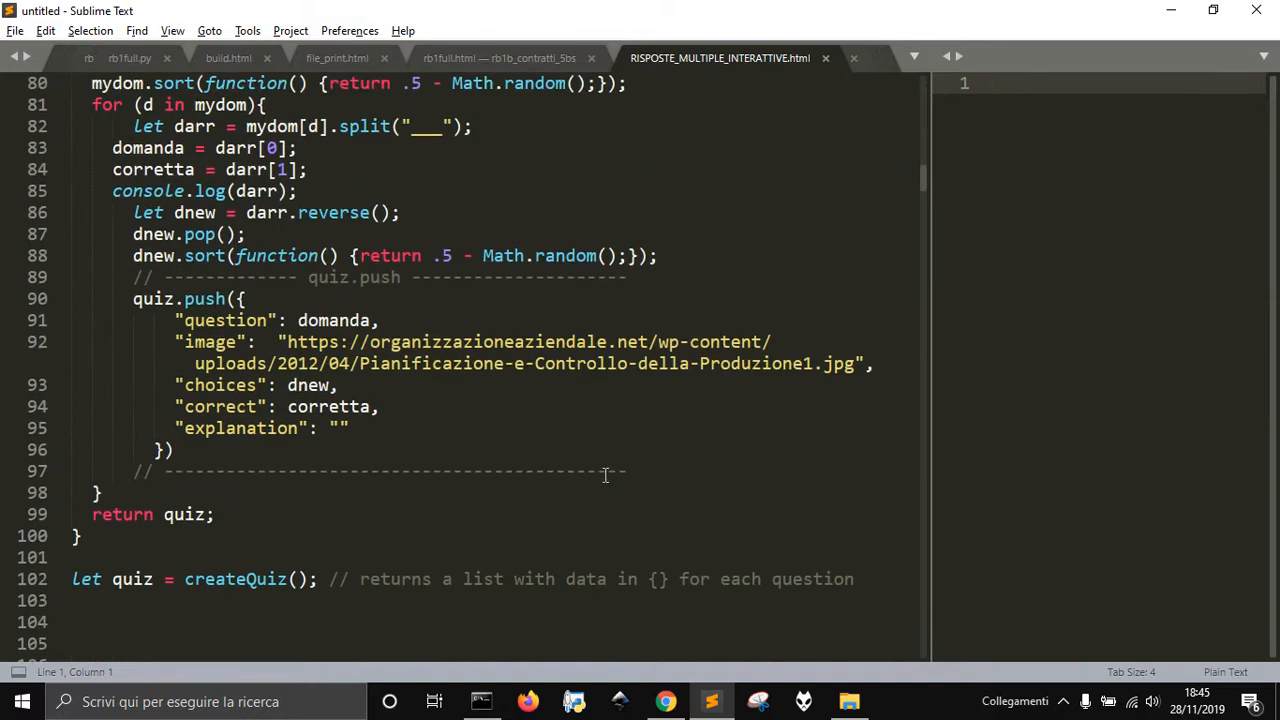
# Launch the quiz file in Chrome via View in Browser and answer question 1 of 13
pyautogui.scroll(-3)
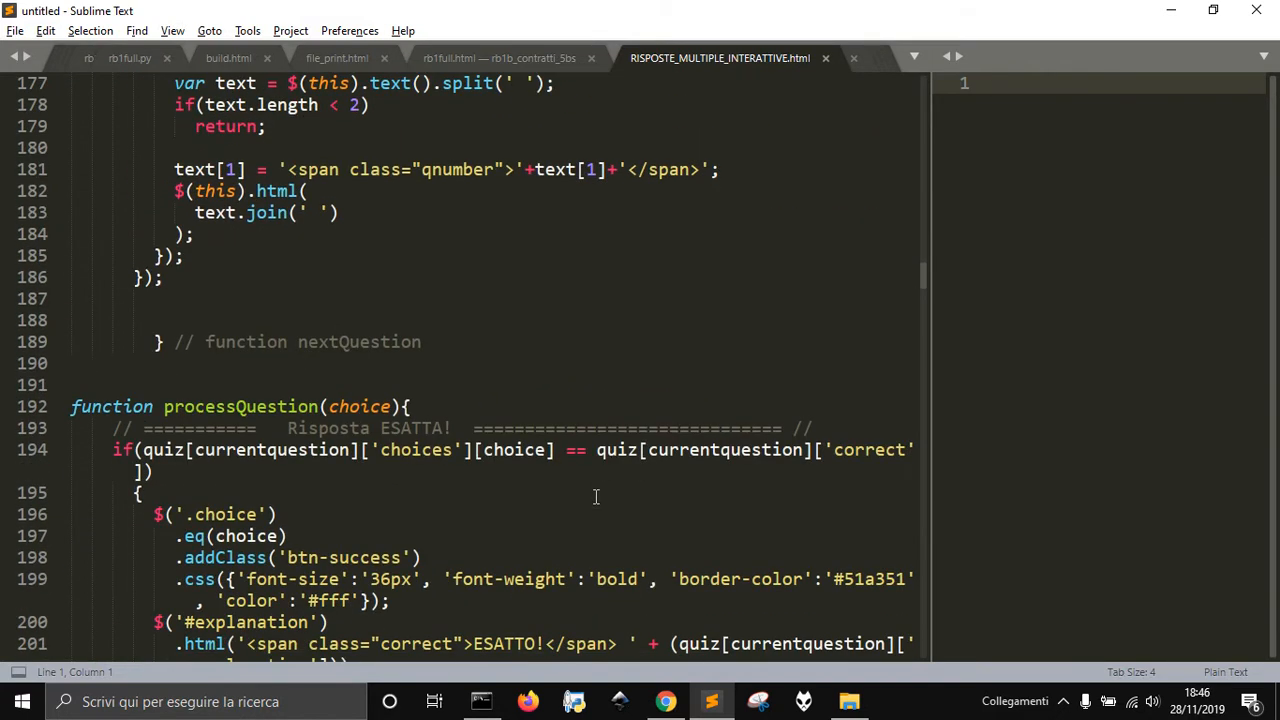
pyautogui.scroll(-3)
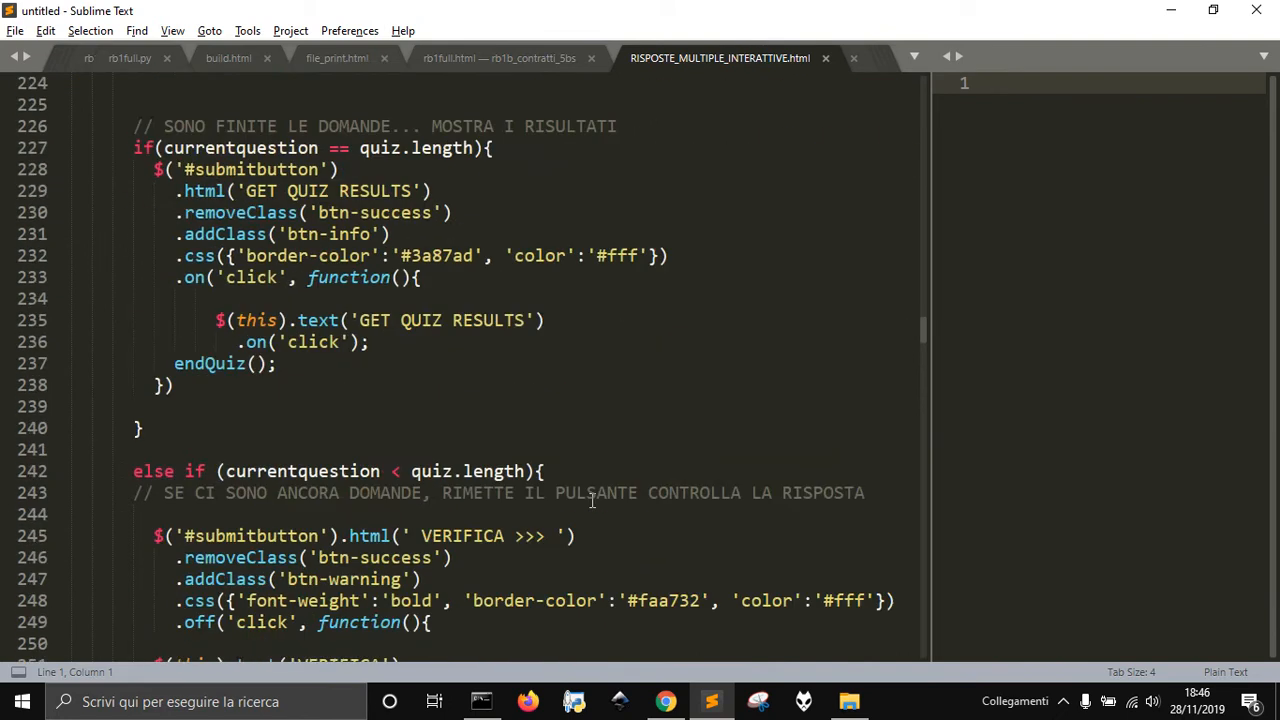
pyautogui.scroll(-3)
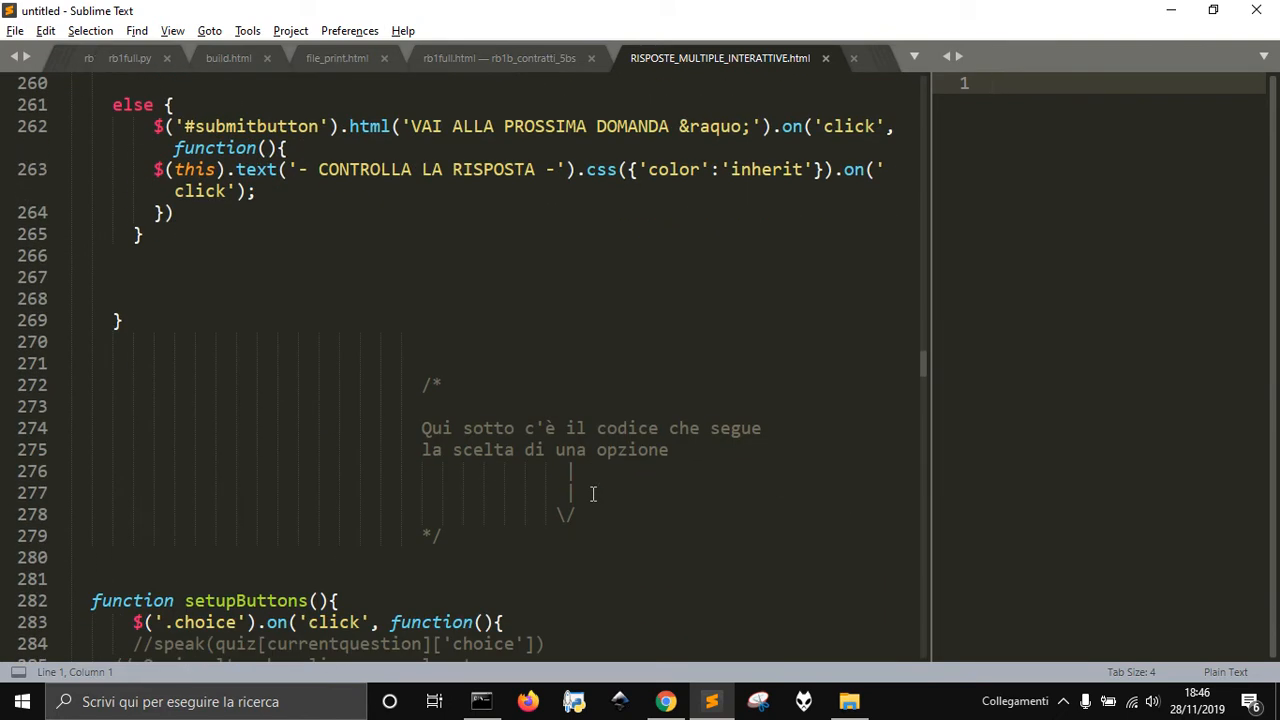
pyautogui.scroll(-3)
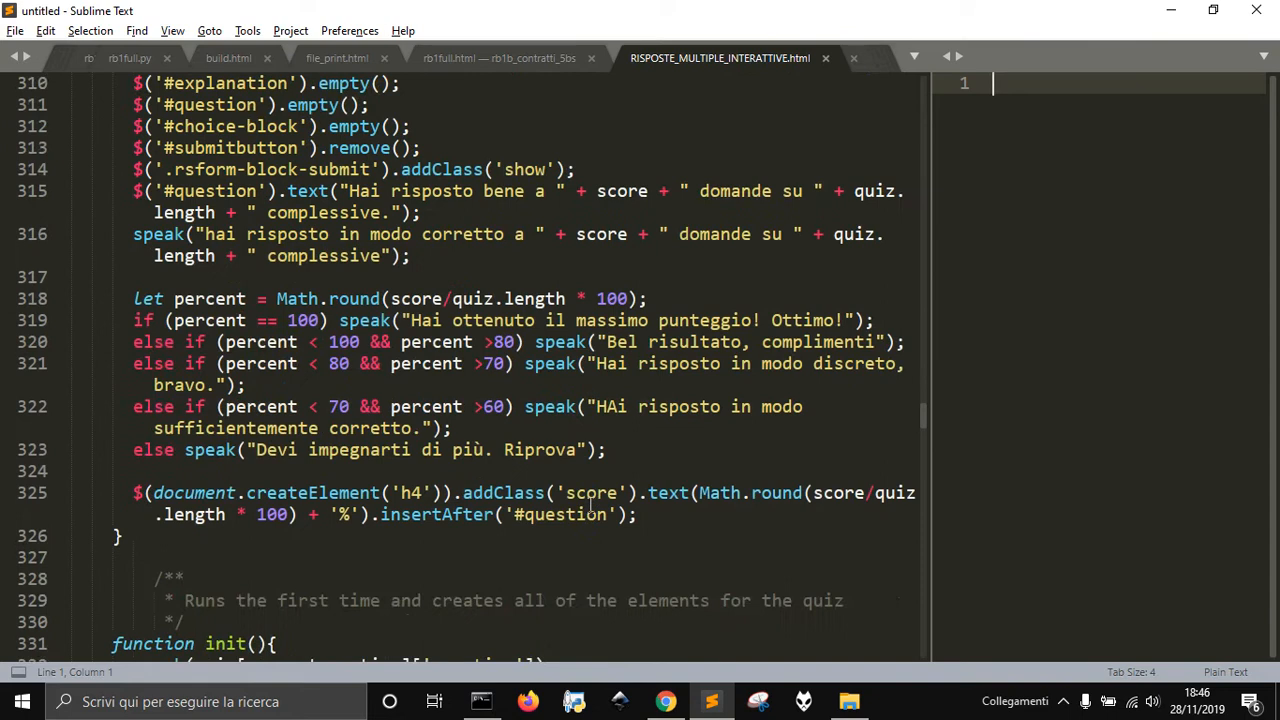
pyautogui.scroll(-3)
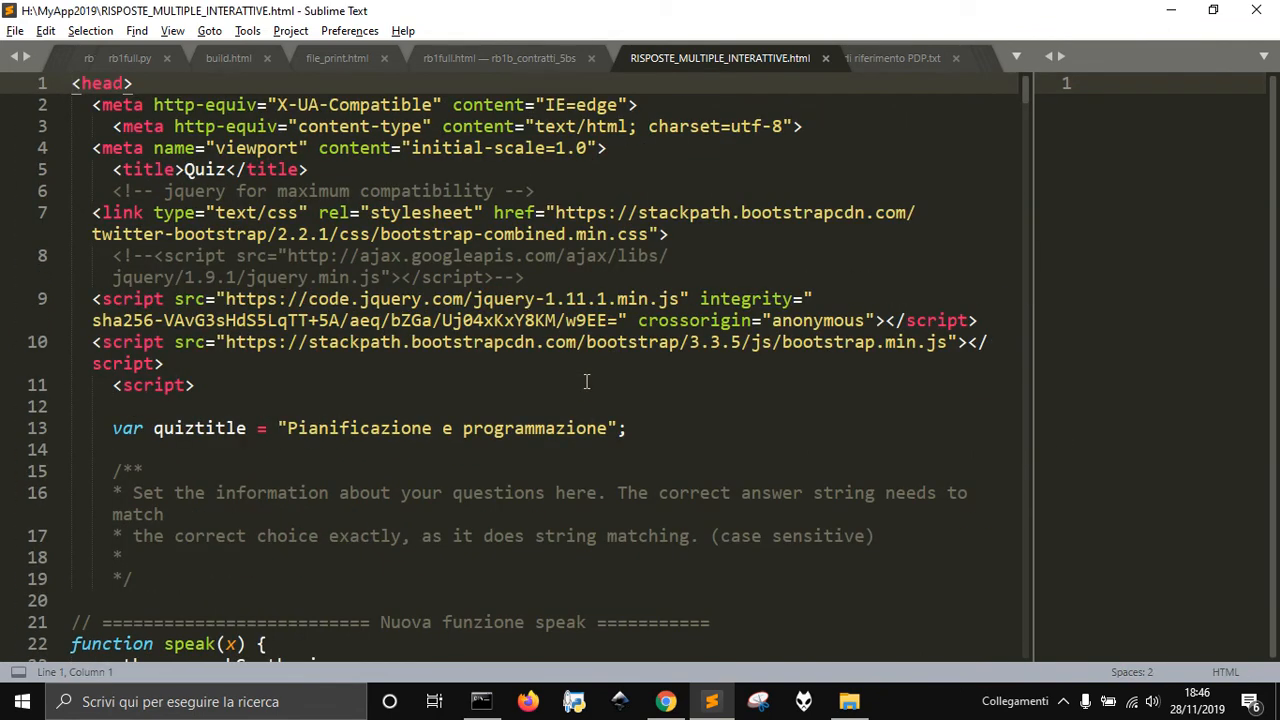
pyautogui.scroll(-3)
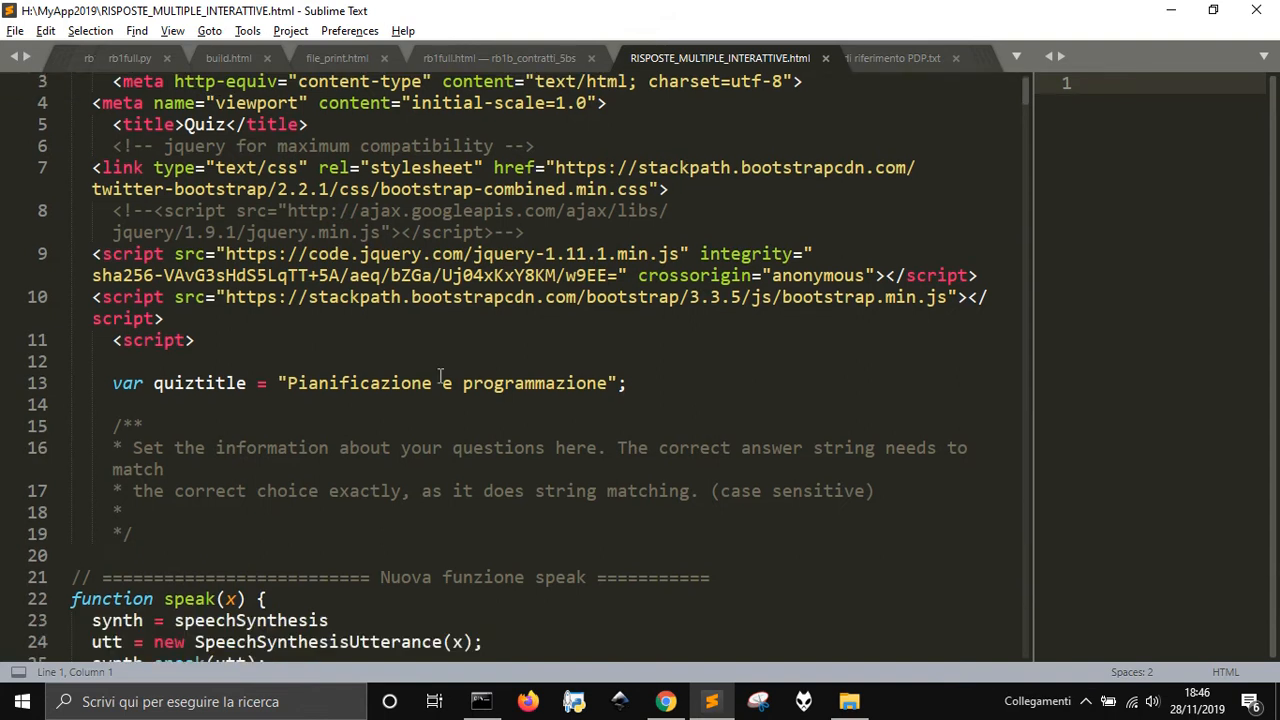
pyautogui.scroll(-3)
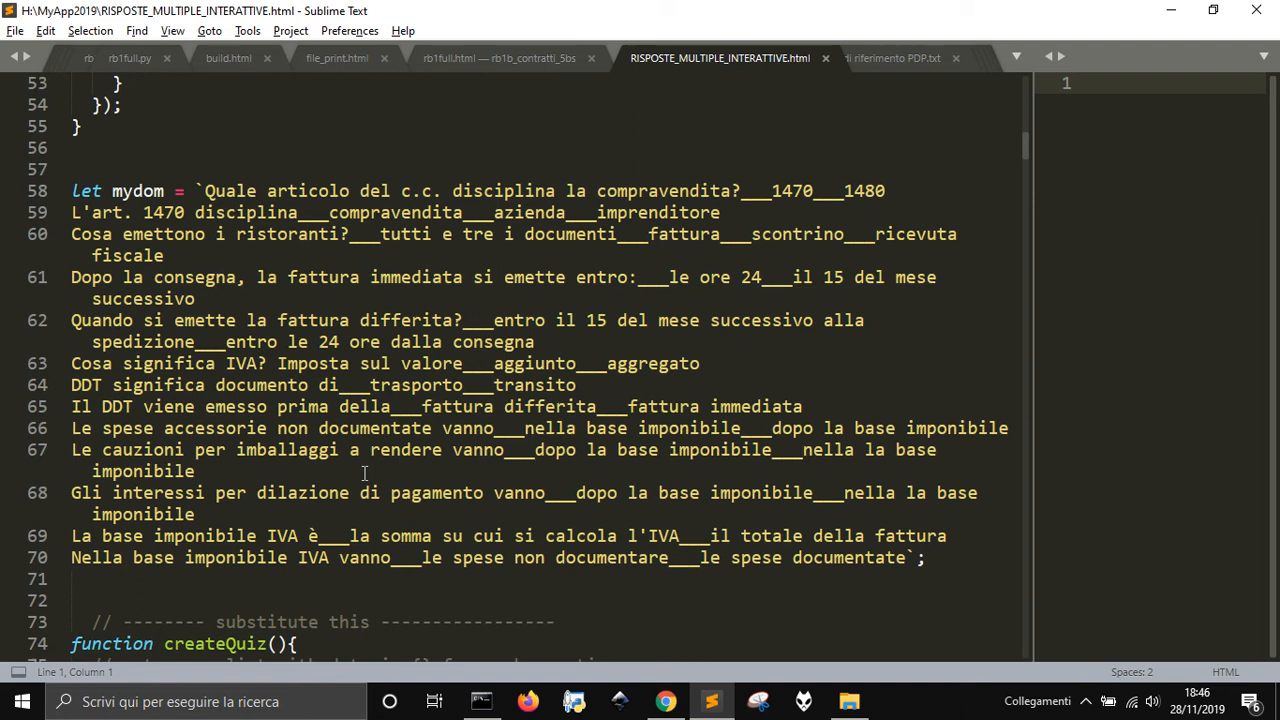
pyautogui.moveTo(402, 474)
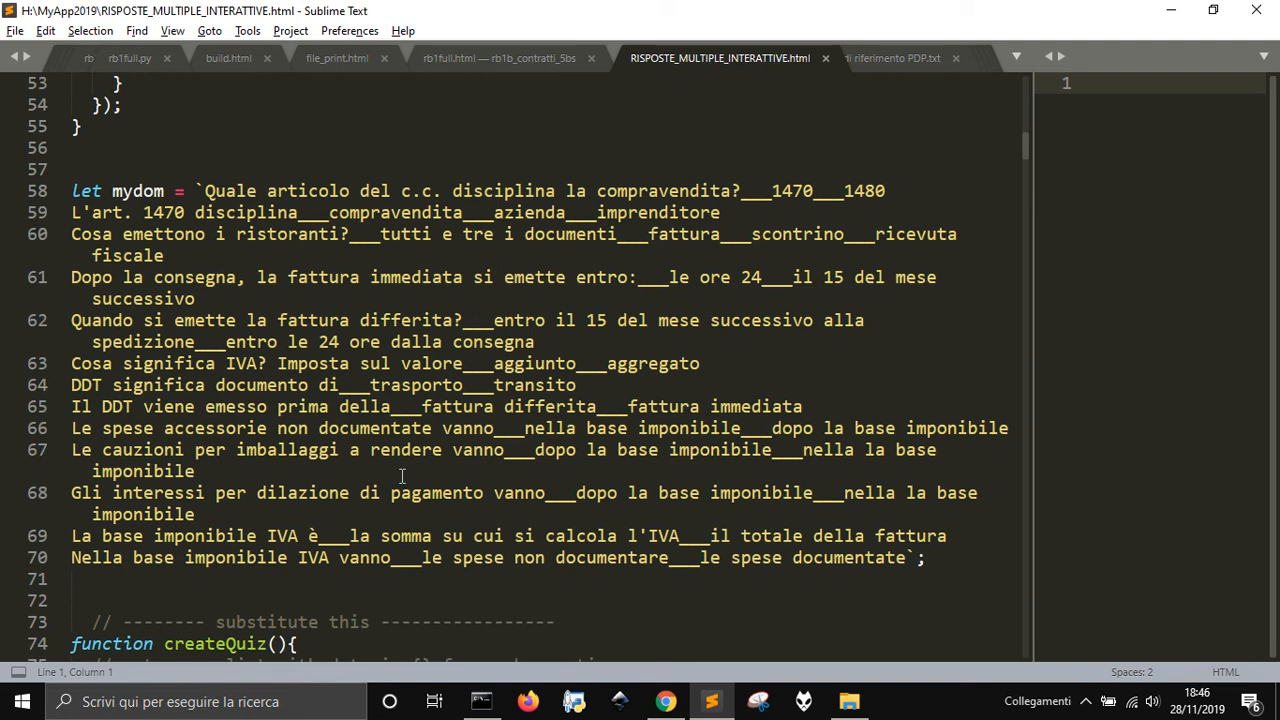
pyautogui.moveTo(384, 458)
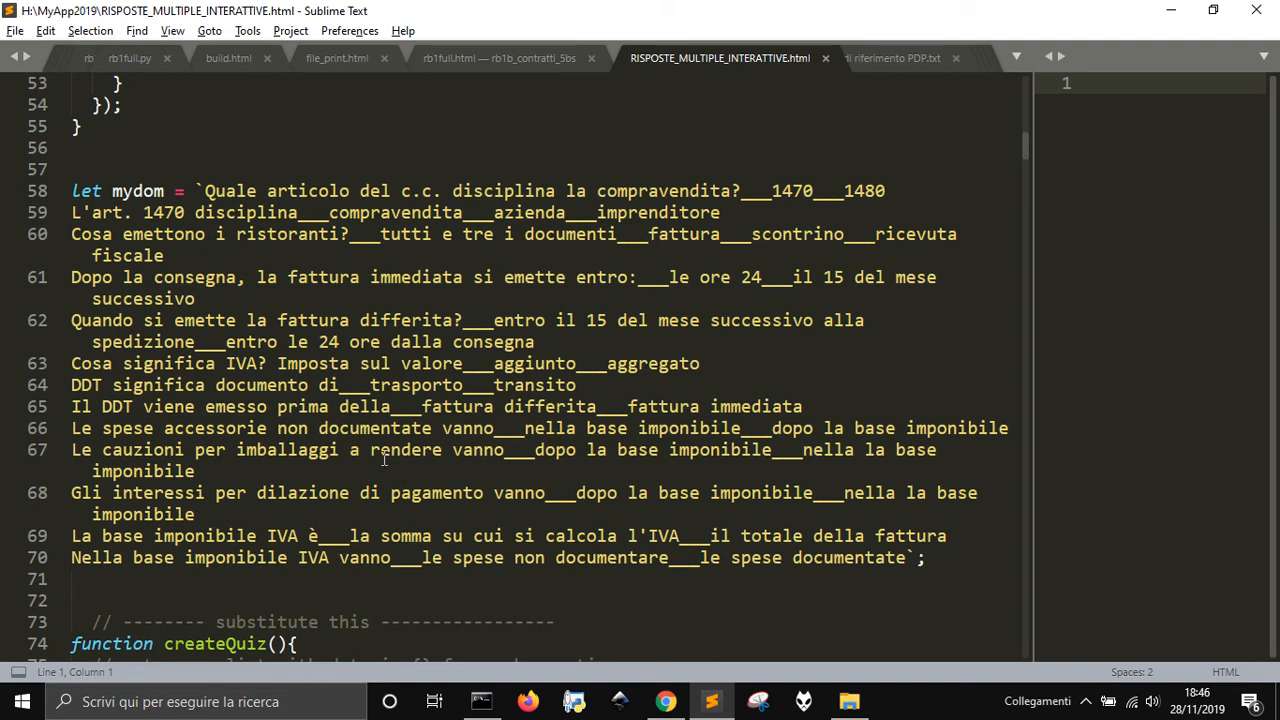
pyautogui.rightClick(384, 458)
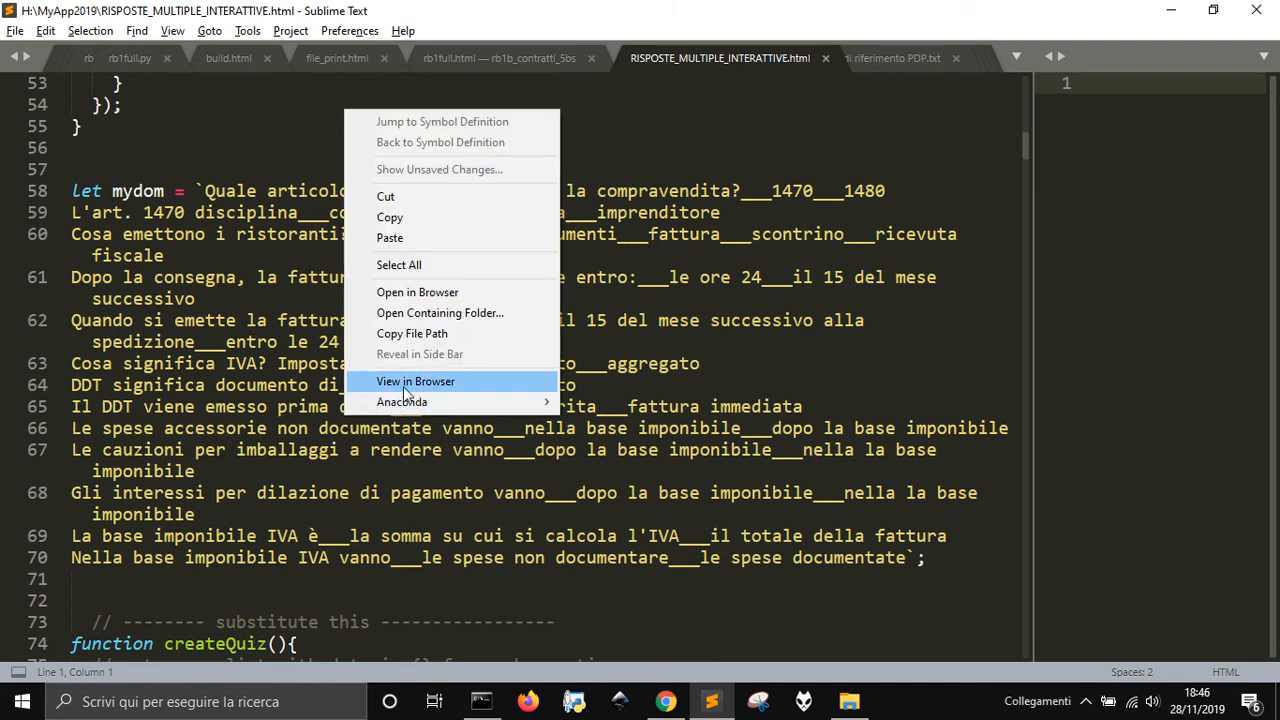
pyautogui.click(416, 381)
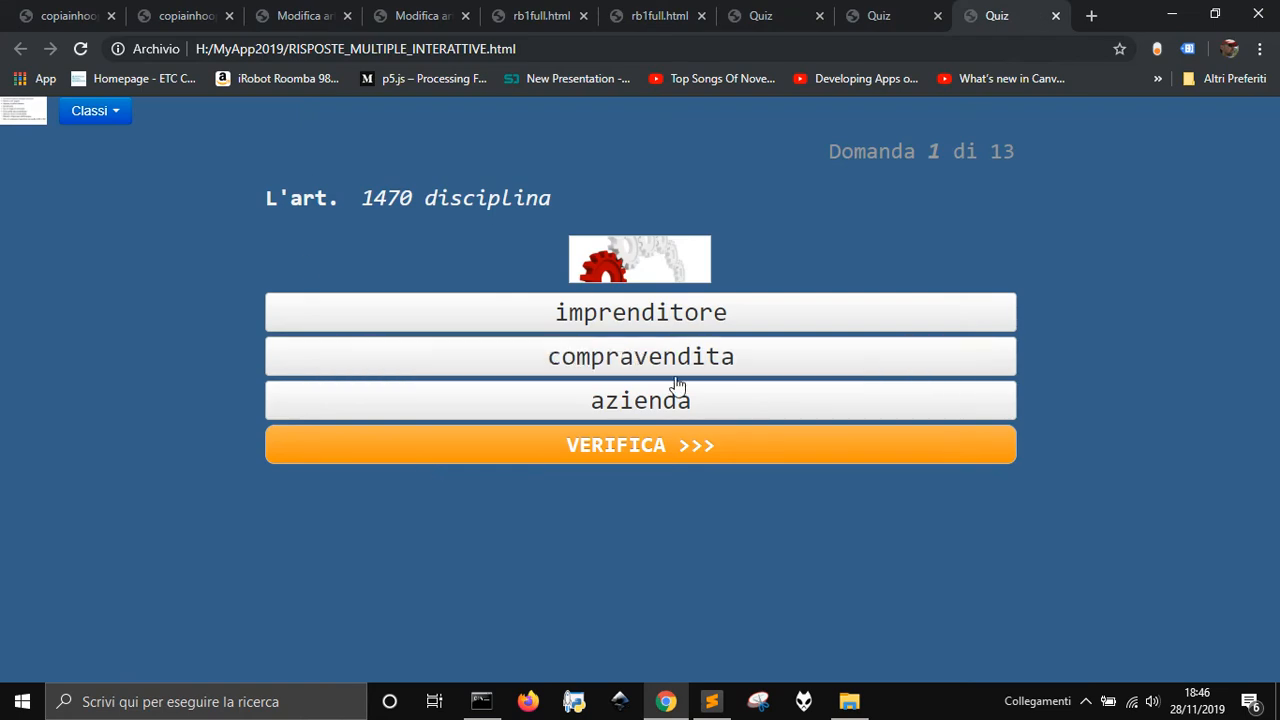
pyautogui.click(640, 312)
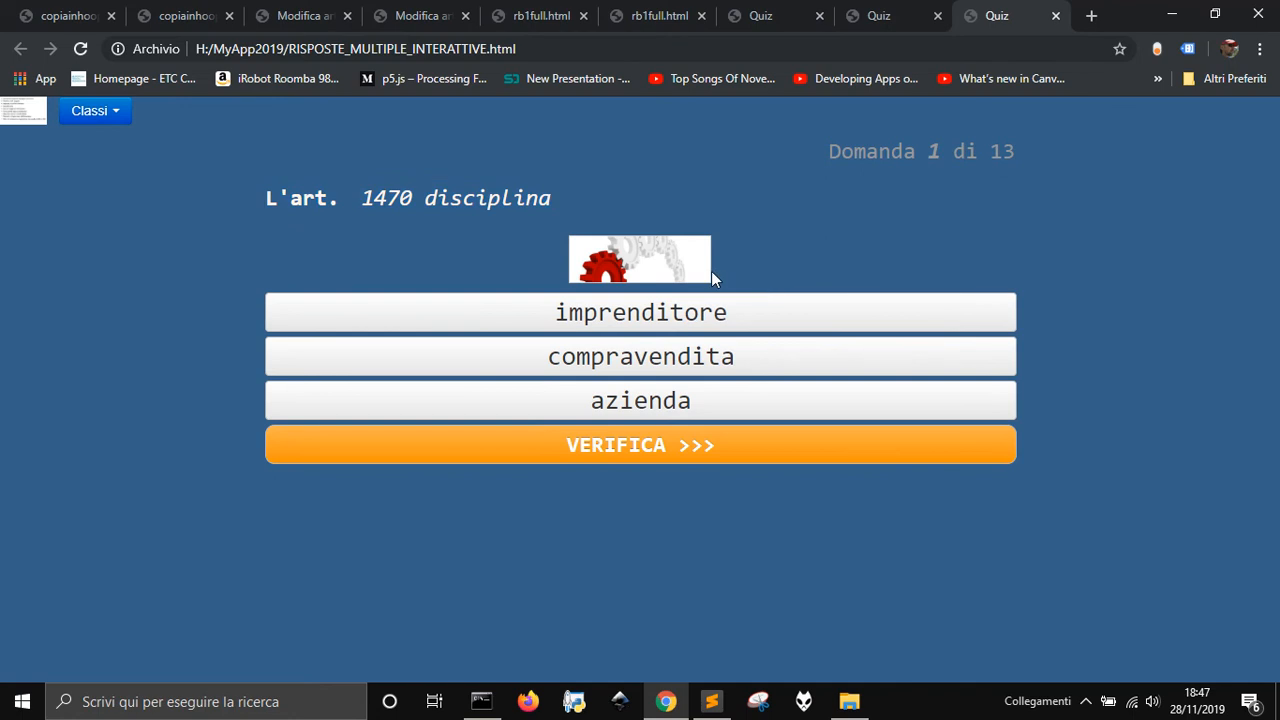
pyautogui.rightClick(638, 267)
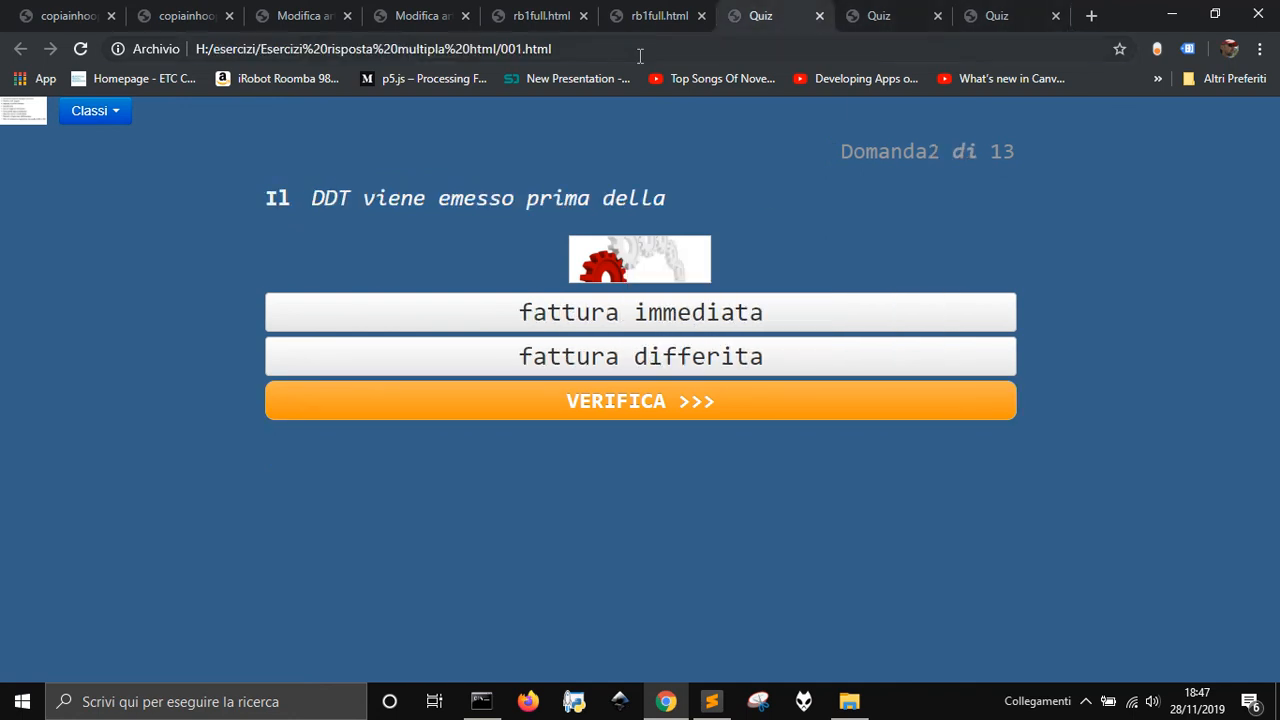
# Enter the organizzazioneaziendale.net URL, then answer questions 2 (fattura differita) and 3 (trasporto) with VERIFICA
pyautogui.click(373, 48)
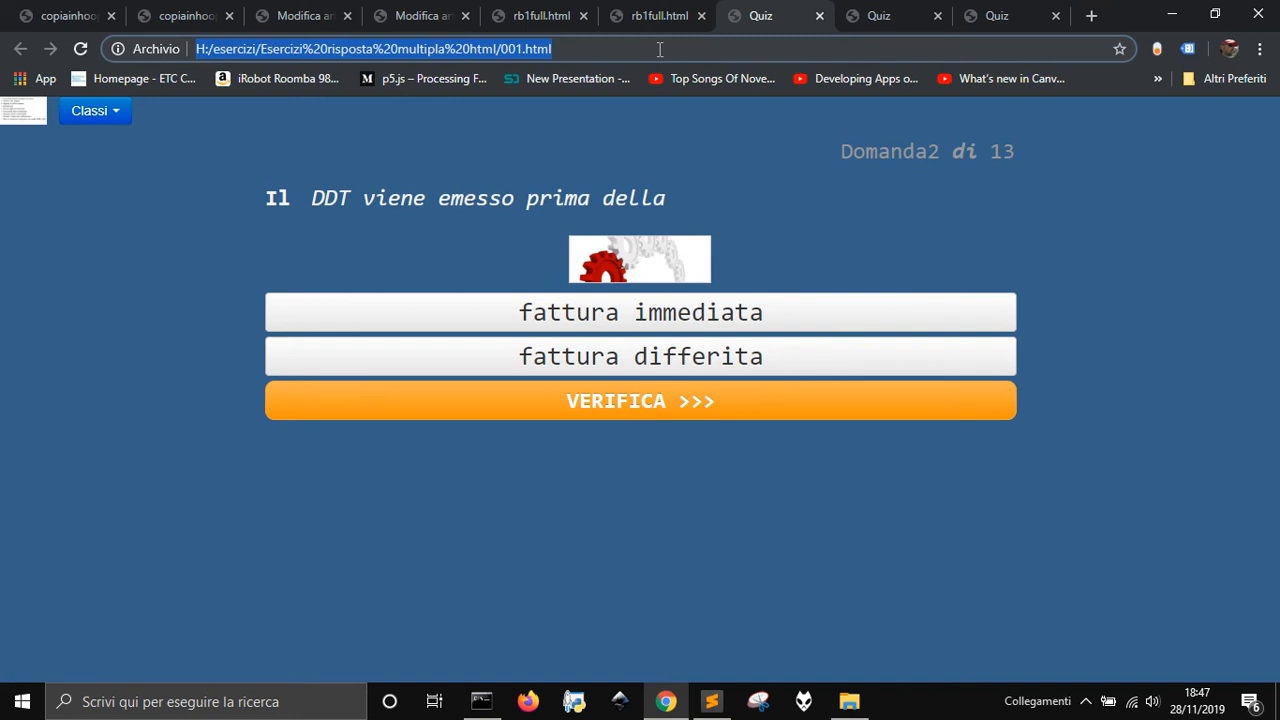
pyautogui.write('https://organizzazioneaziendale.net/wp-content/uploads/2012/04/Pianificazione-e-Controllo-della-Produzione1.jpg')
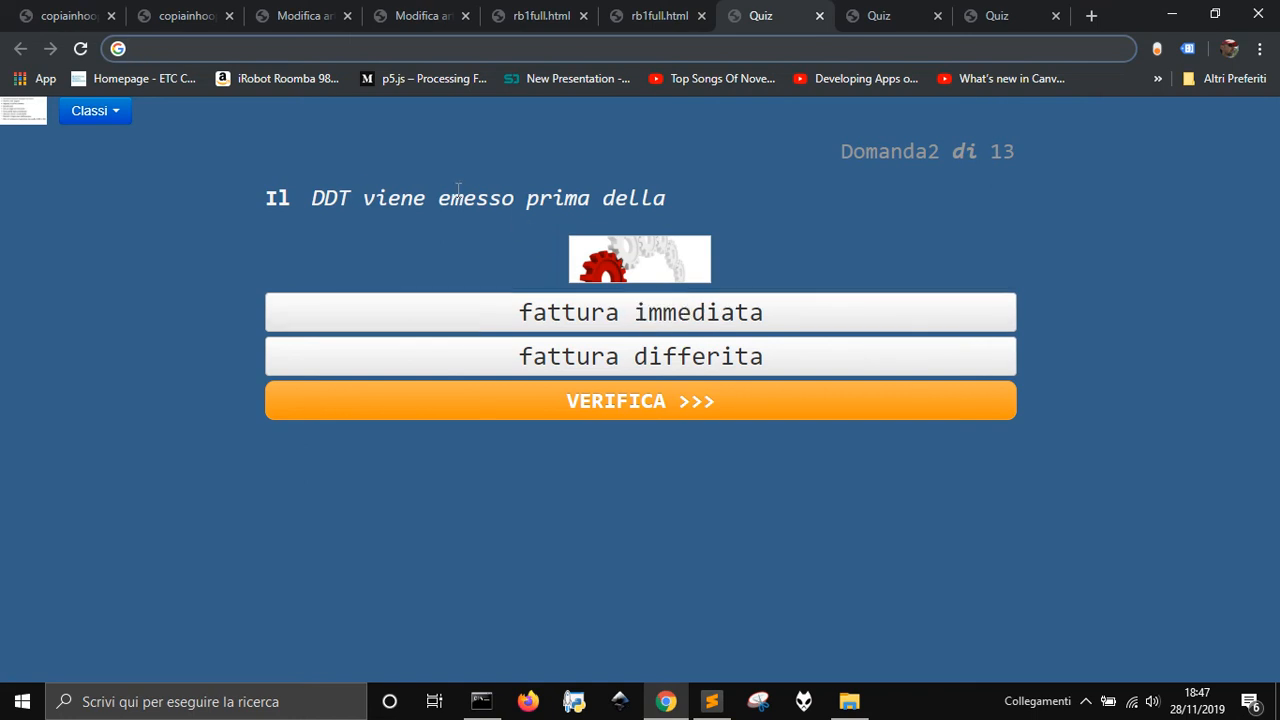
pyautogui.moveTo(465, 220)
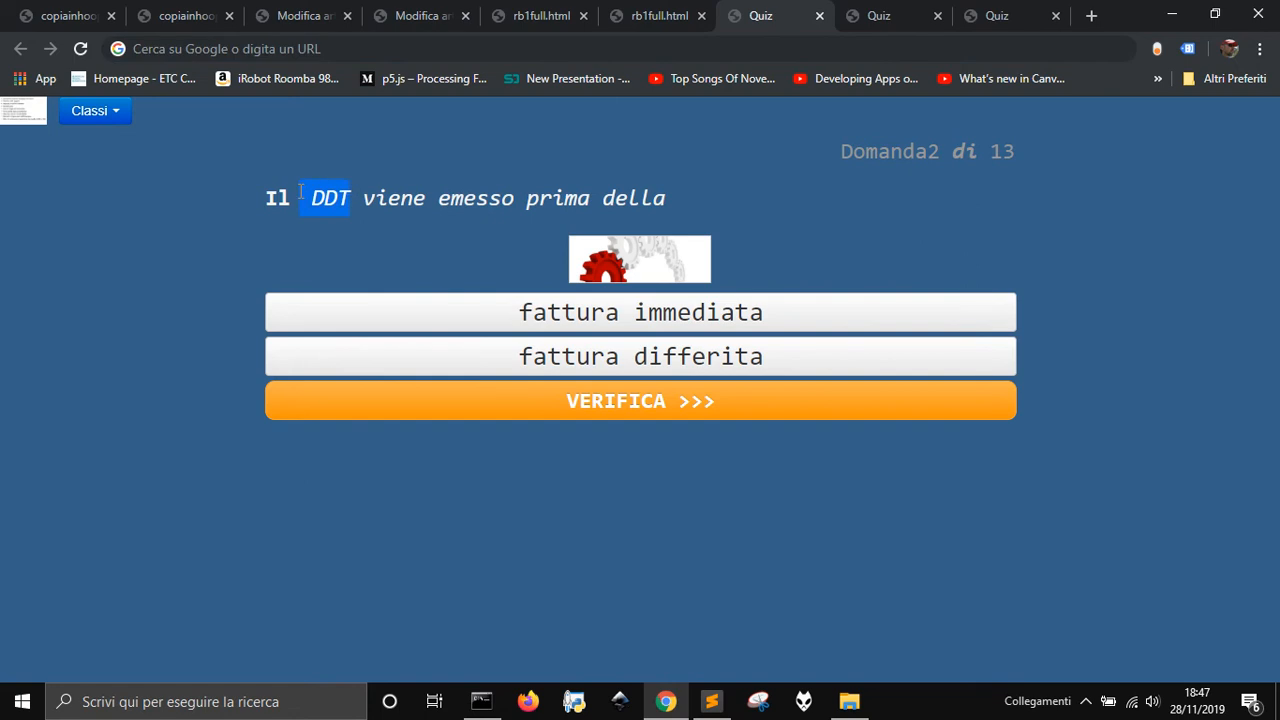
pyautogui.click(640, 312)
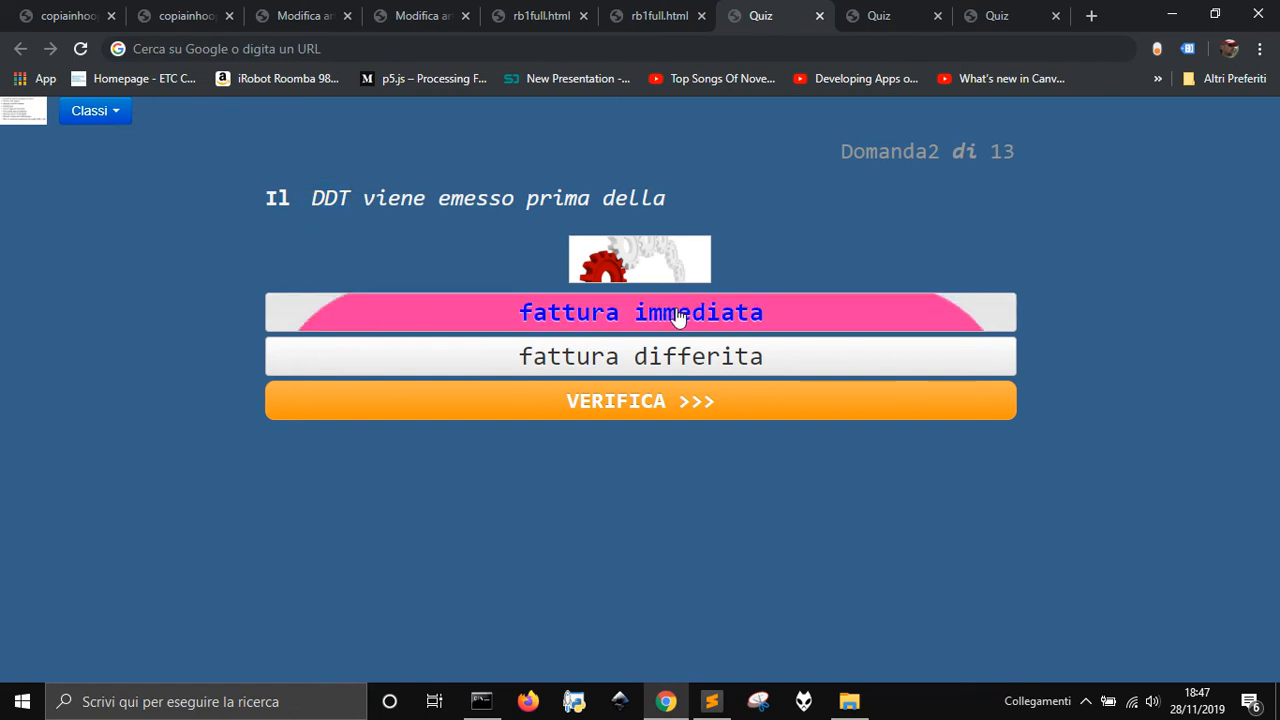
pyautogui.click(640, 356)
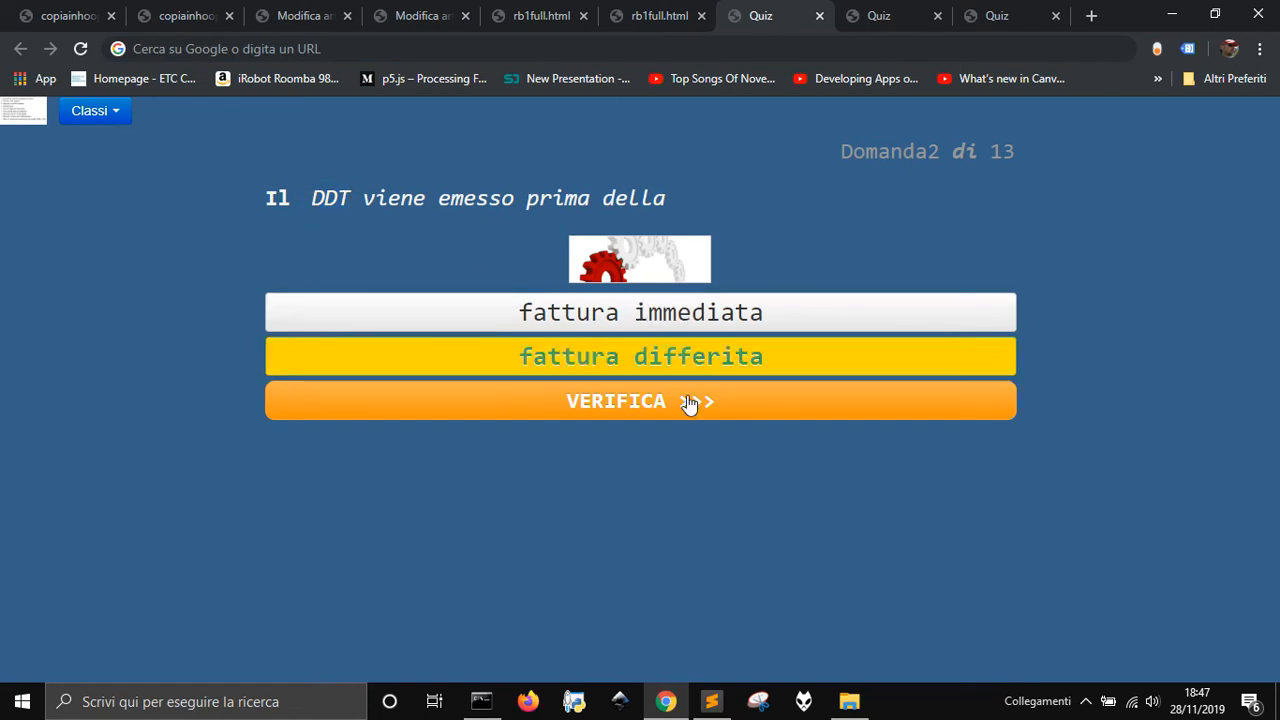
pyautogui.click(640, 401)
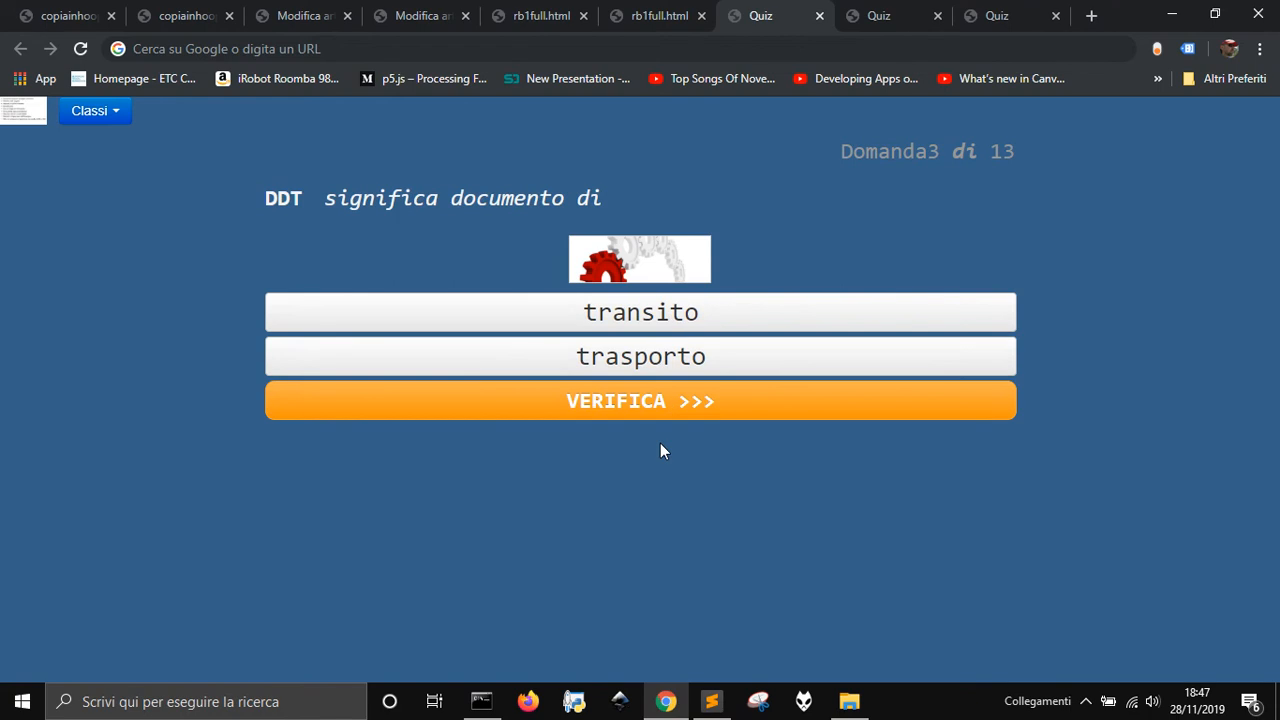
pyautogui.moveTo(660, 448)
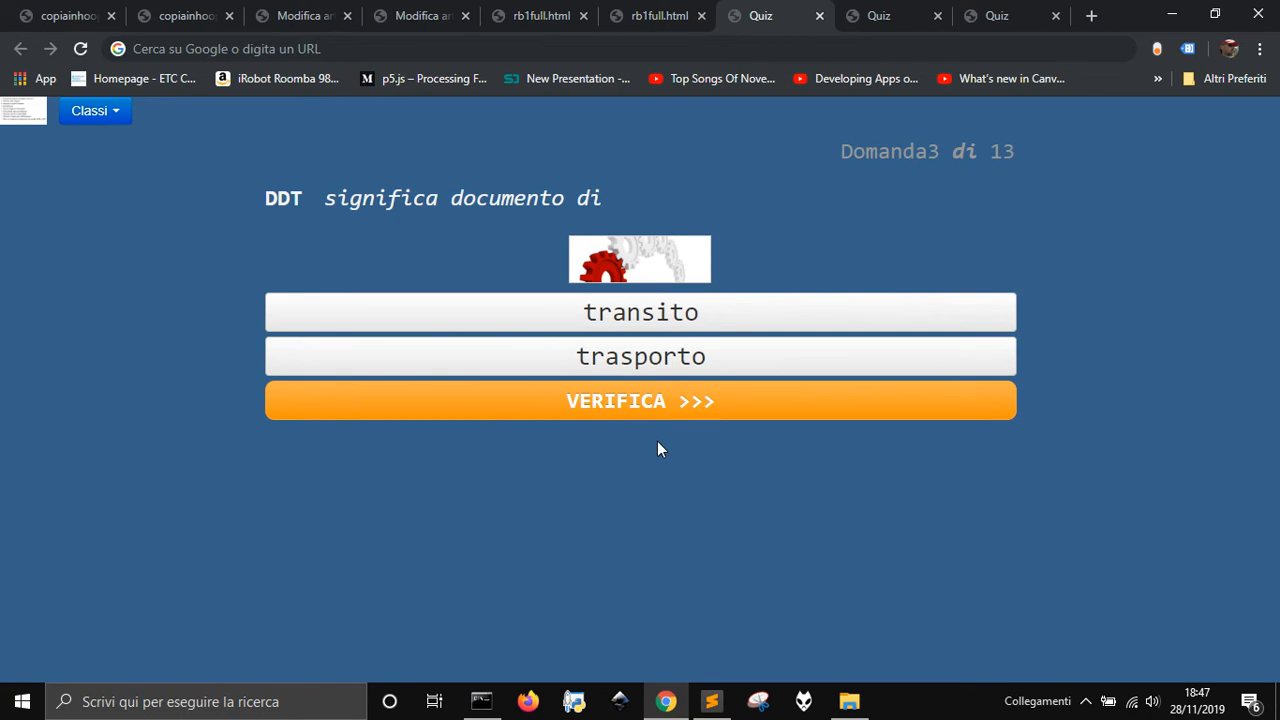
pyautogui.click(640, 356)
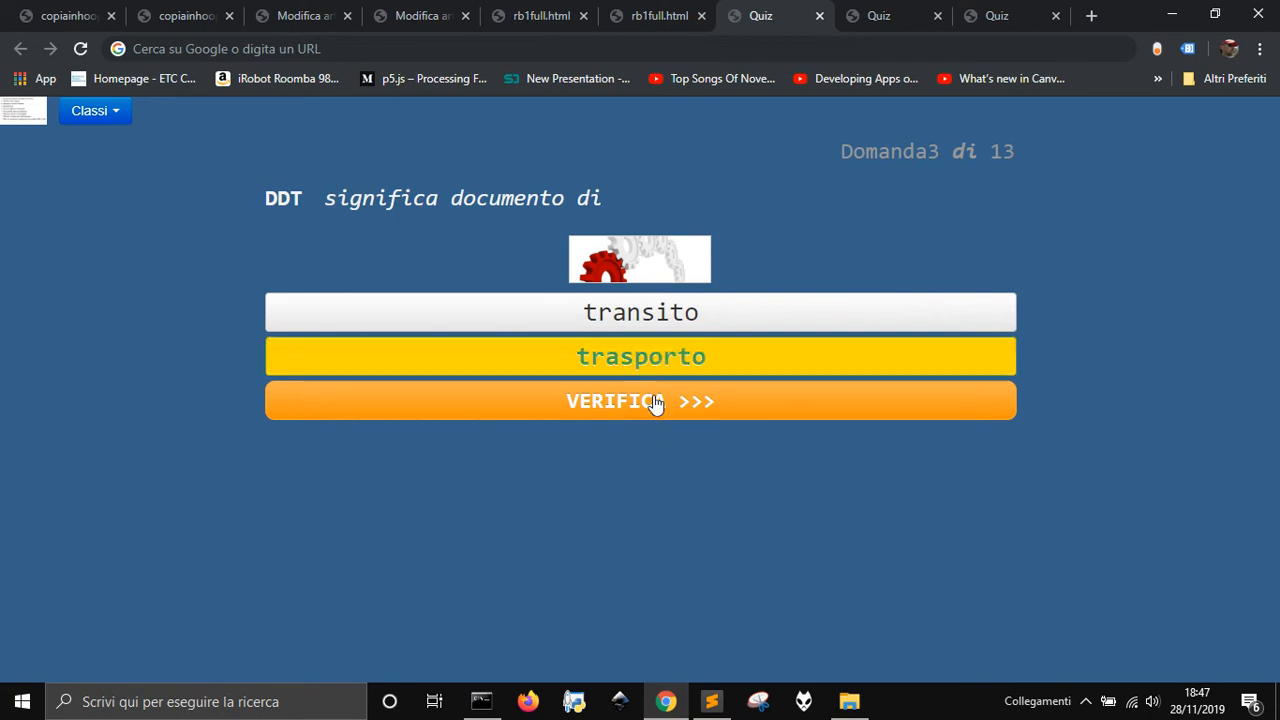
pyautogui.click(640, 401)
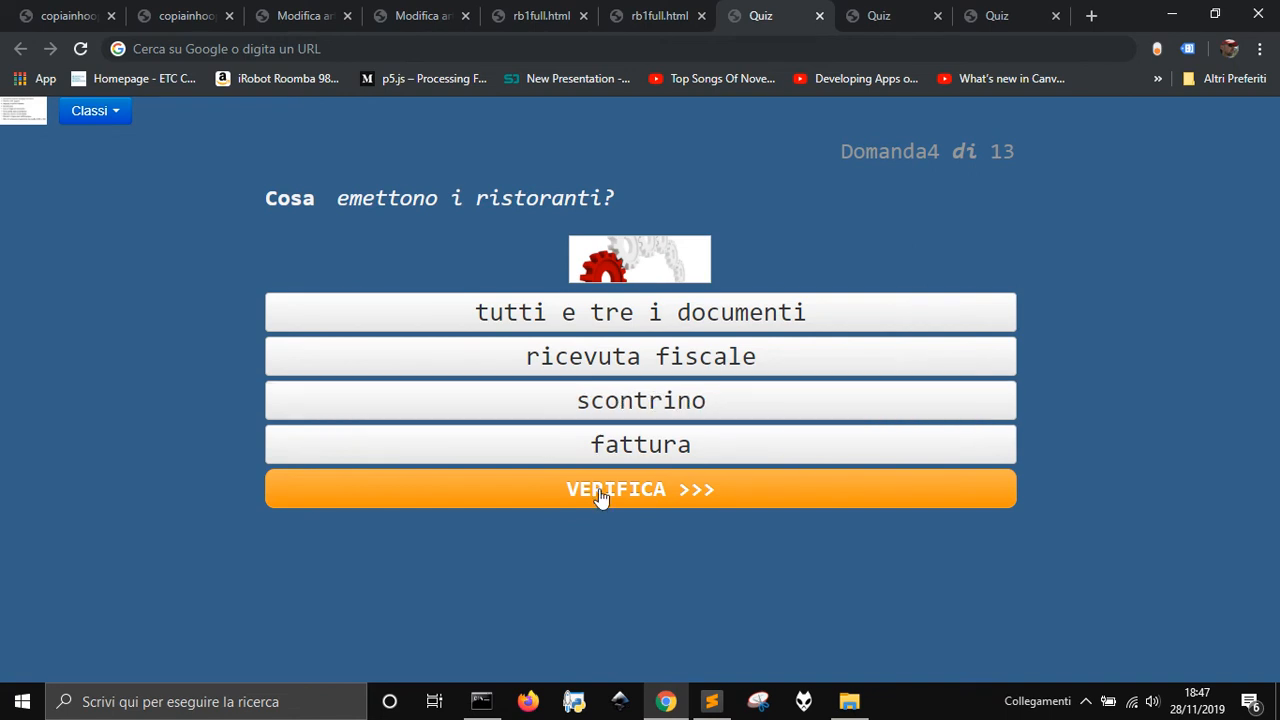
pyautogui.moveTo(680, 507)
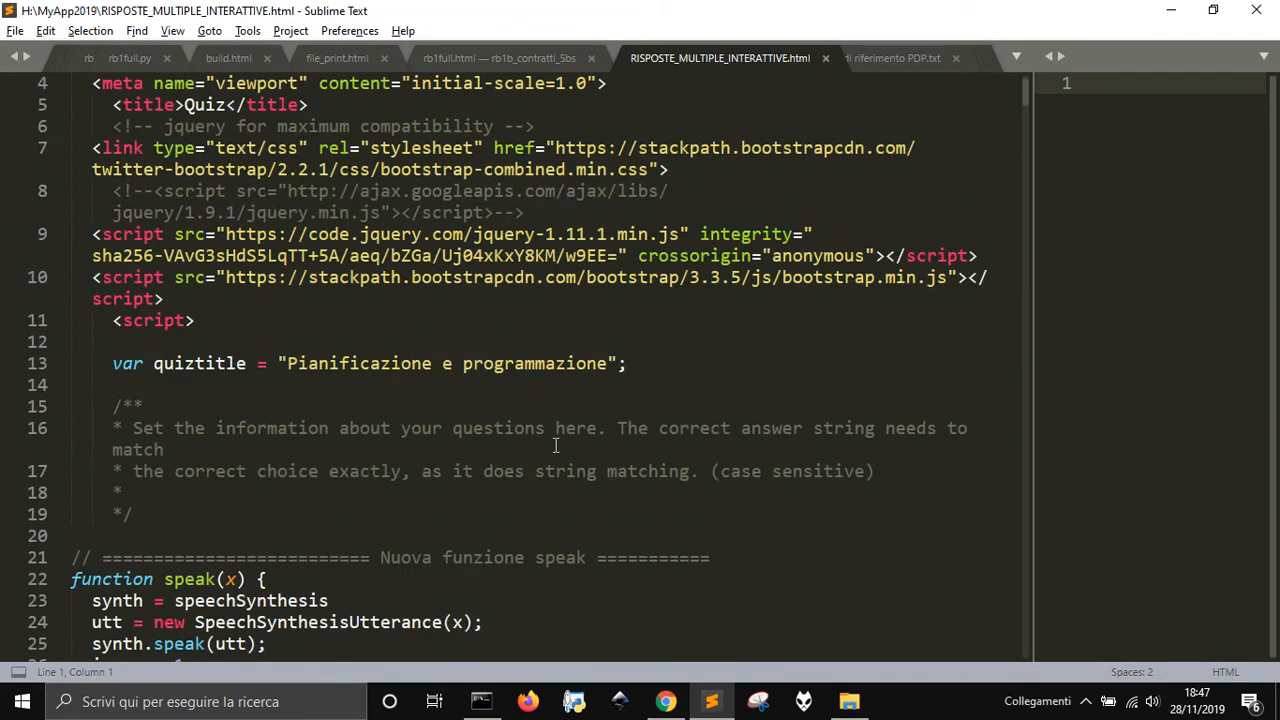
# Save the quiz page as Quiz_1.html in H:\MyApp2019
pyautogui.scroll(-3)
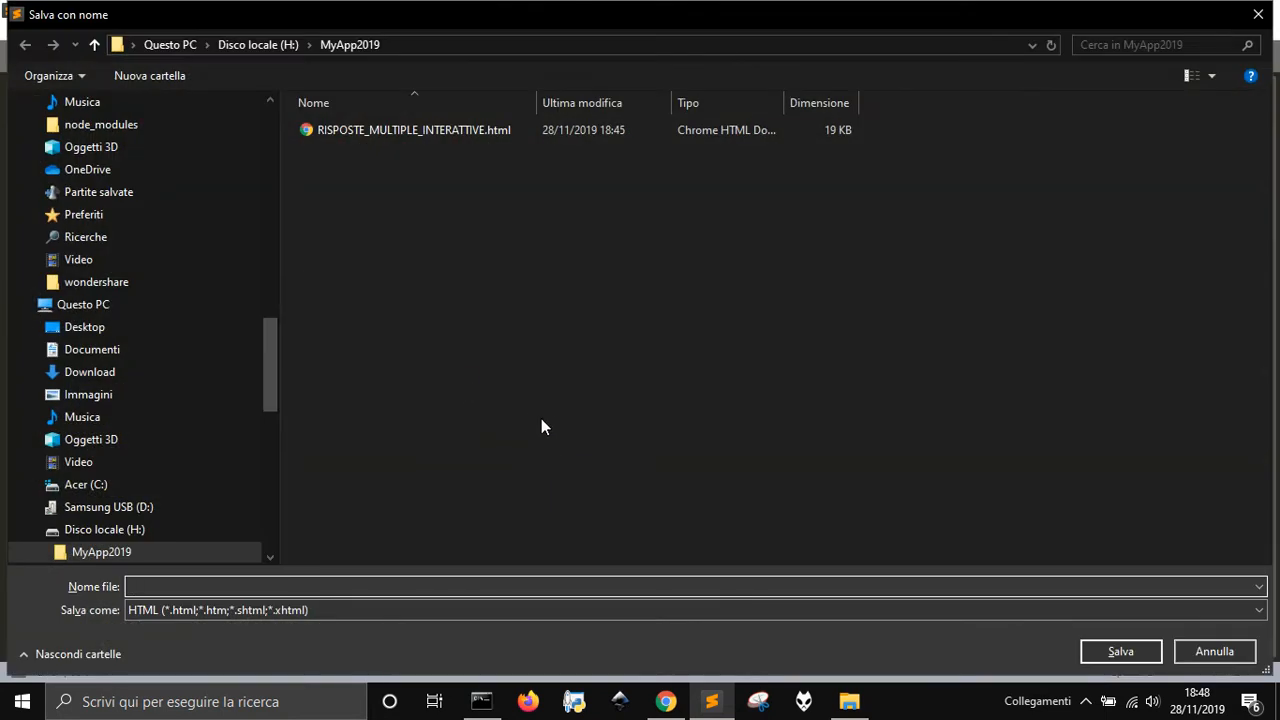
pyautogui.write('Quiz_1')
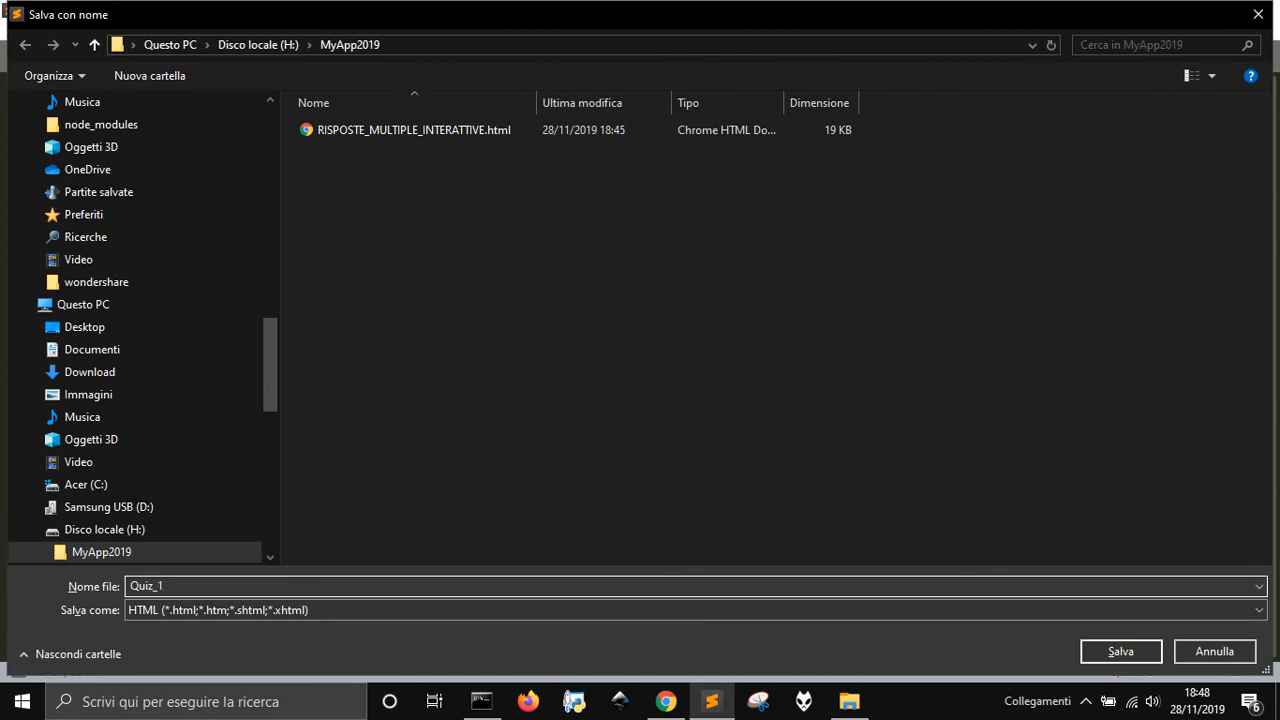
pyautogui.click(1120, 651)
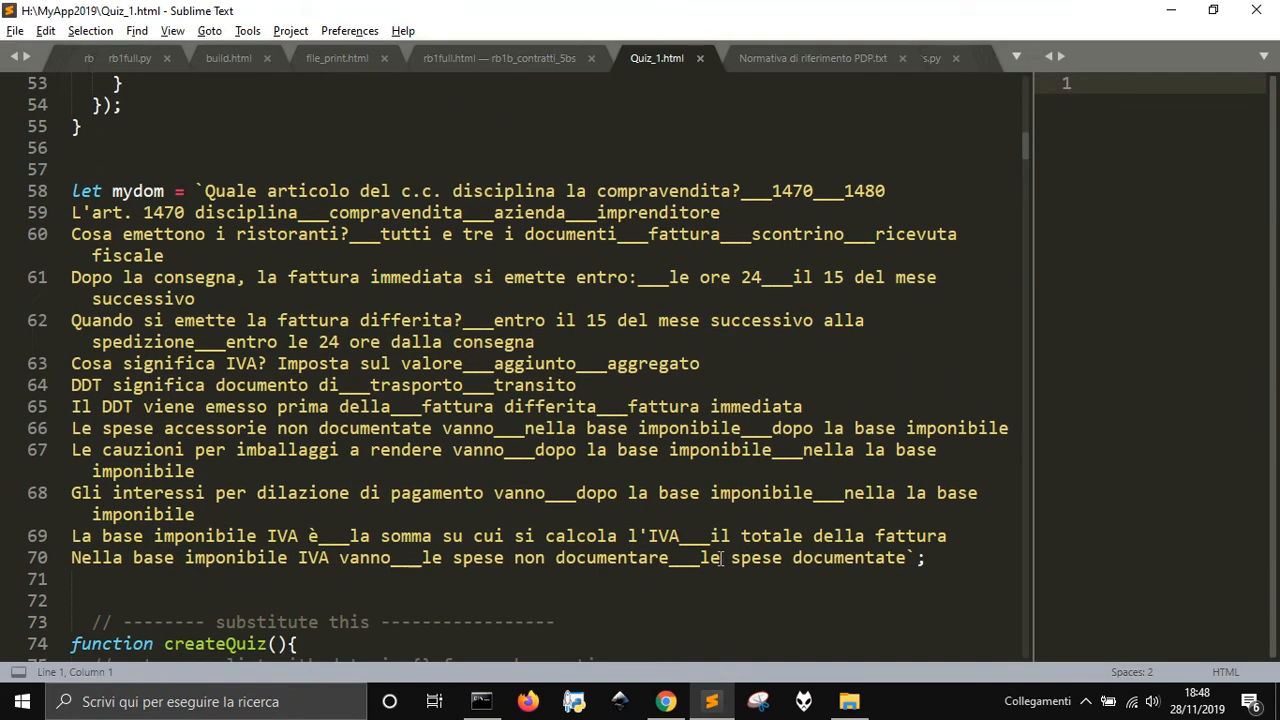
# Delete mydom's old questions and write the question Qual è la capitale dell'Italia
pyautogui.moveTo(306, 234); pyautogui.dragTo(720, 557)
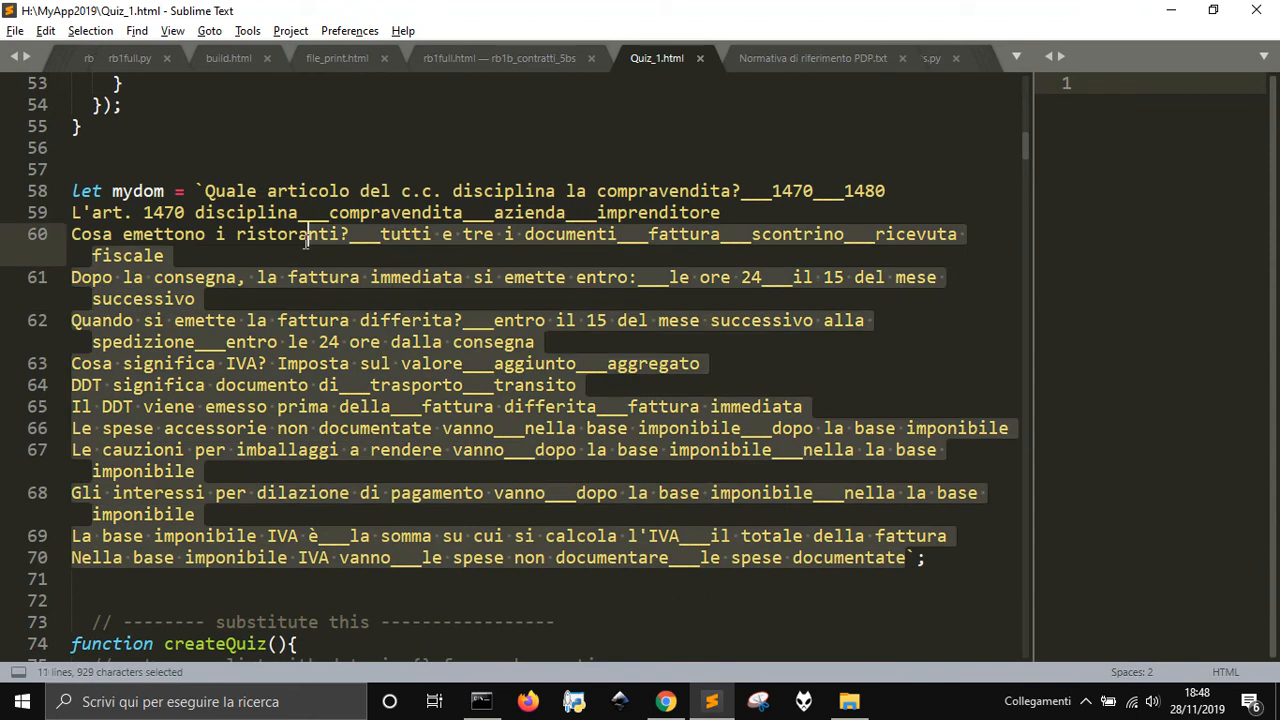
pyautogui.press('Delete')
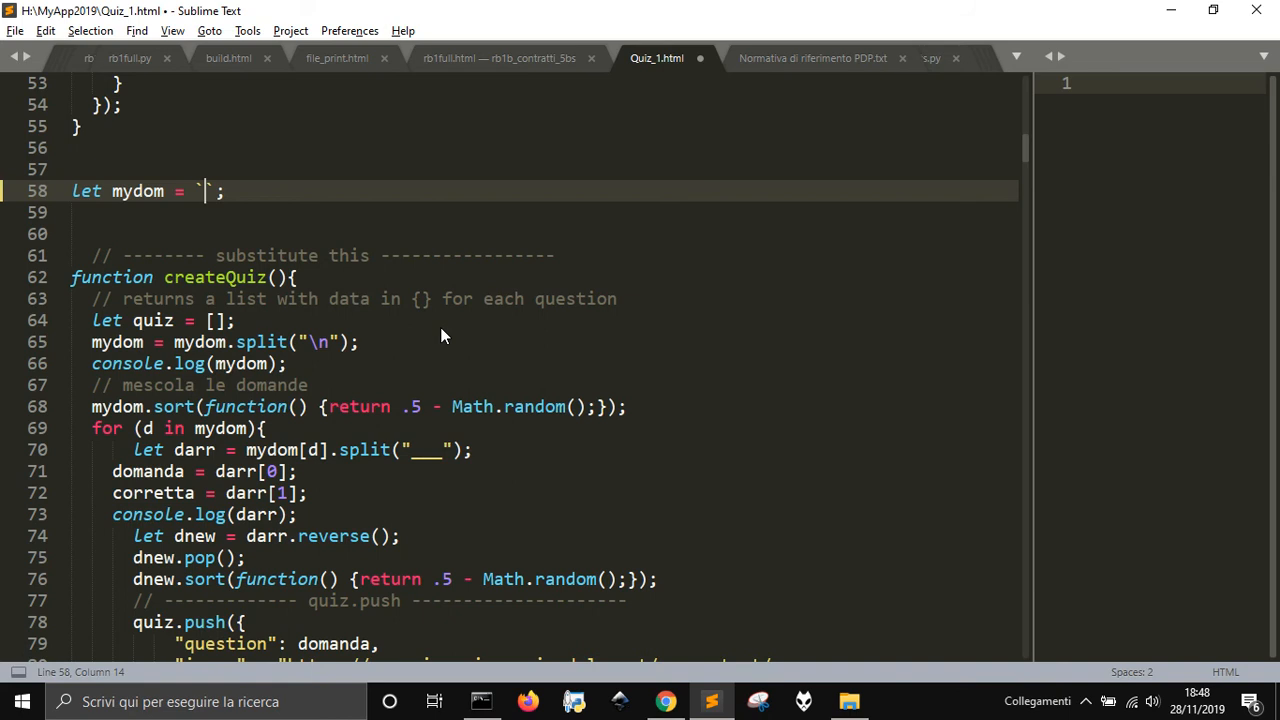
pyautogui.write('`')
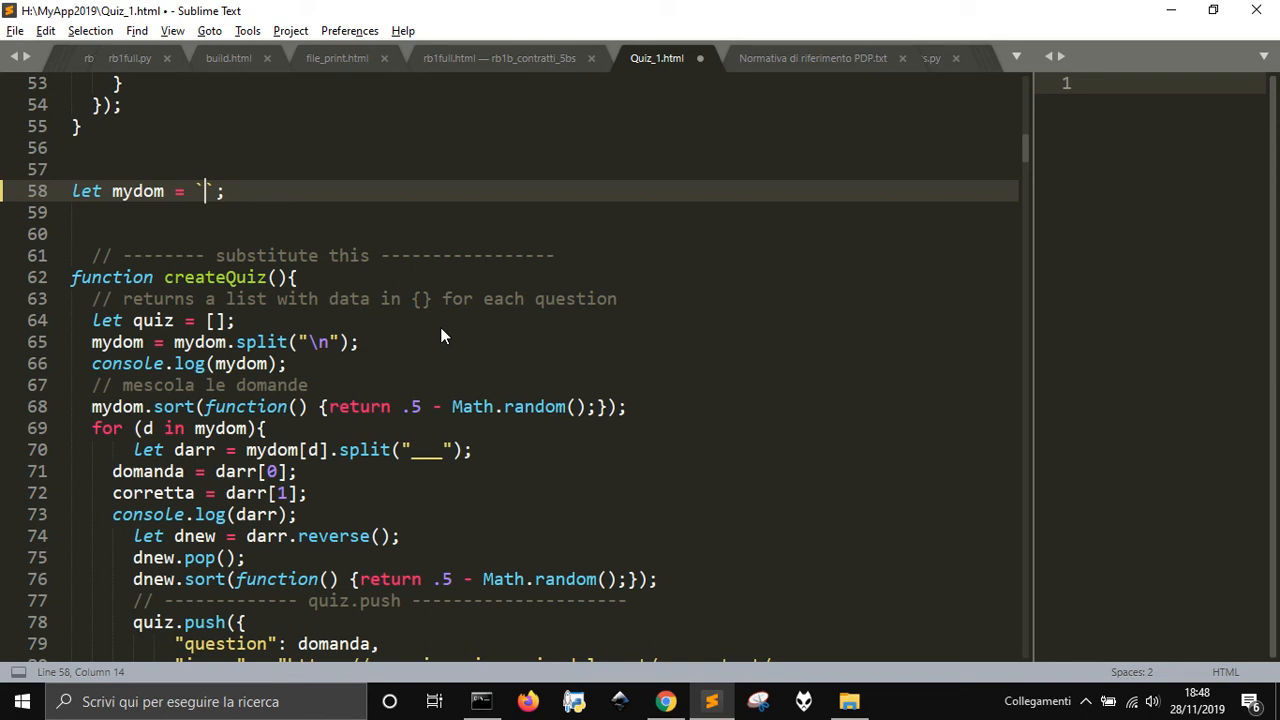
pyautogui.write('Q')
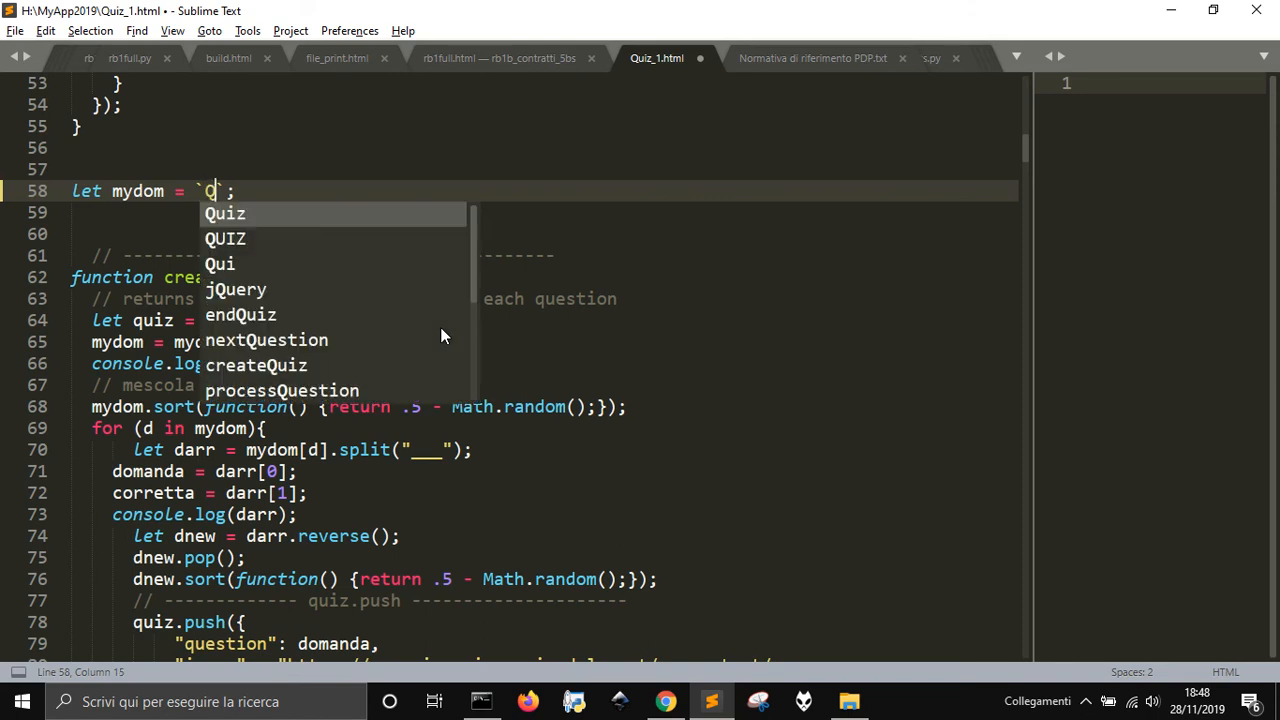
pyautogui.write('ual')
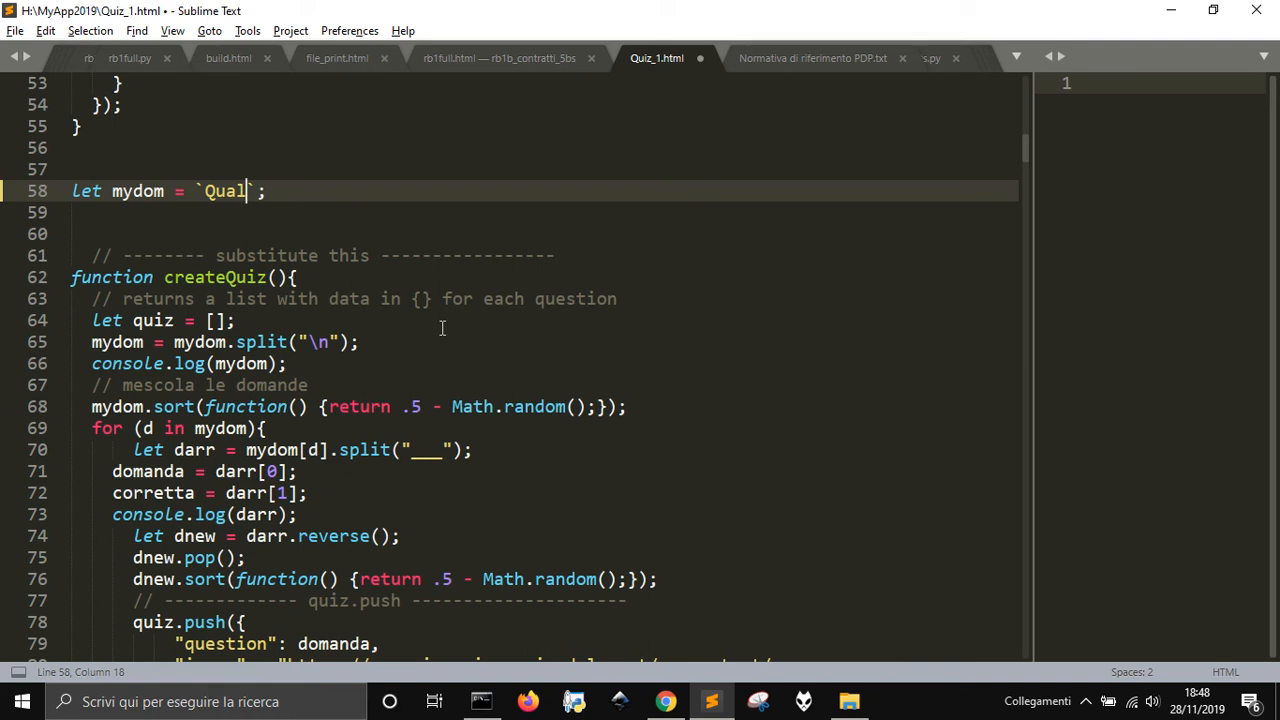
pyautogui.write('" "')
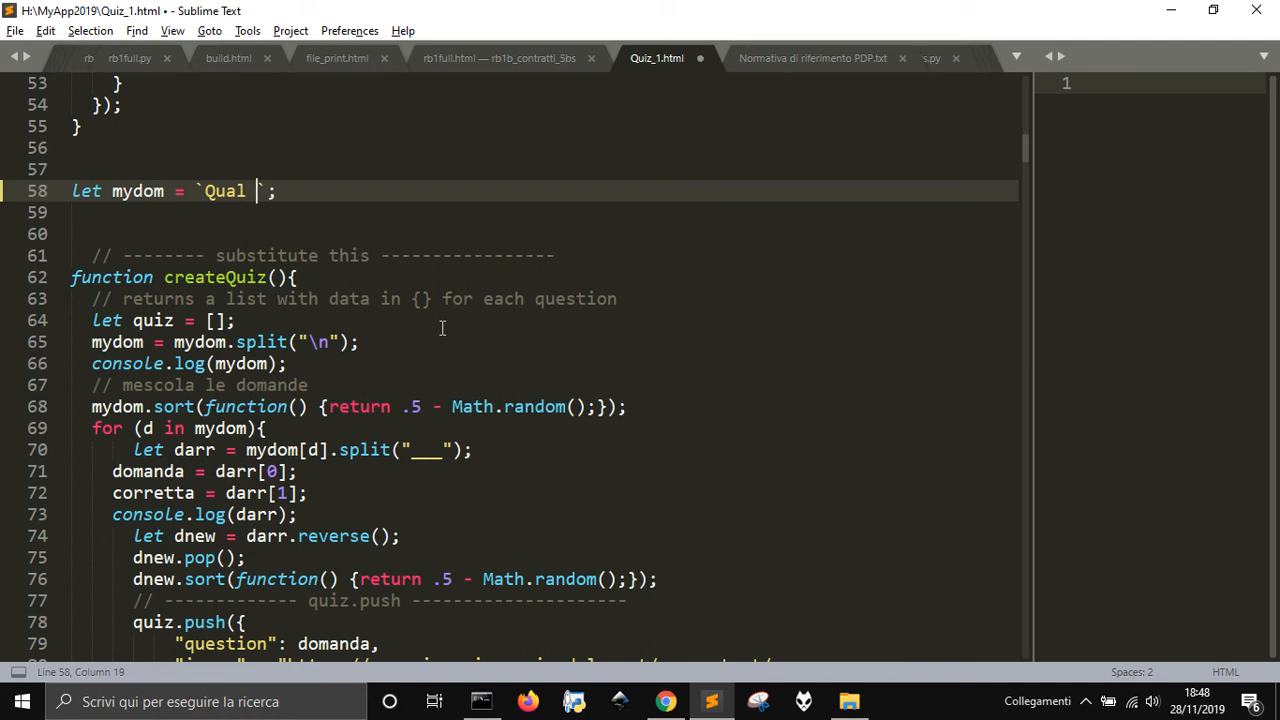
pyautogui.write('è')
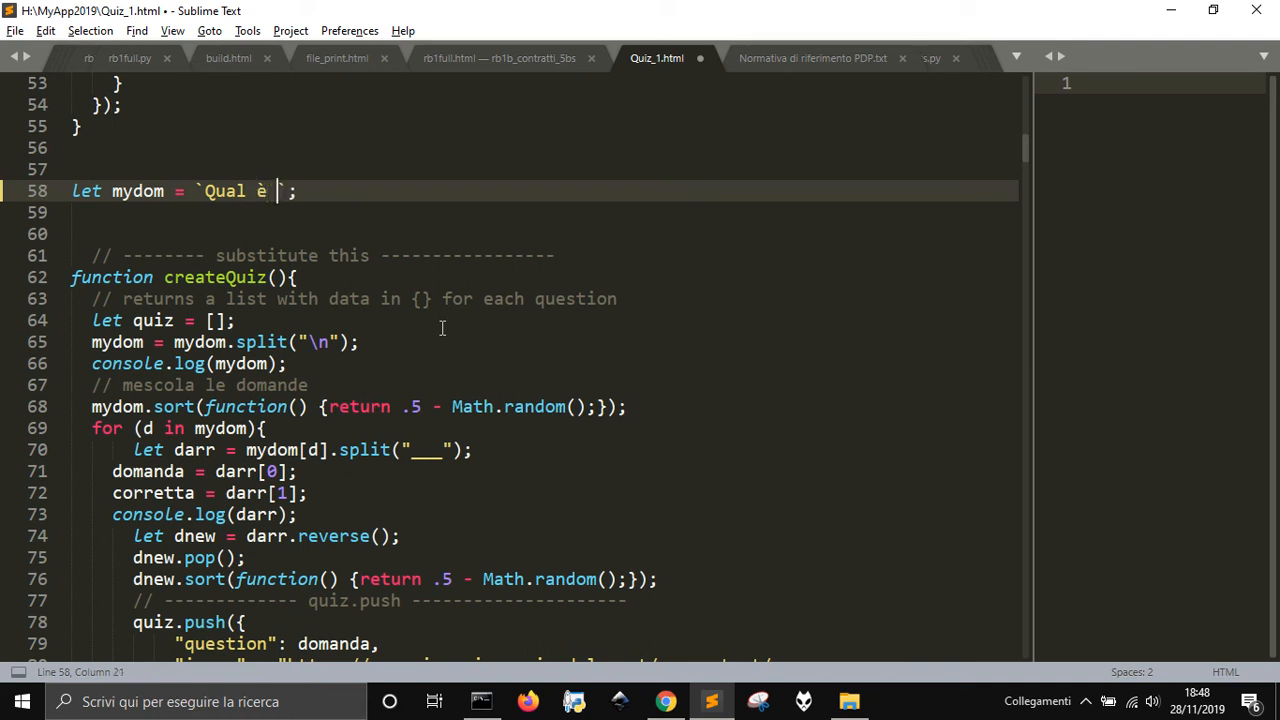
pyautogui.write("la capitale dell'Ital")
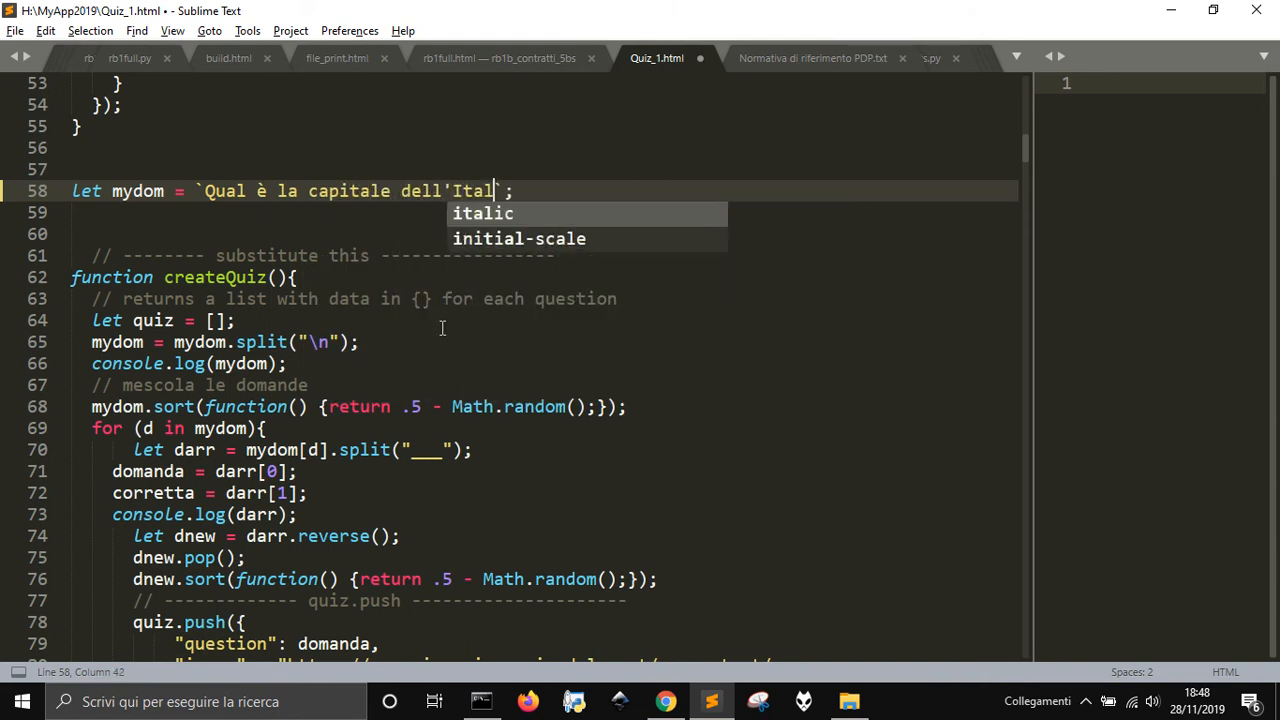
pyautogui.write('ia_')
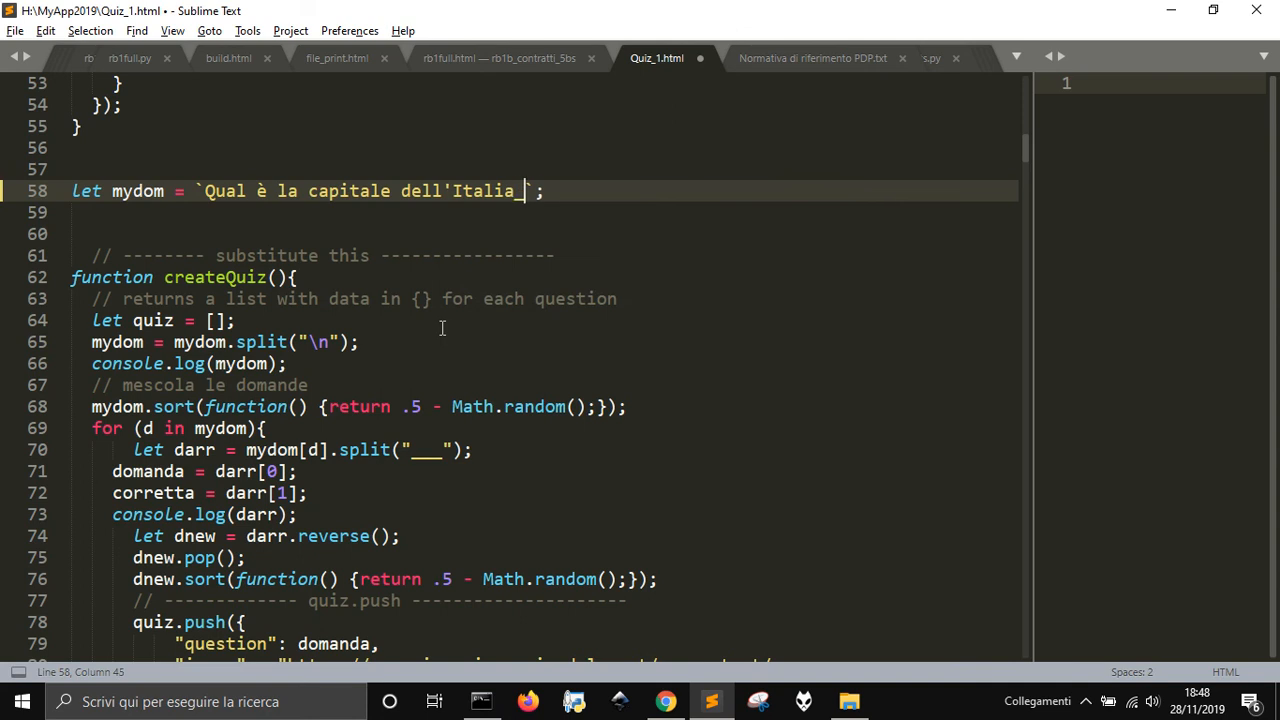
# Add the ___-separated answers Rome, Florence and Neaples to the question
pyautogui.write('__')
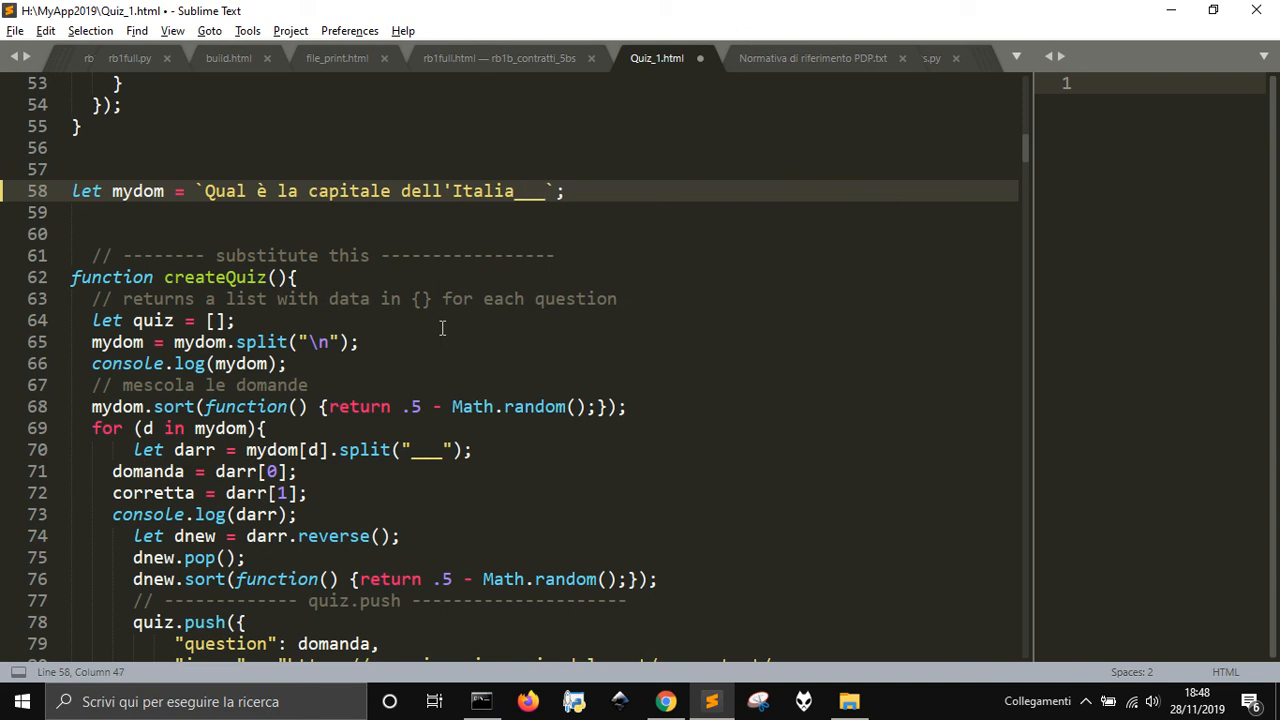
pyautogui.write('R')
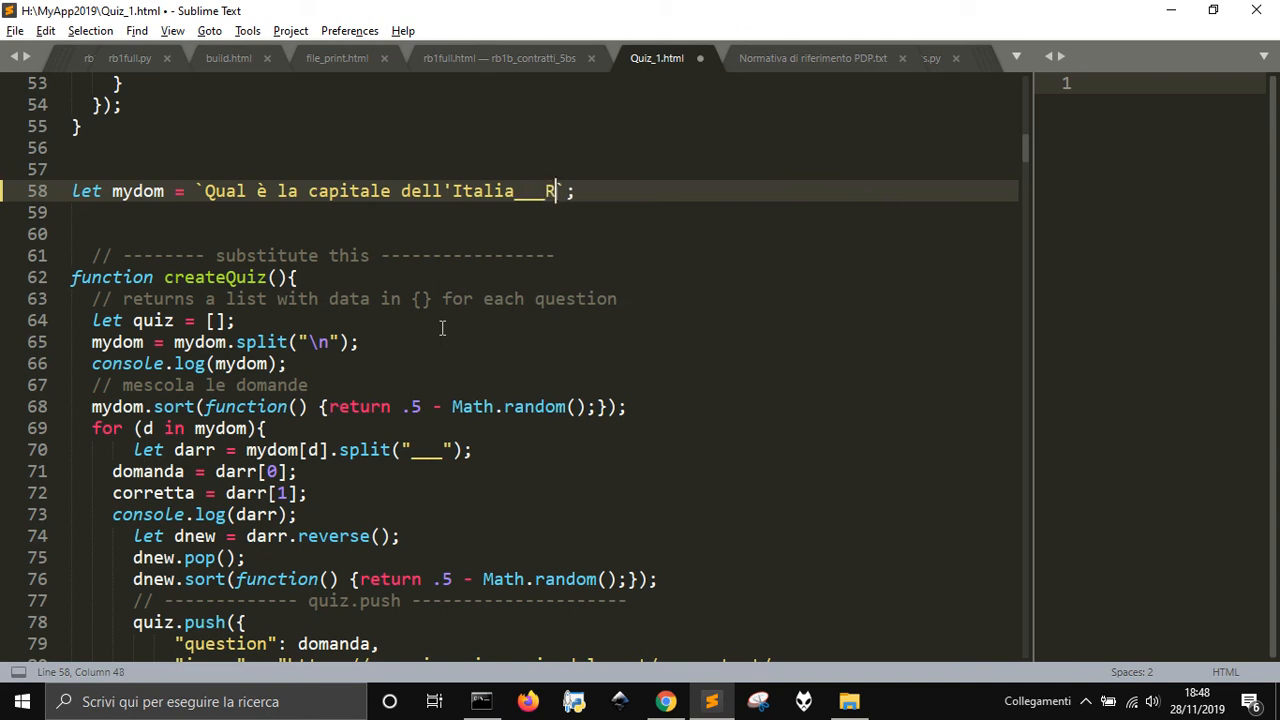
pyautogui.write('ome___')
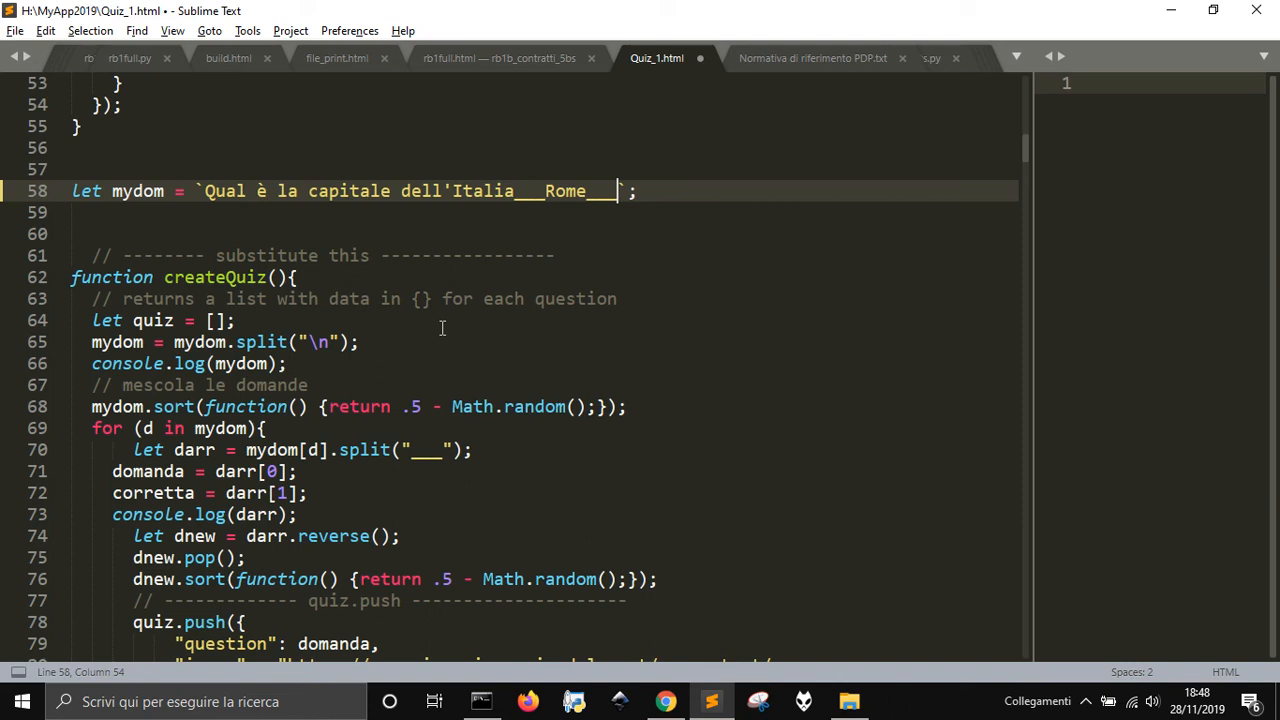
pyautogui.write('F')
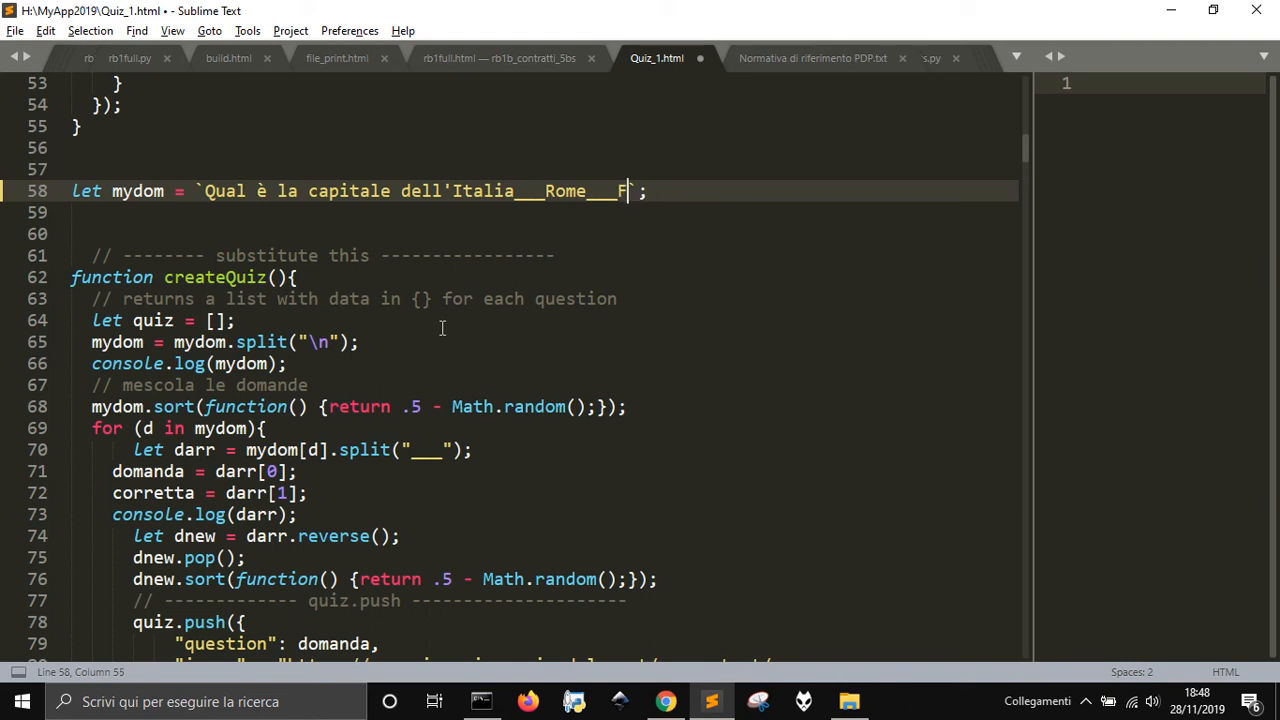
pyautogui.write('lorence___Nea')
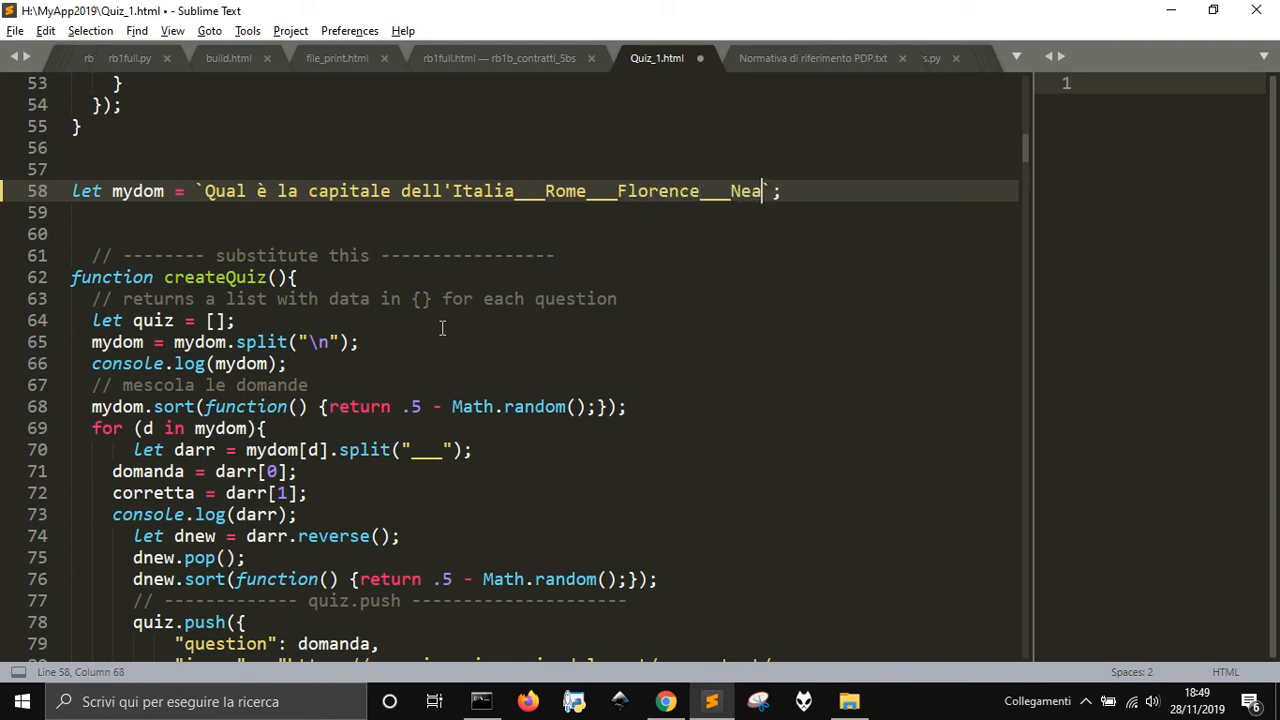
pyautogui.write('ples')
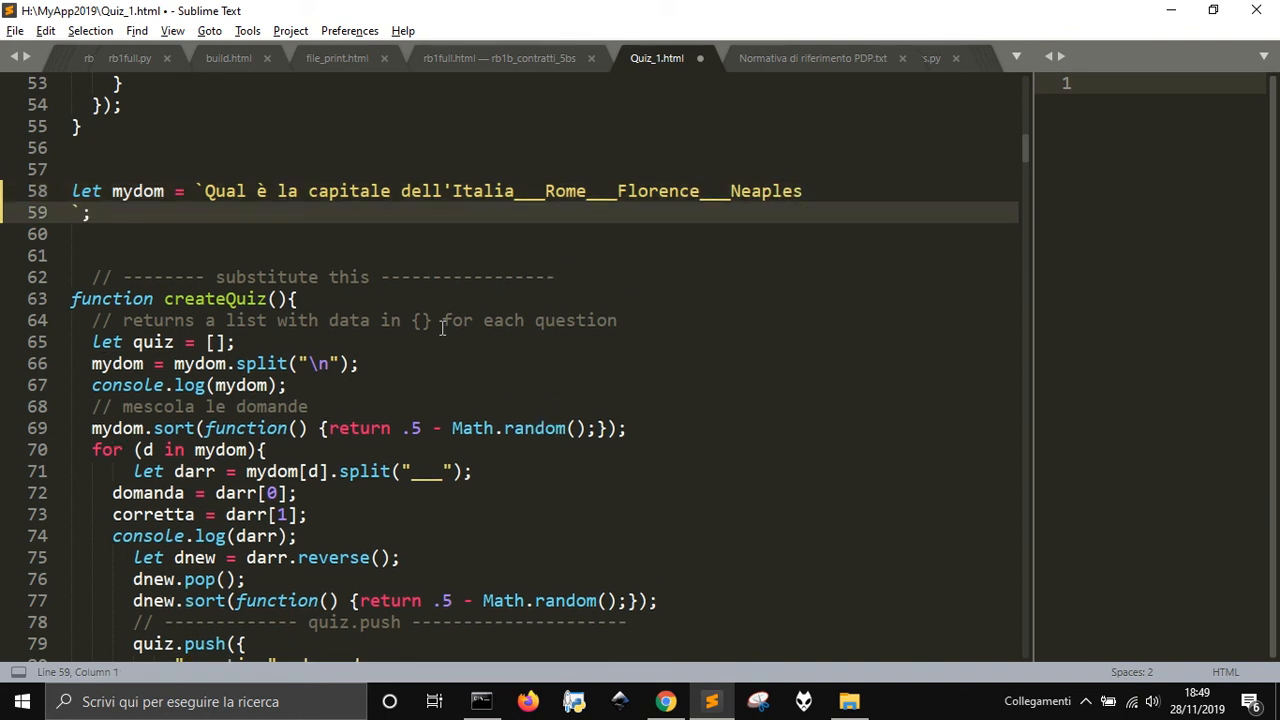
# Add the second question Quanto fa 2 + 2? with answers 2, 4, 3 and a ? after Italia
pyautogui.write('Quanto')
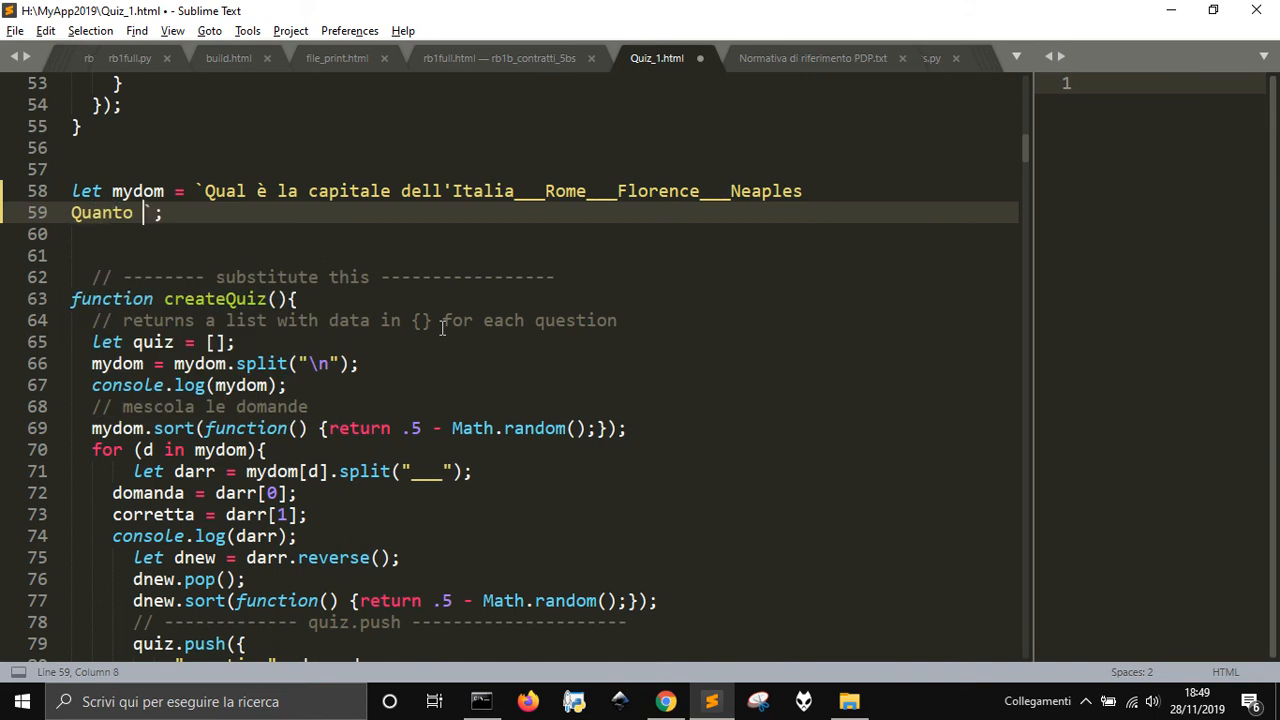
pyautogui.write('fa')
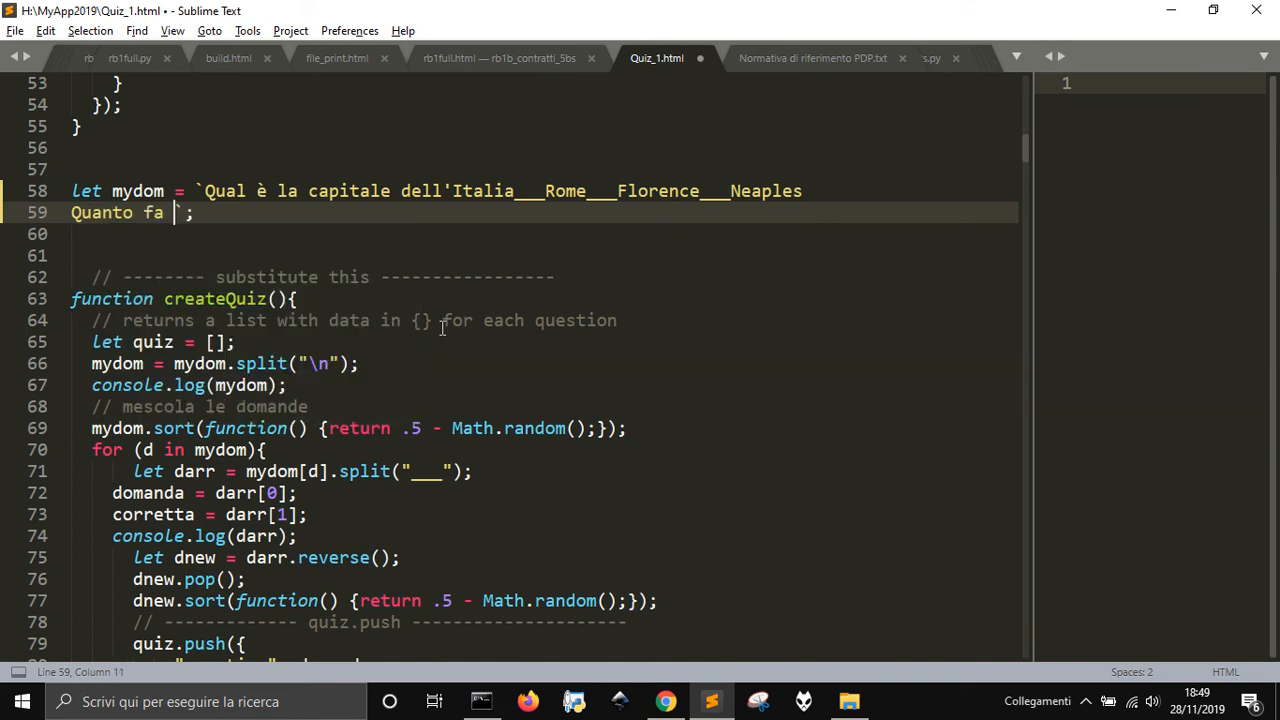
pyautogui.write('2 +')
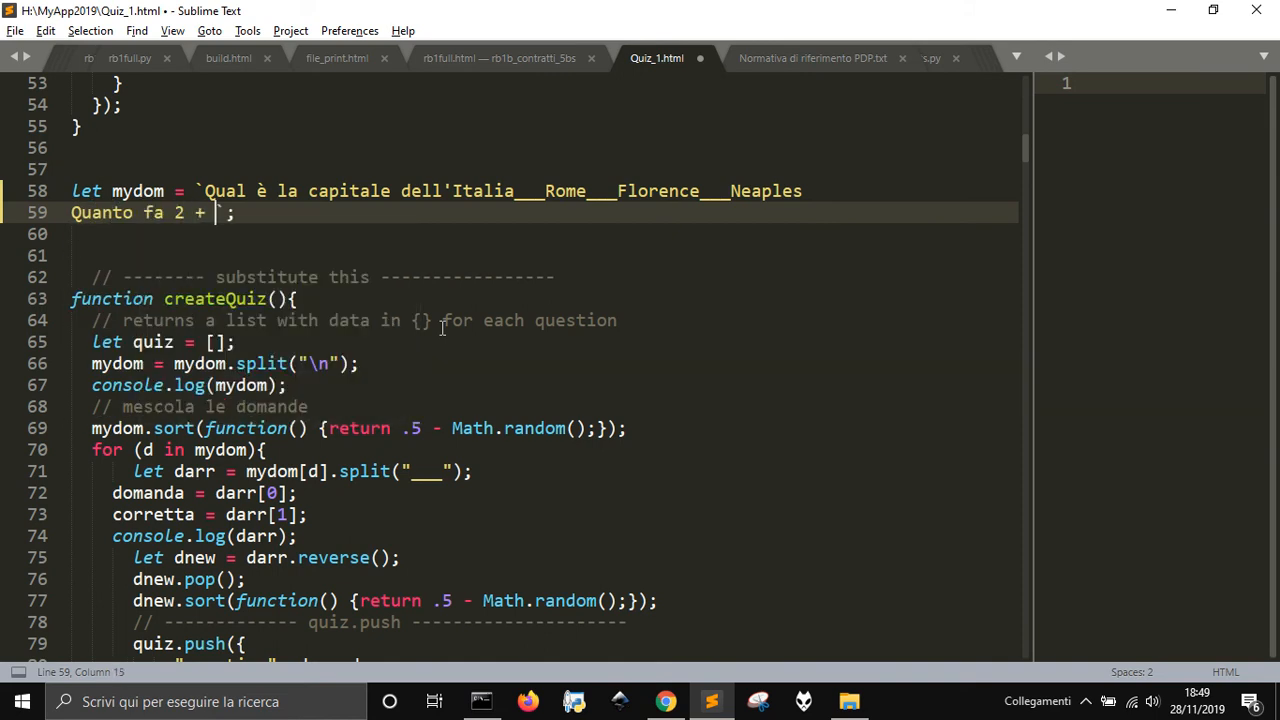
pyautogui.write('2?')
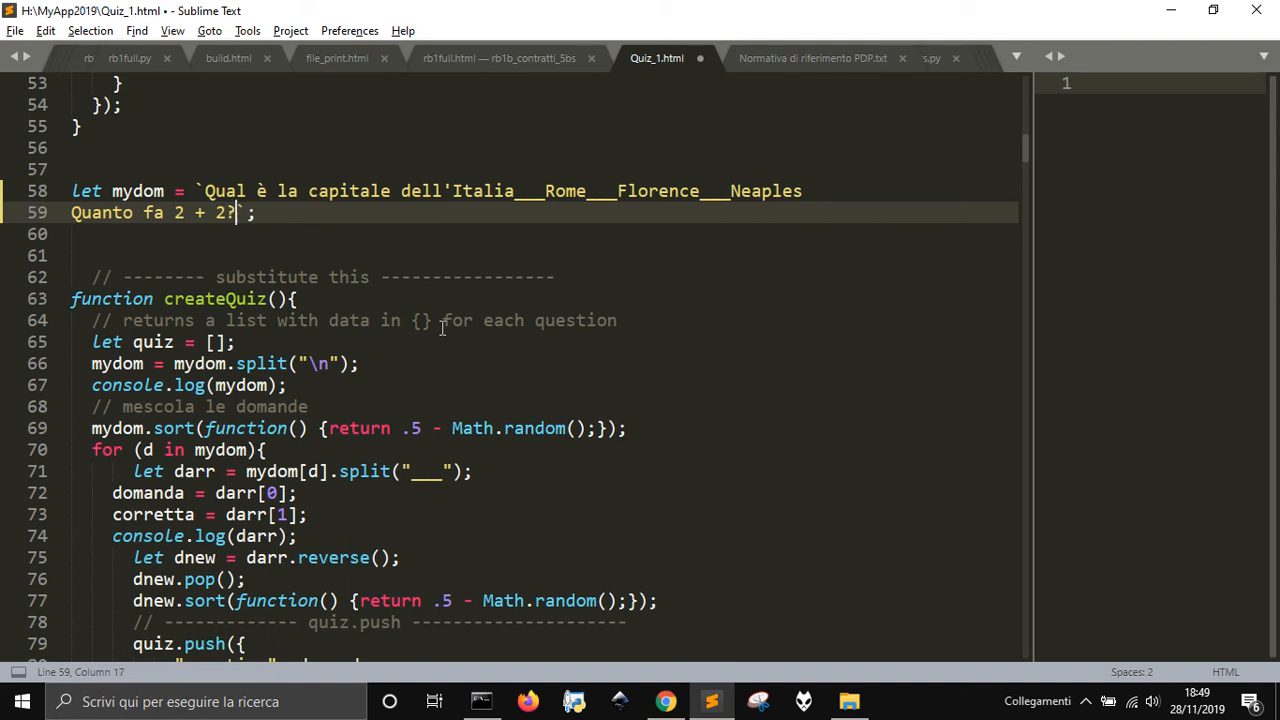
pyautogui.click(515, 191)
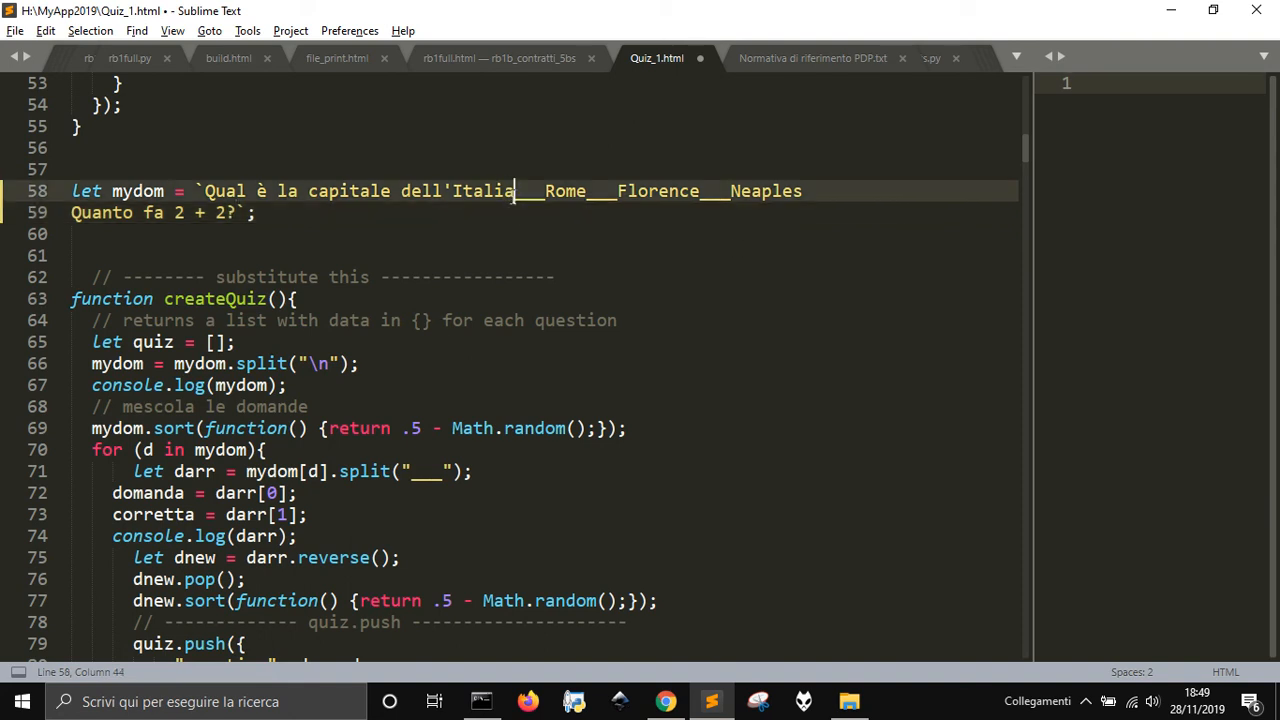
pyautogui.write('?')
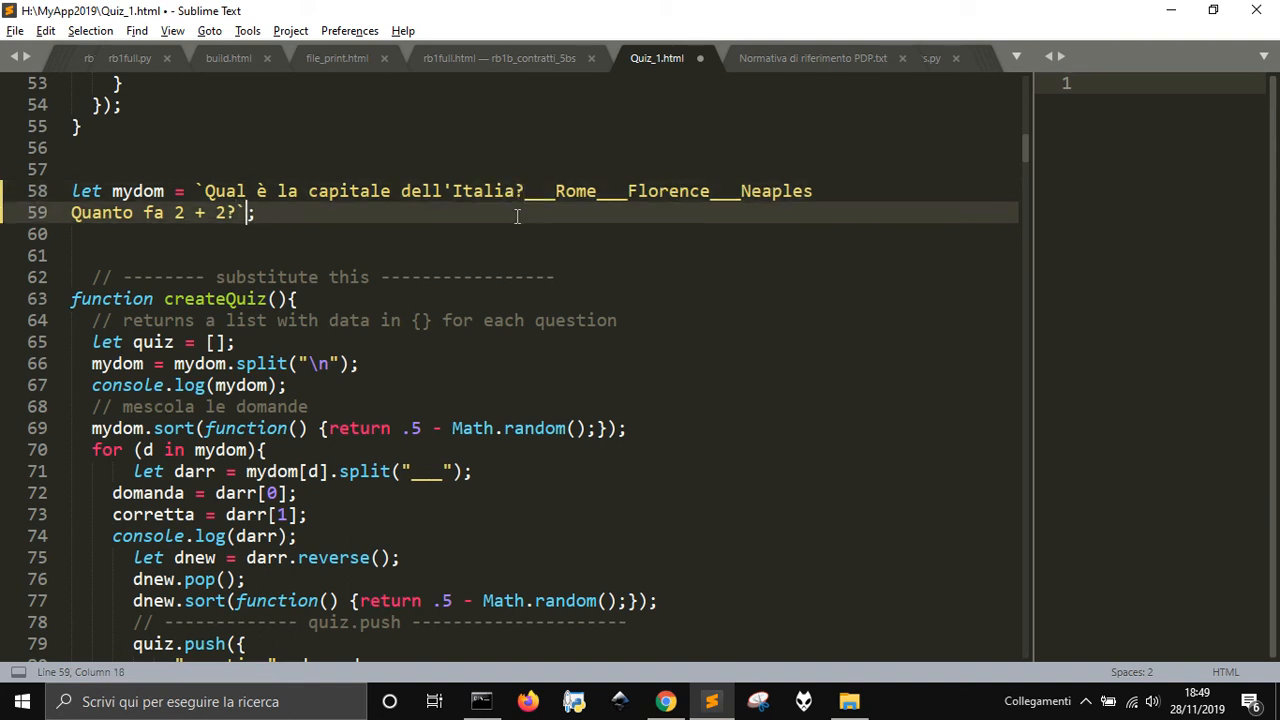
pyautogui.write('___')
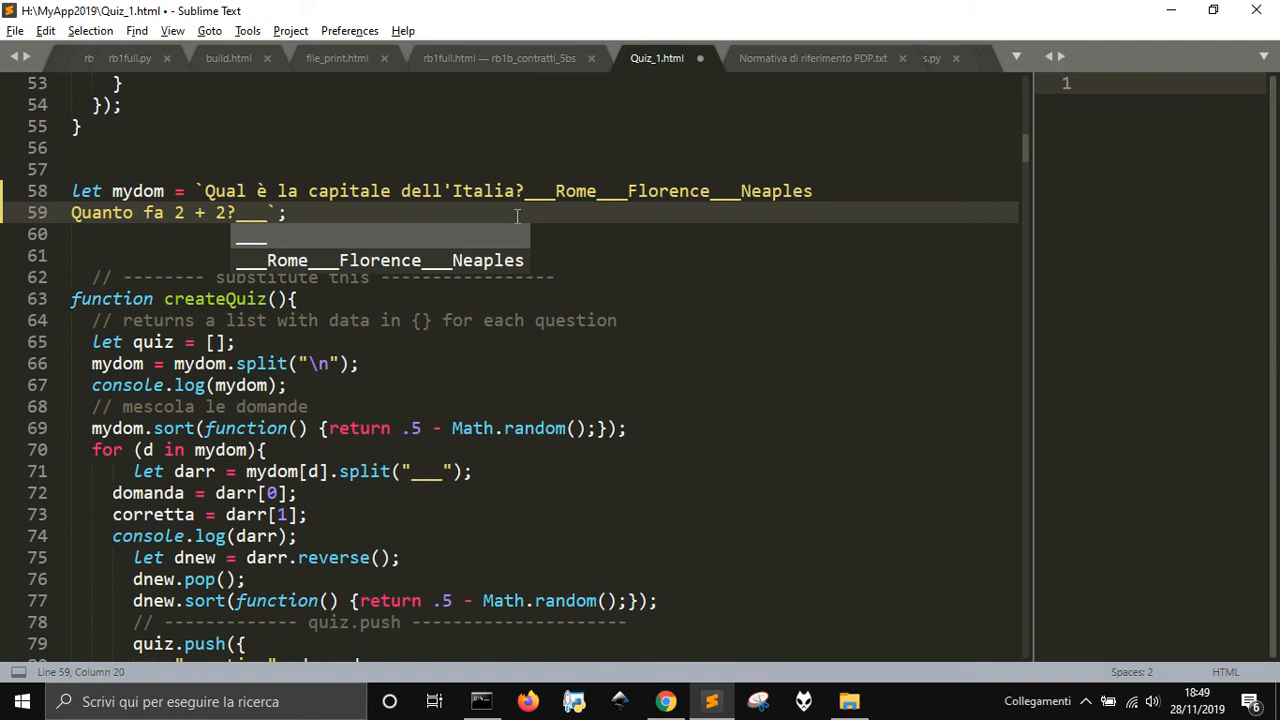
pyautogui.write('2___4_')
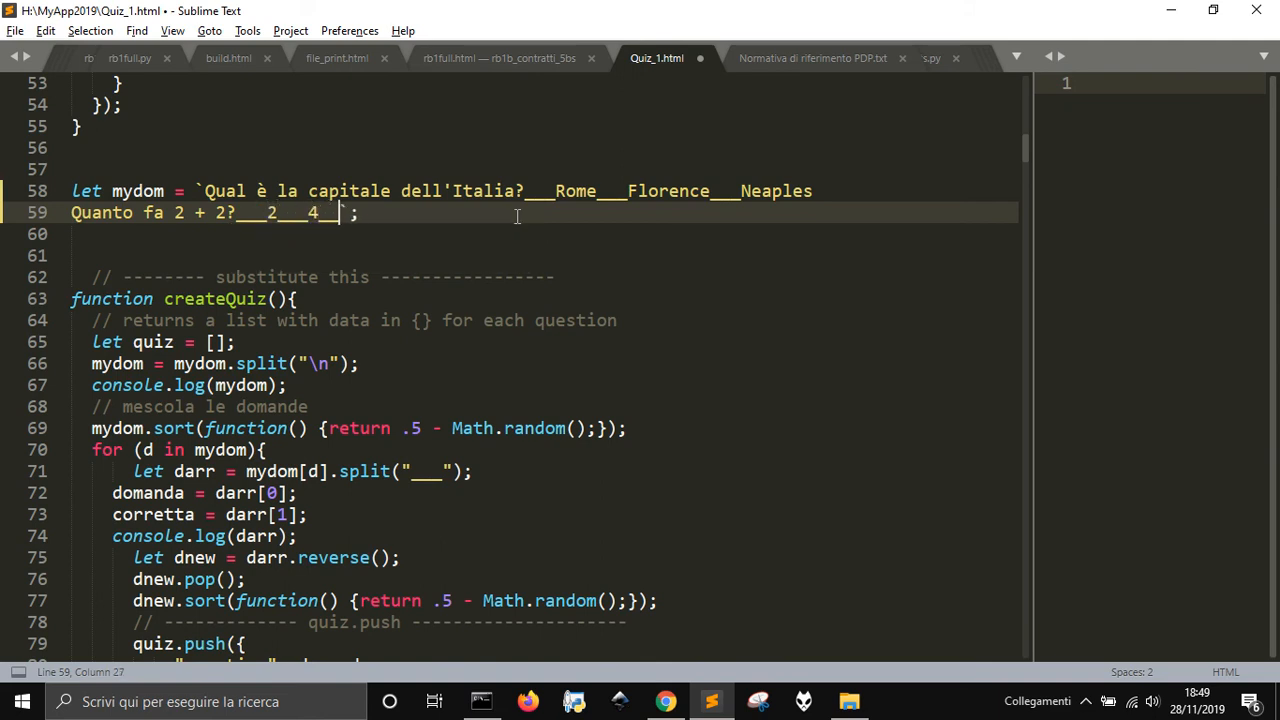
pyautogui.write('_3')
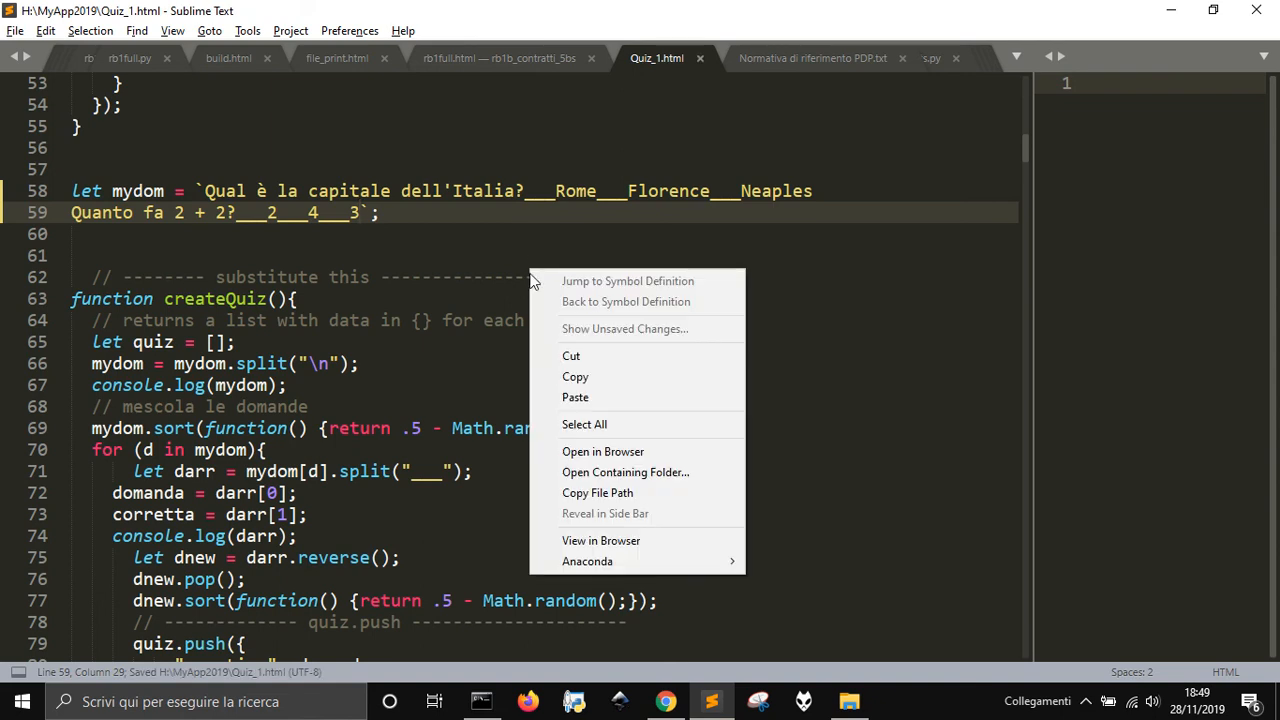
# Play the quiz answering 3 and Rome, get the 50% results, and return to the source code
pyautogui.click(601, 540)
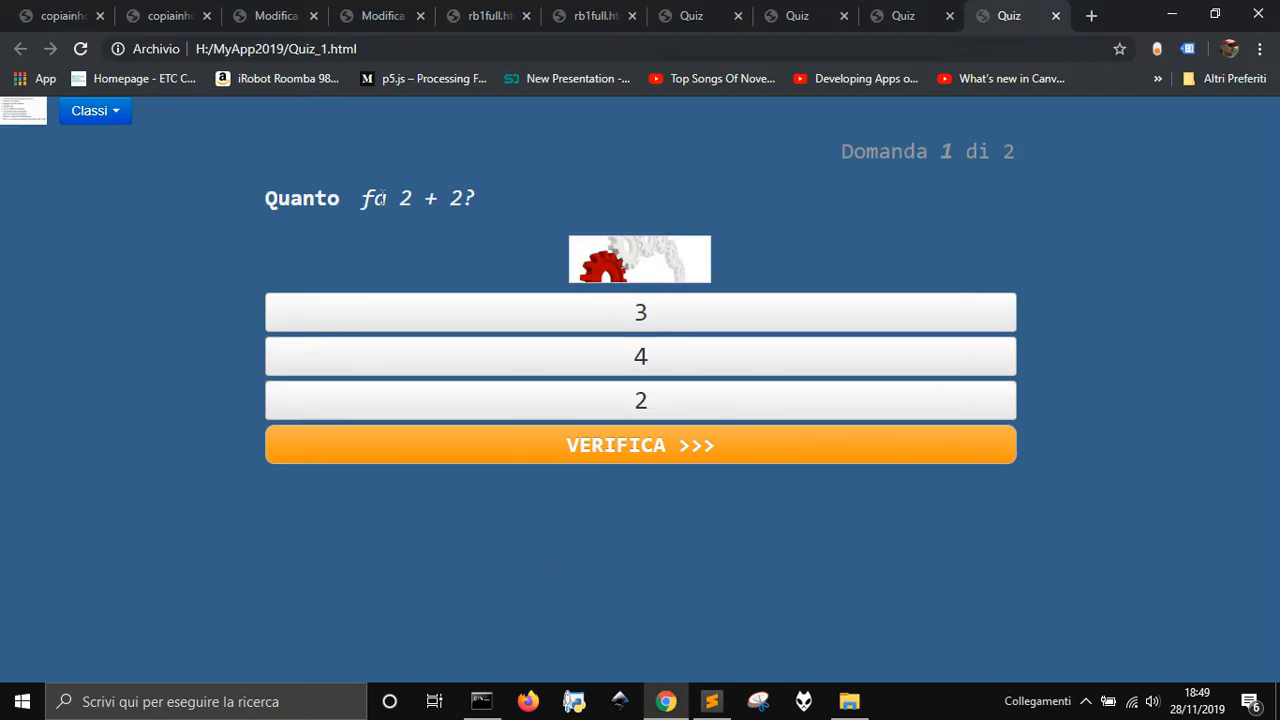
pyautogui.click(641, 312)
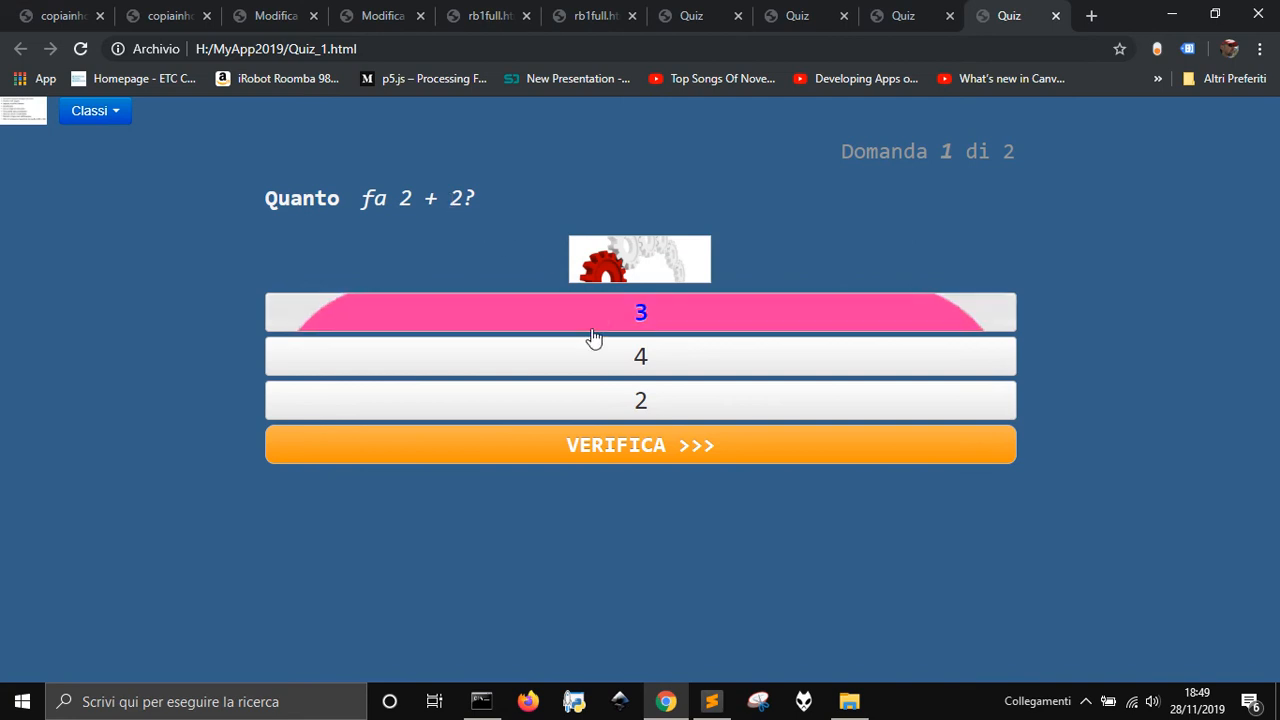
pyautogui.click(640, 444)
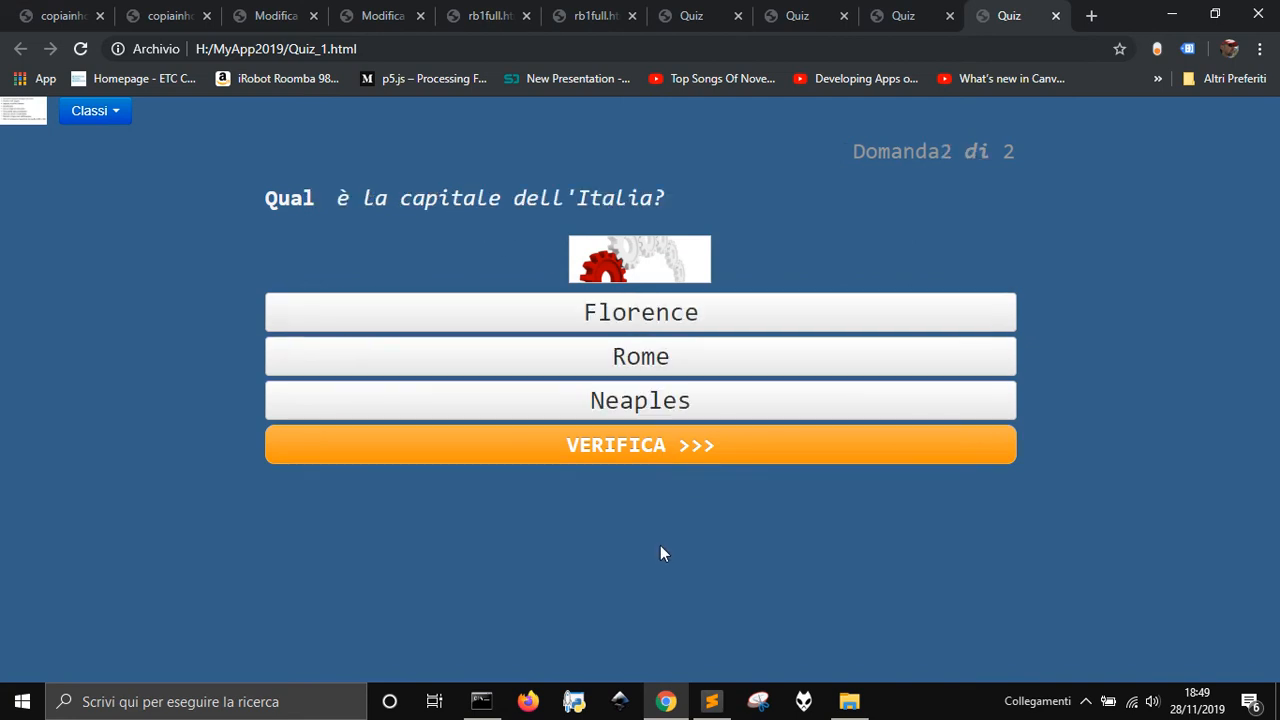
pyautogui.click(640, 356)
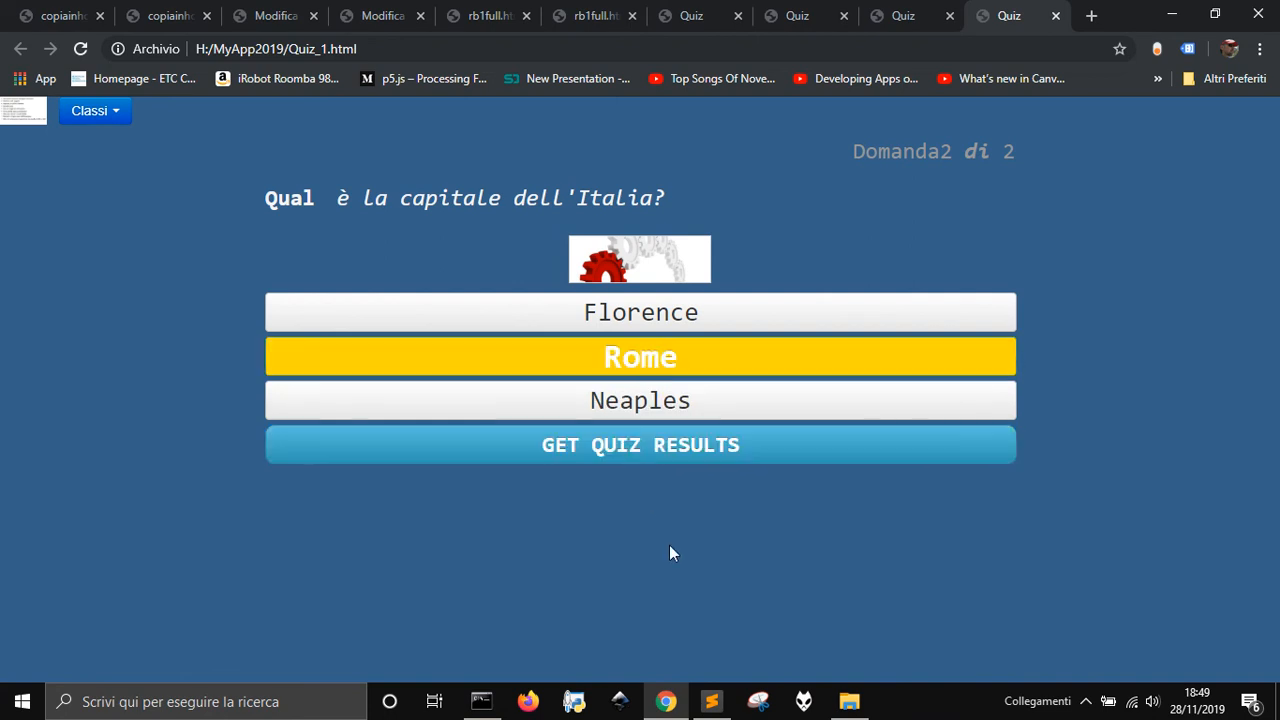
pyautogui.click(640, 445)
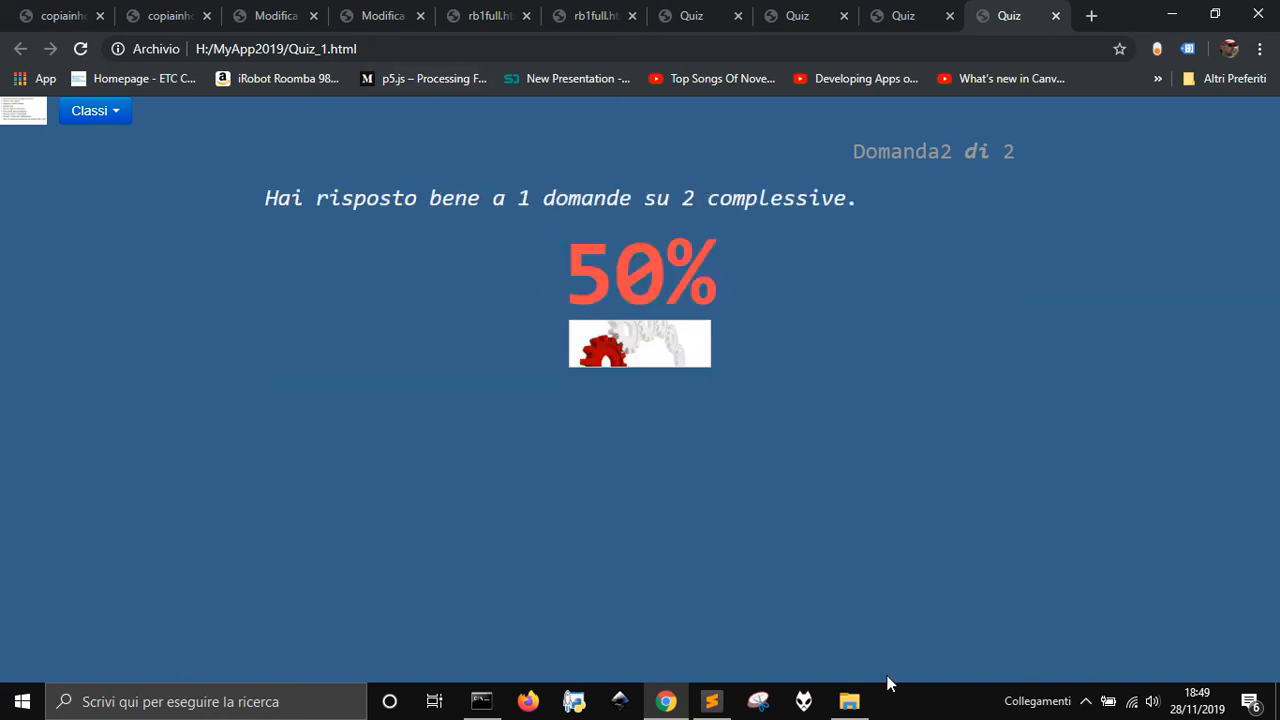
pyautogui.click(710, 701)
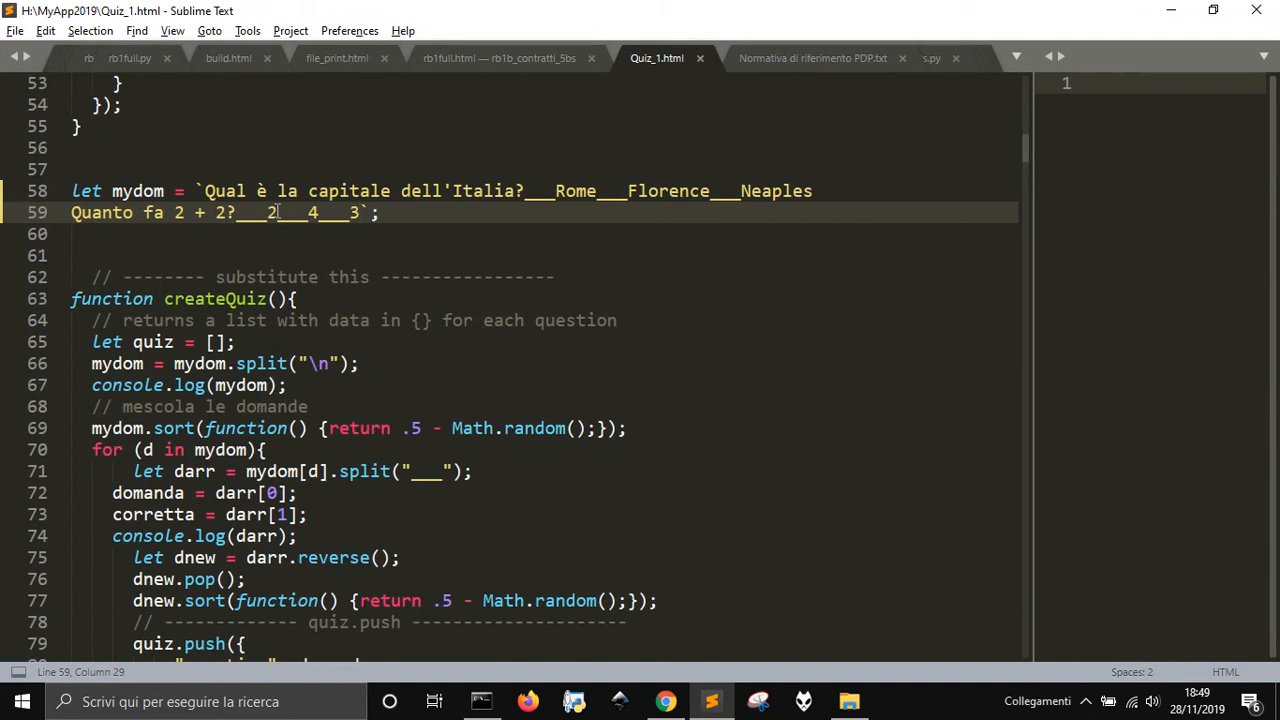
# Put 4 first in the 2 + 2 answers, save Quiz_1.html and view it in the browser
pyautogui.press('Backspace')
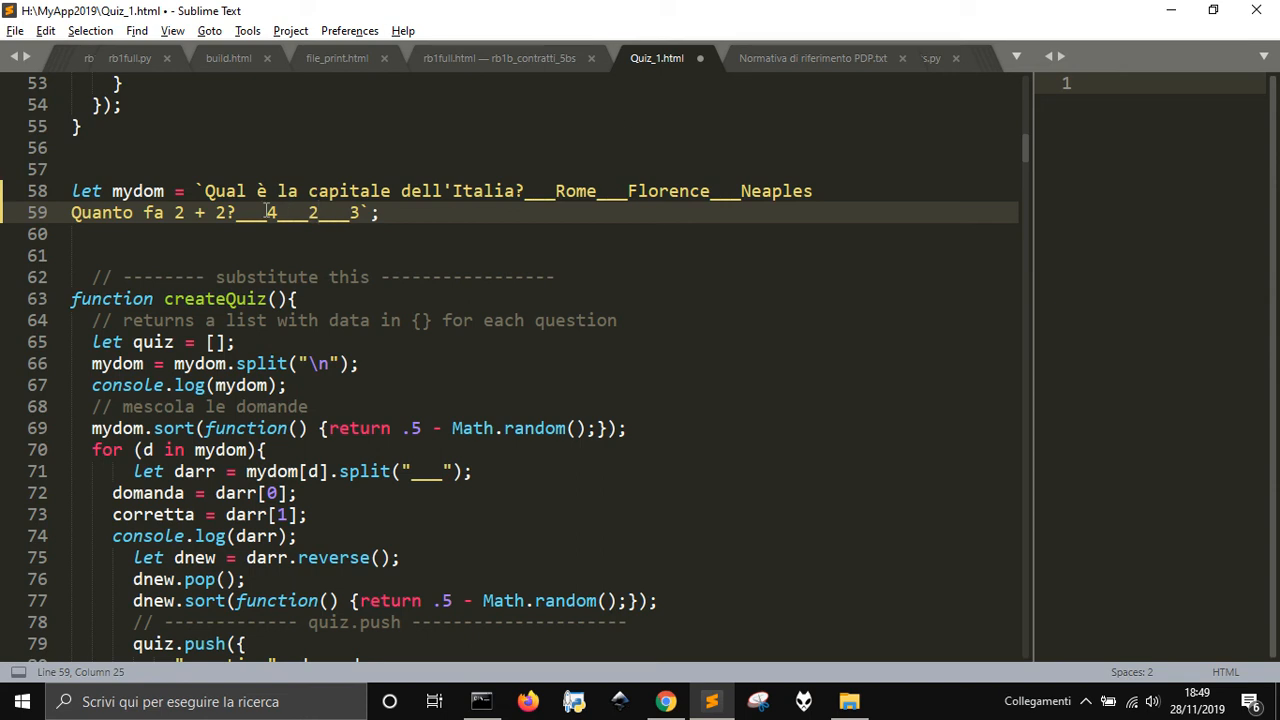
pyautogui.press('ctrl+s')
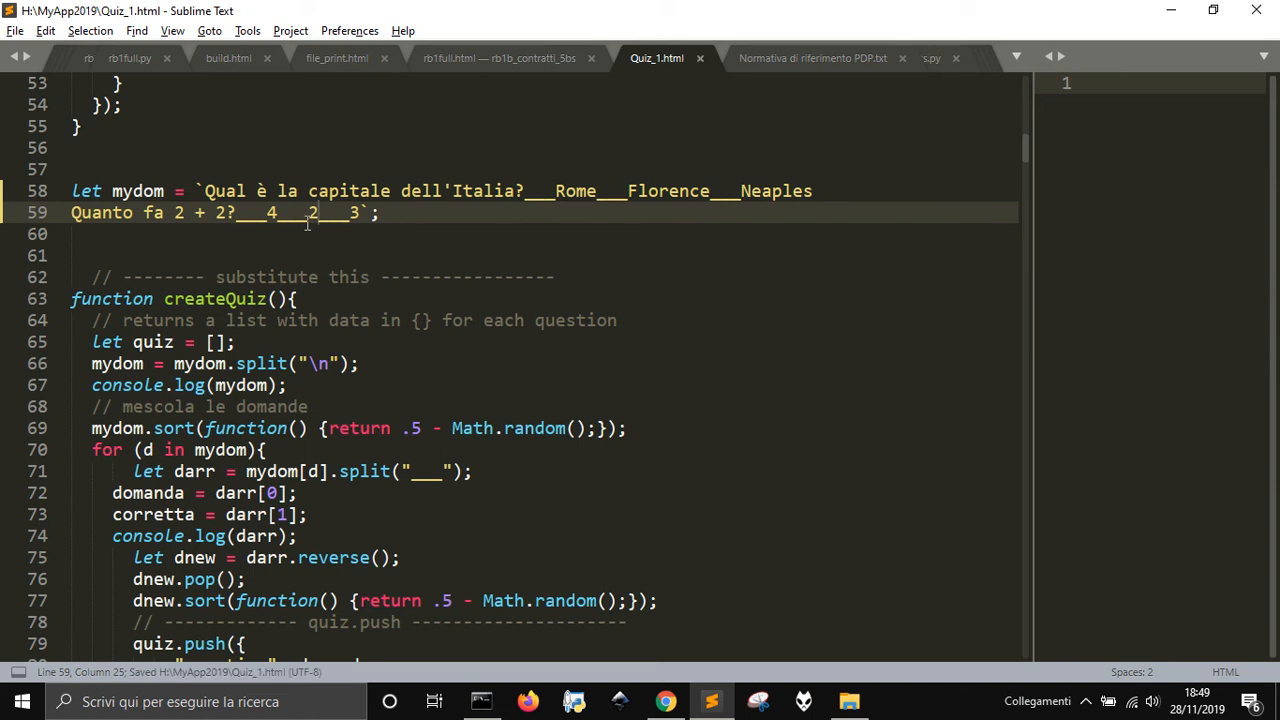
pyautogui.rightClick(310, 212)
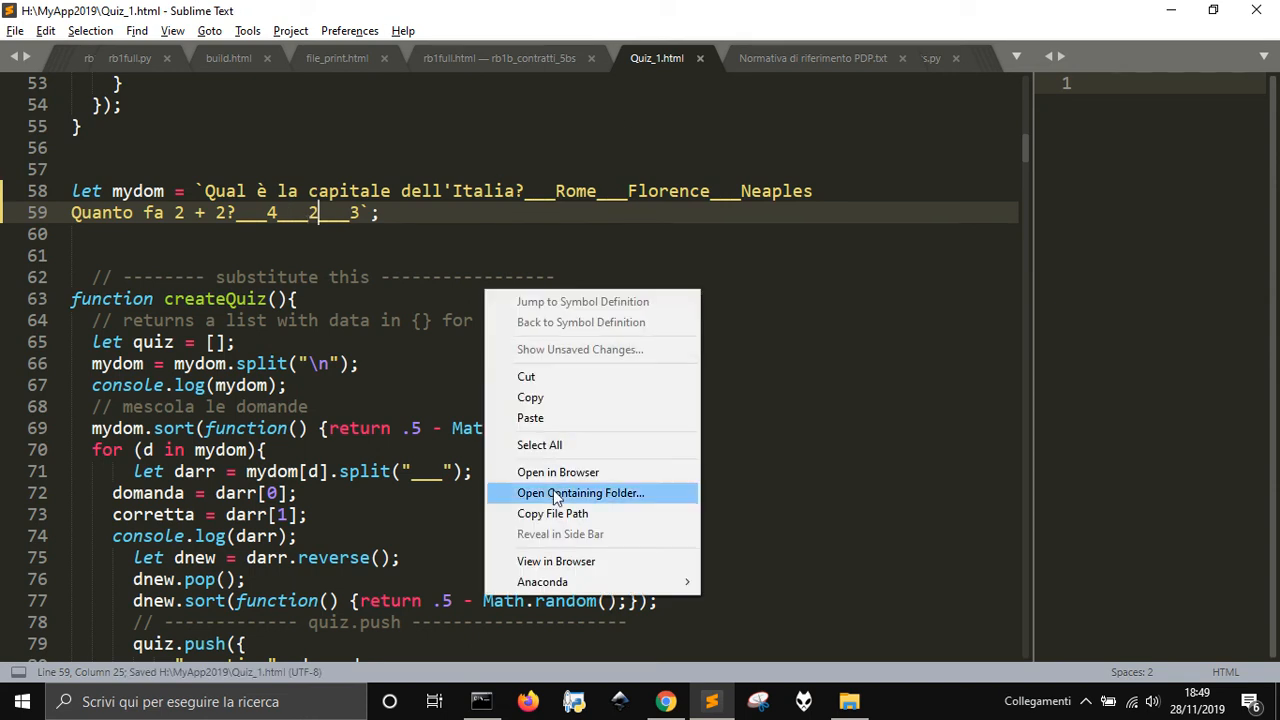
pyautogui.moveTo(556, 561)
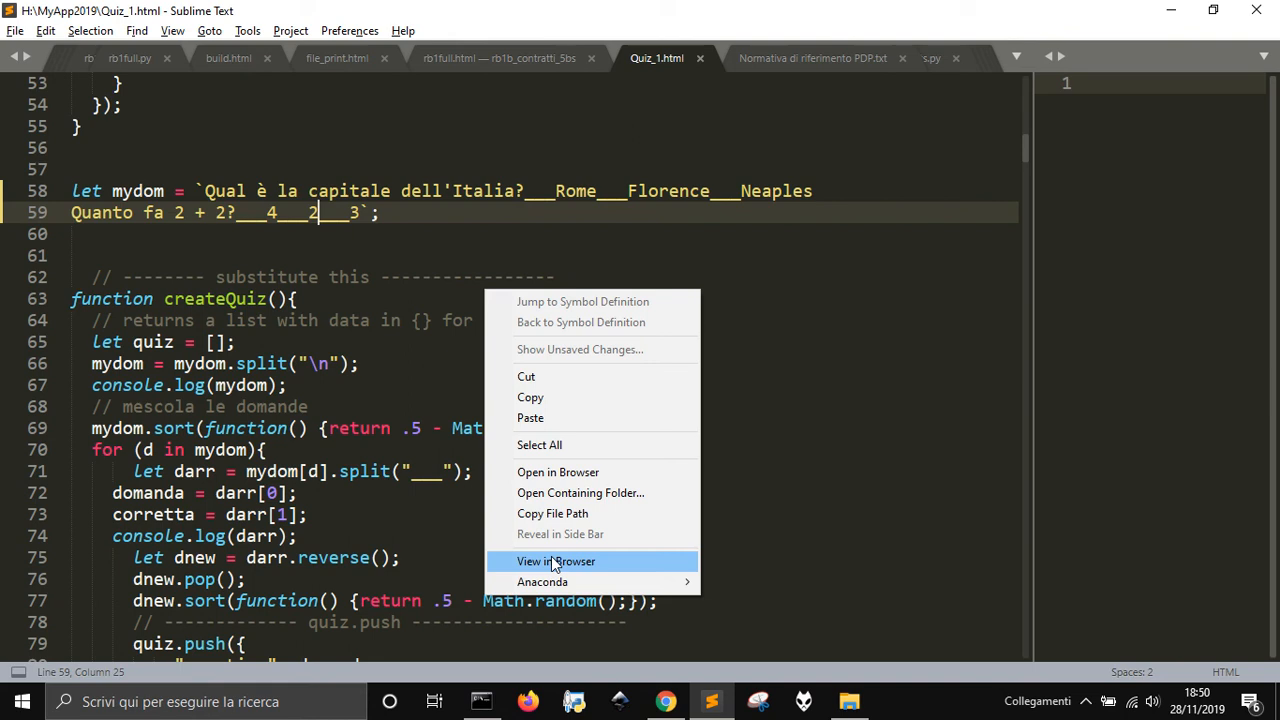
pyautogui.click(556, 561)
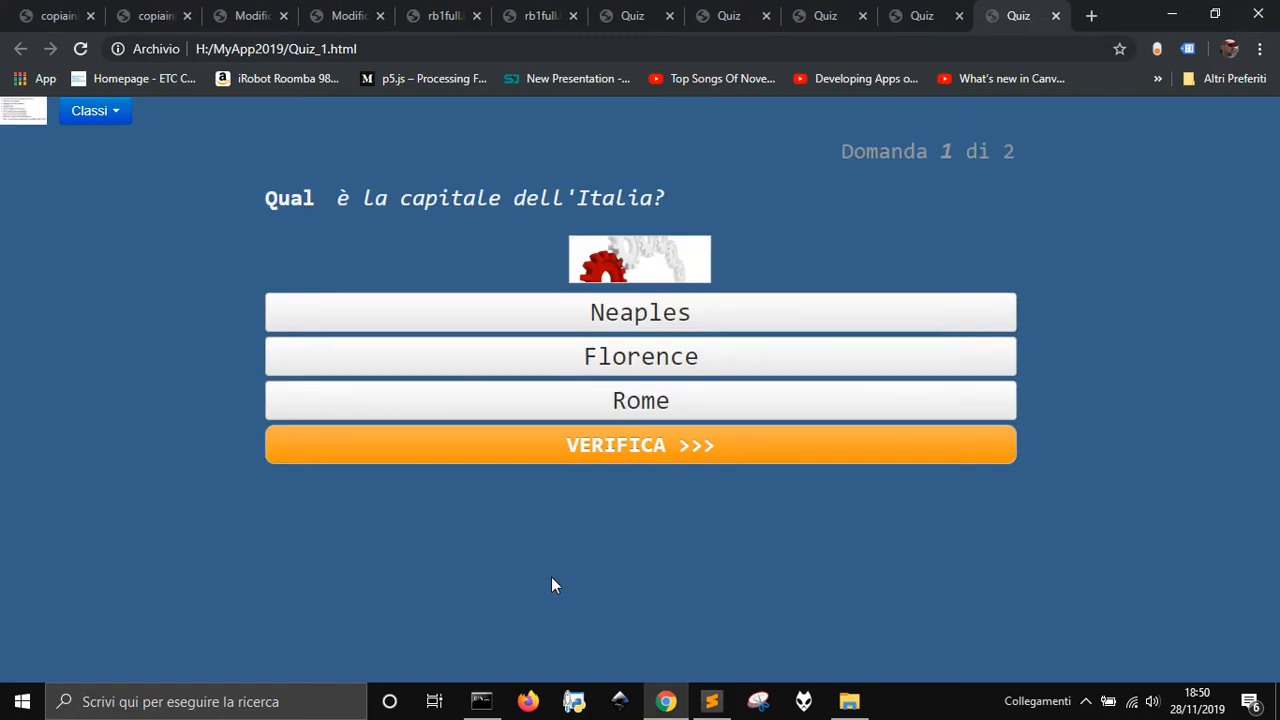
pyautogui.moveTo(613, 228)
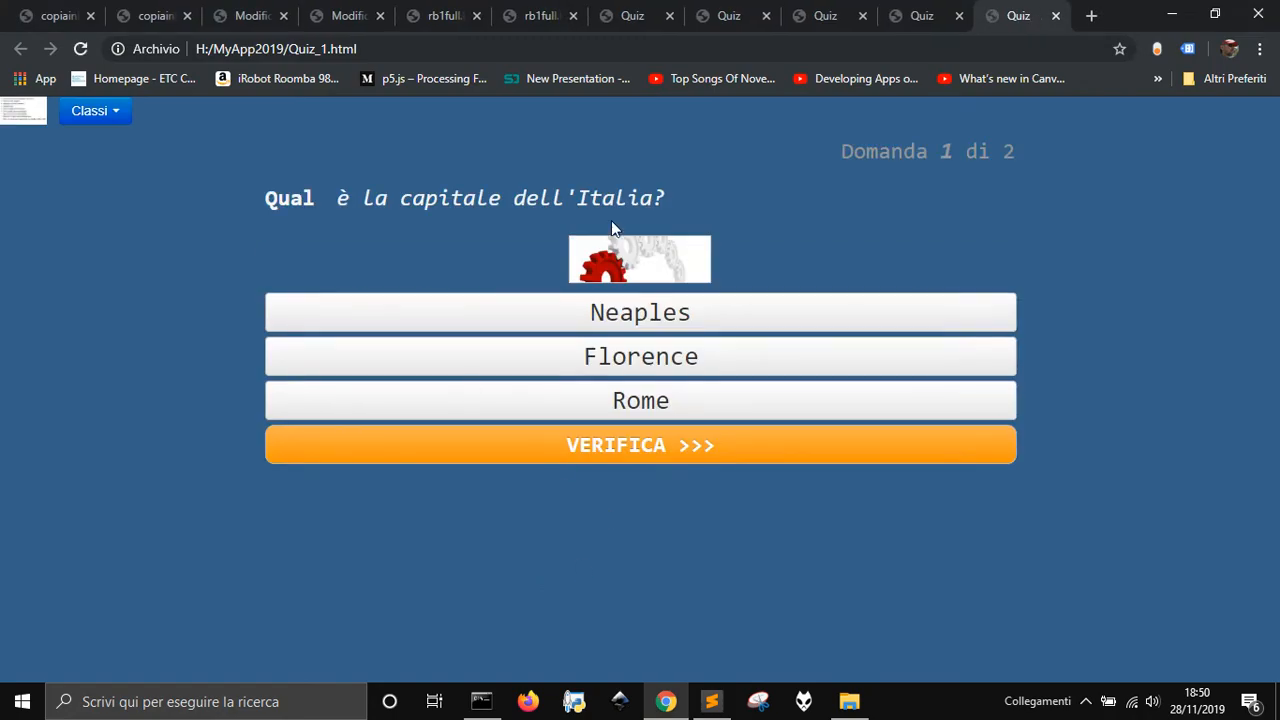
# Answer Rome and 4 with VERIFICA to finish the quiz at 100%
pyautogui.click(640, 400)
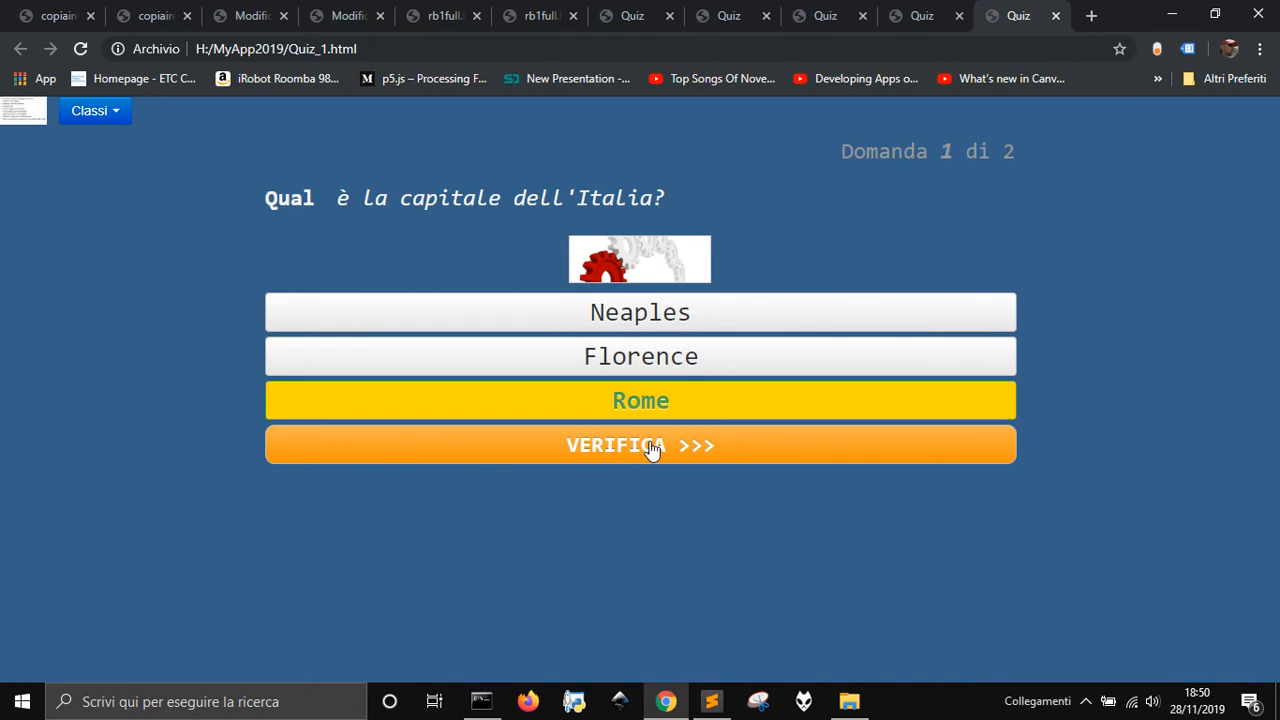
pyautogui.click(640, 445)
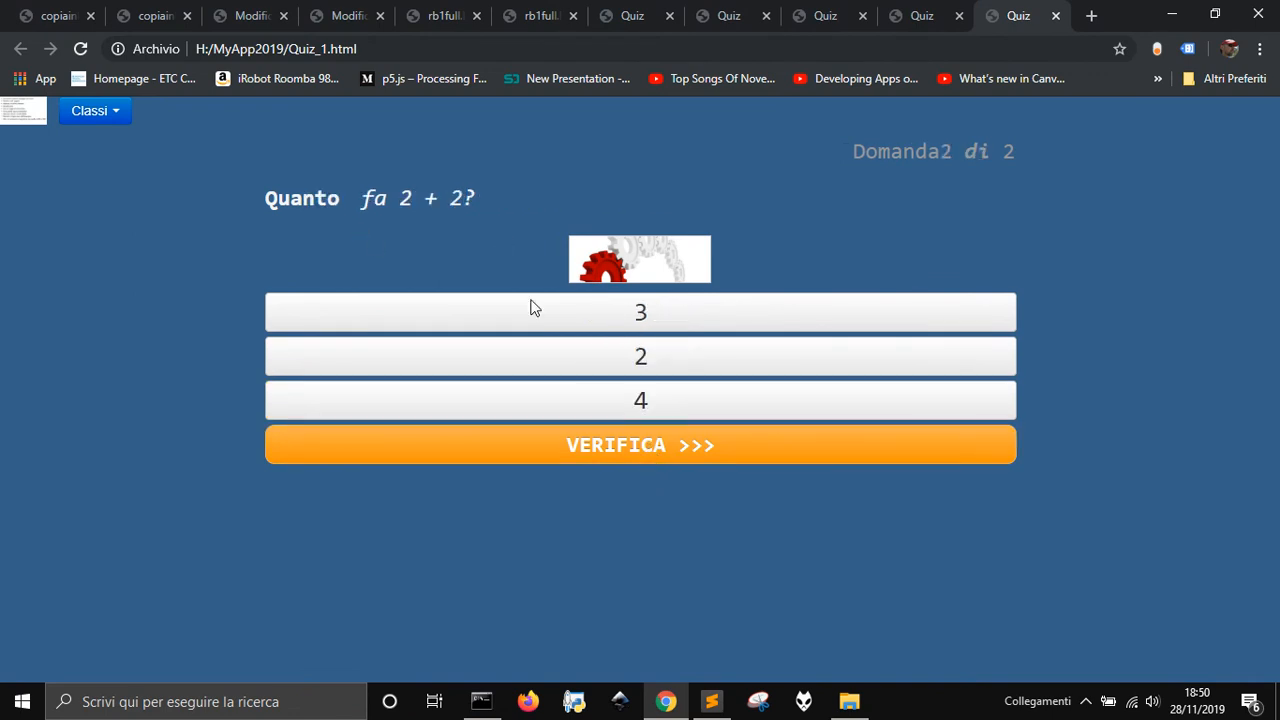
pyautogui.click(640, 400)
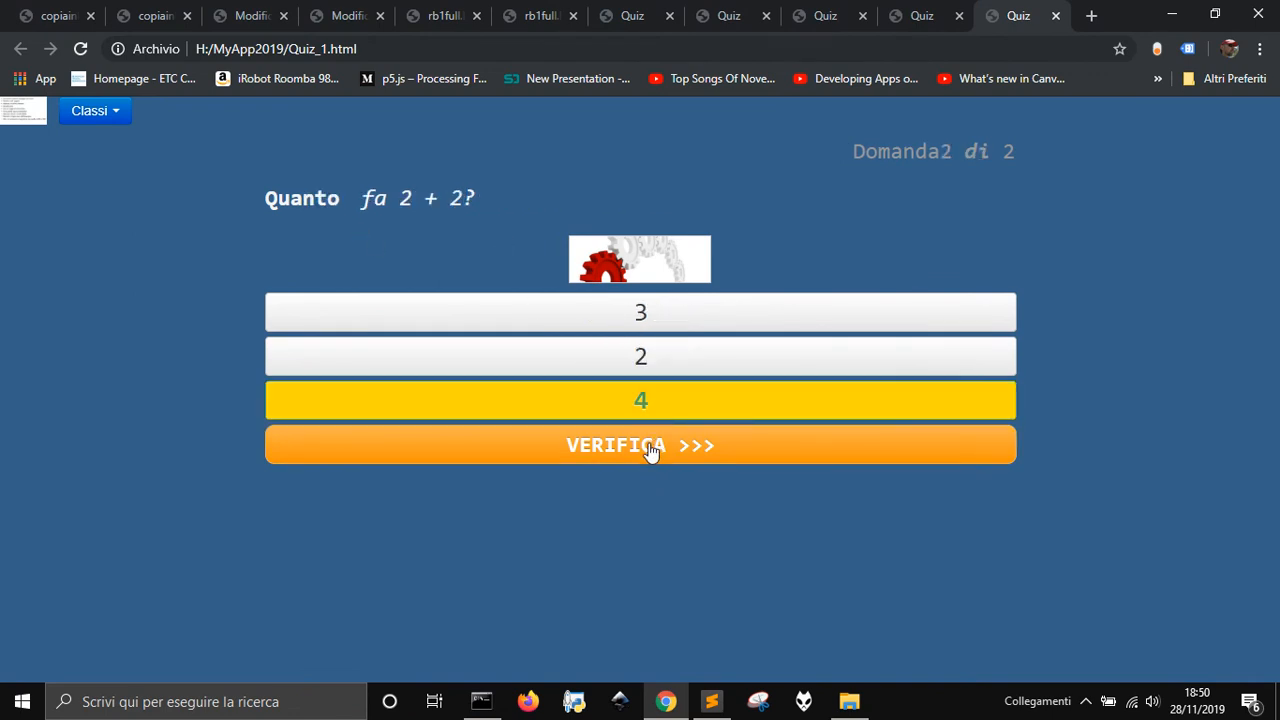
pyautogui.click(640, 445)
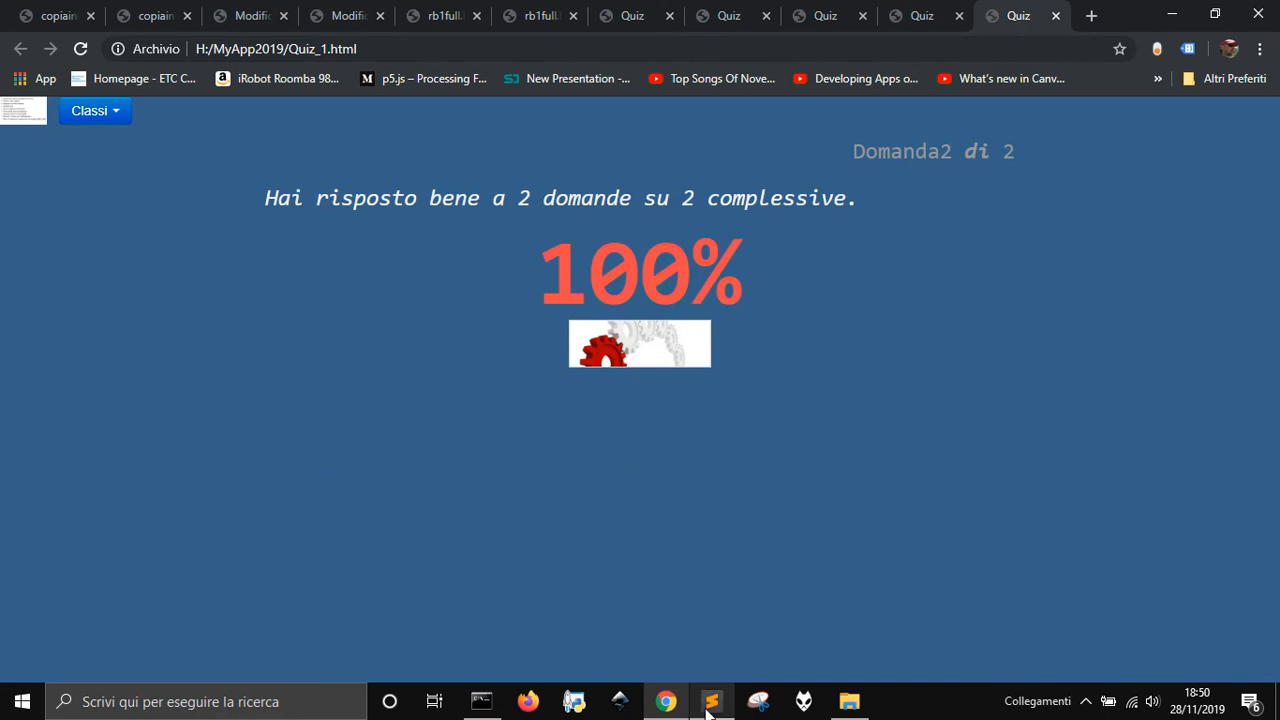
pyautogui.moveTo(711, 701)
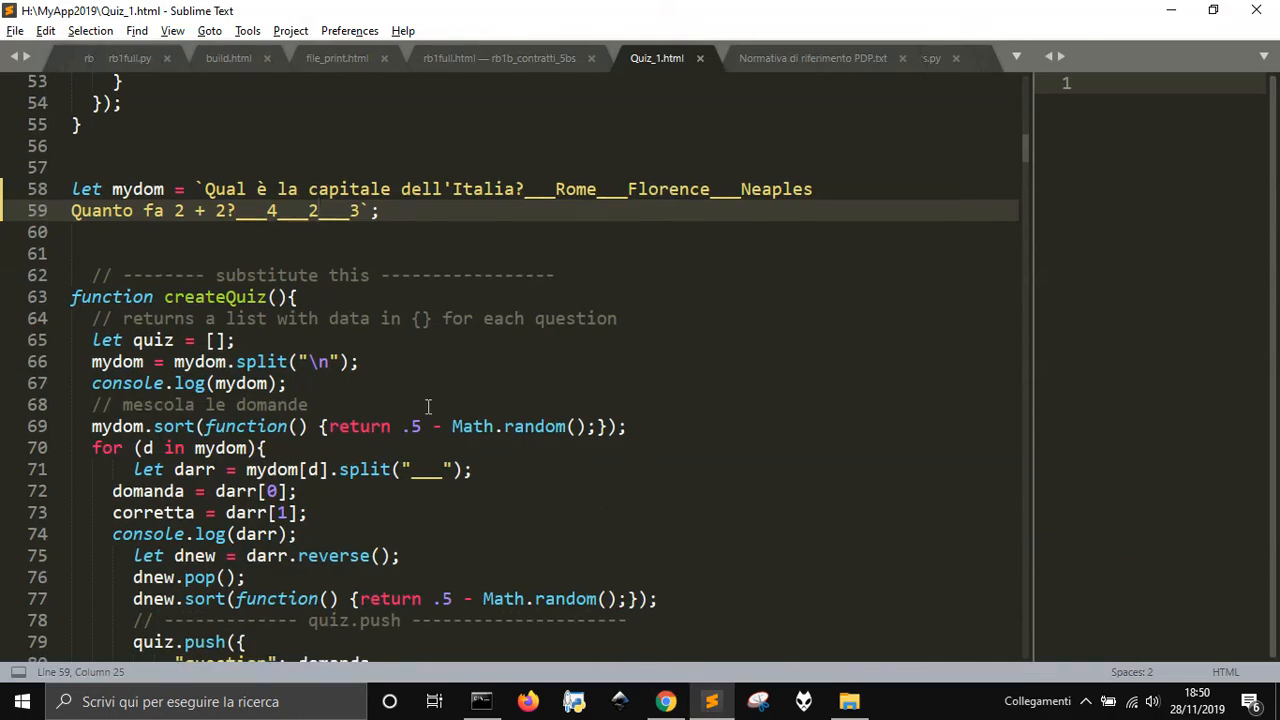
pyautogui.scroll(3)
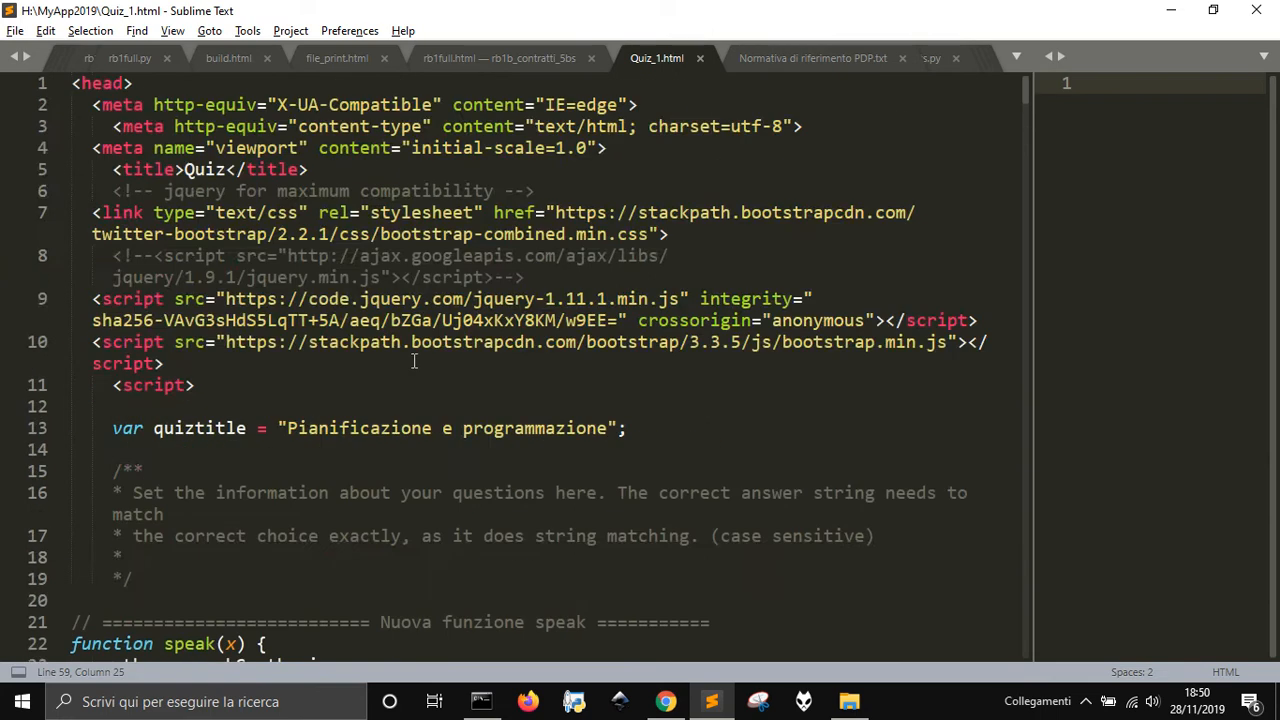
pyautogui.scroll(-3)
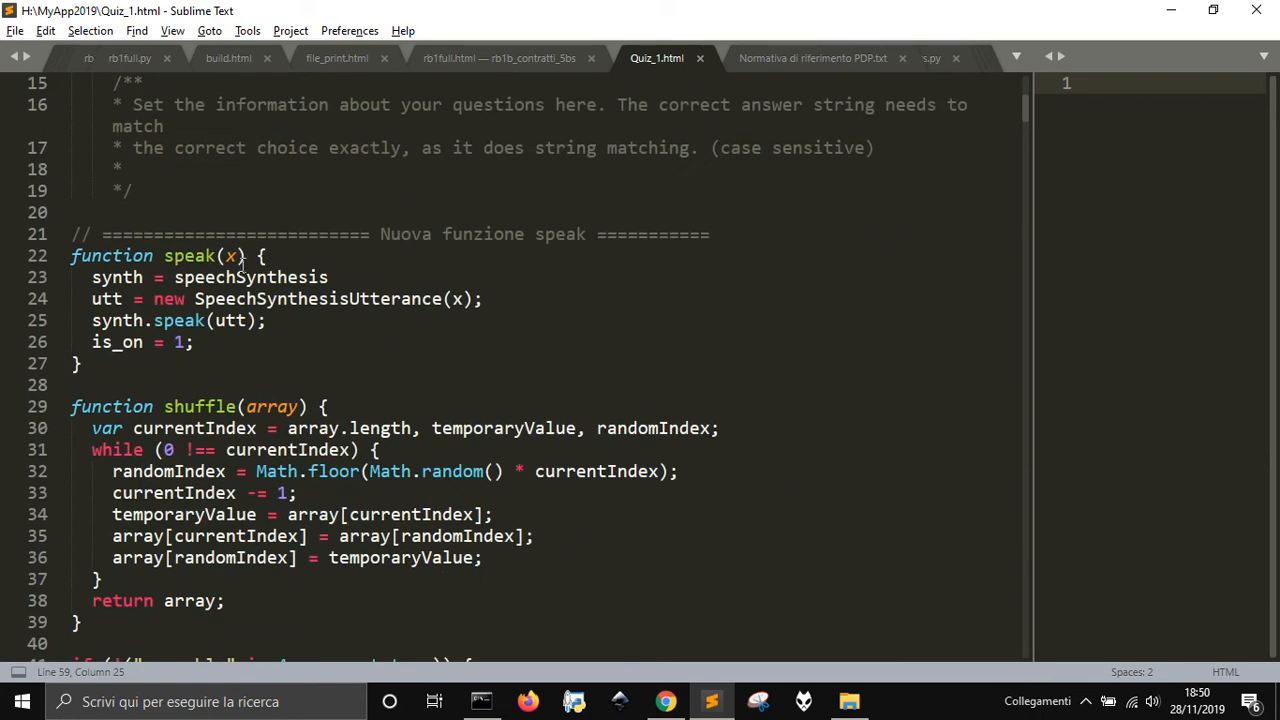
pyautogui.scroll(-3)
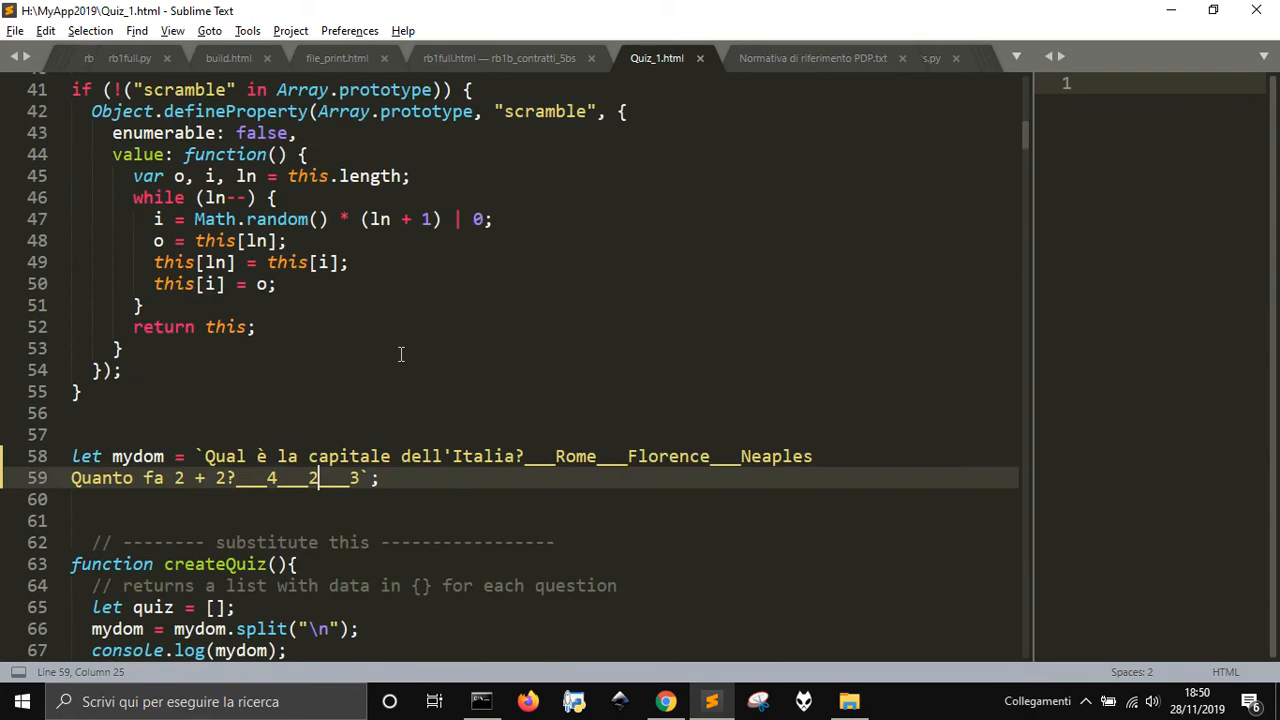
pyautogui.scroll(-3)
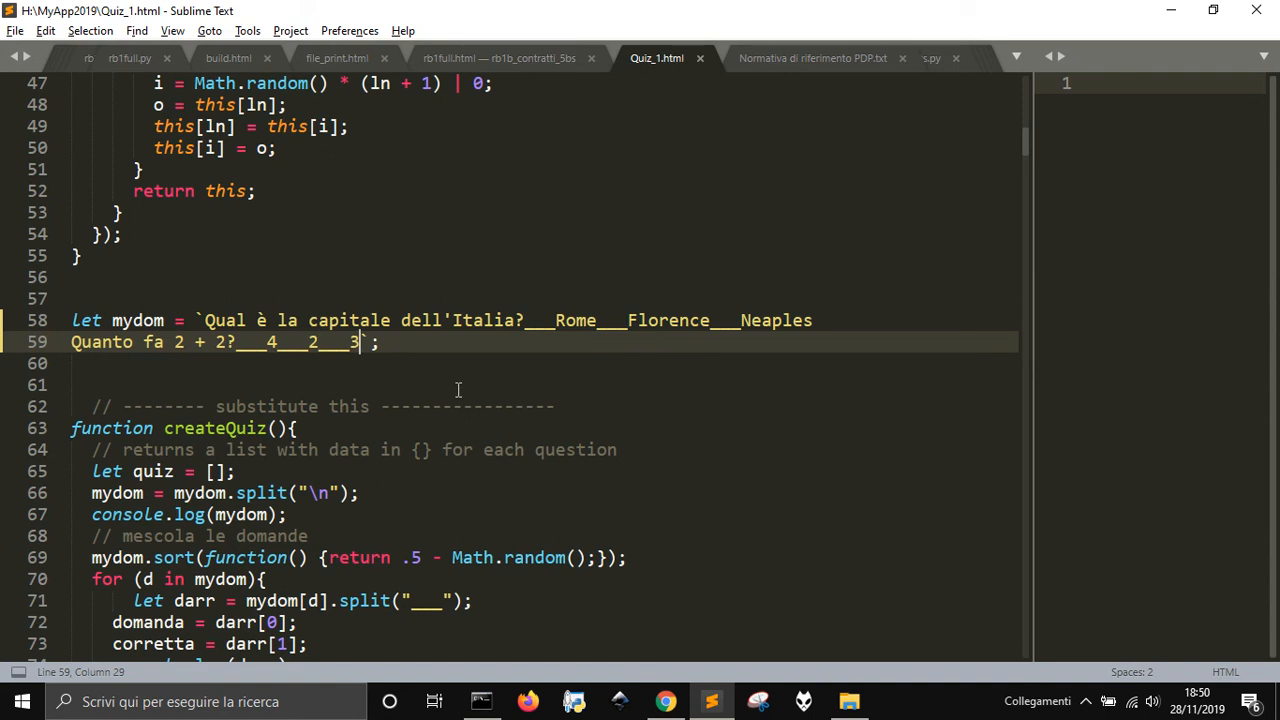
pyautogui.moveTo(455, 390)
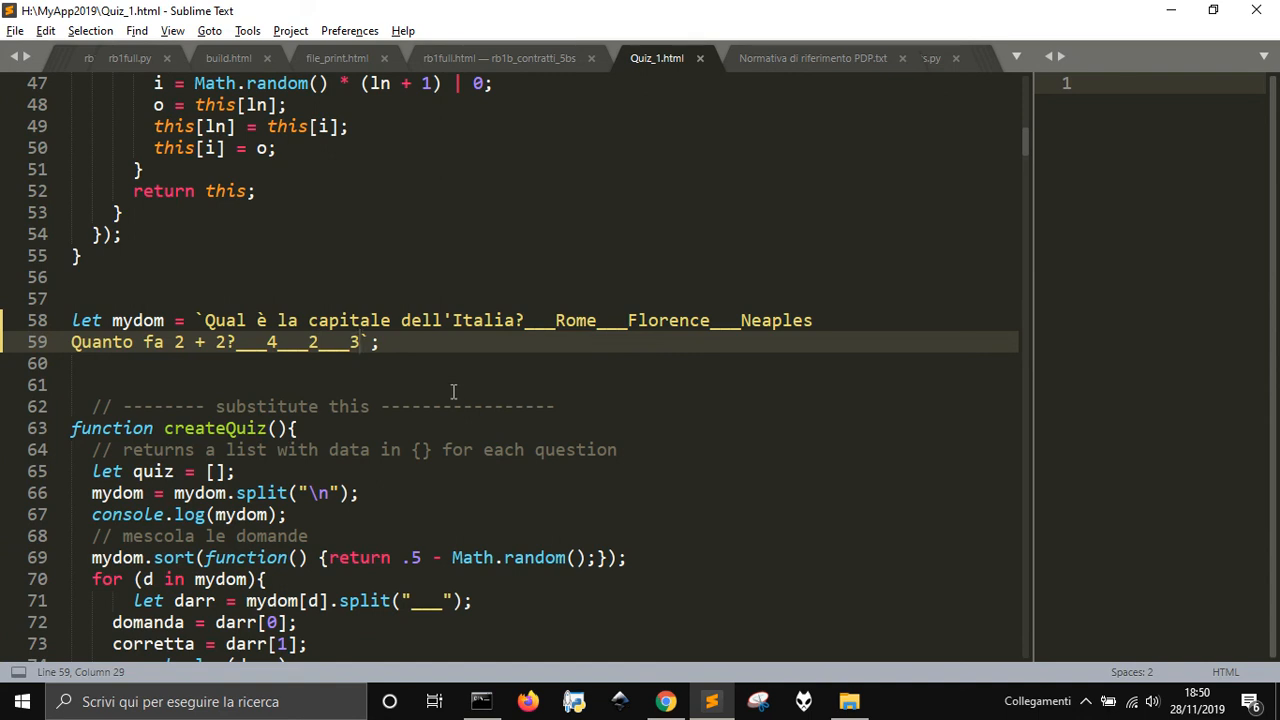
pyautogui.scroll(-3)
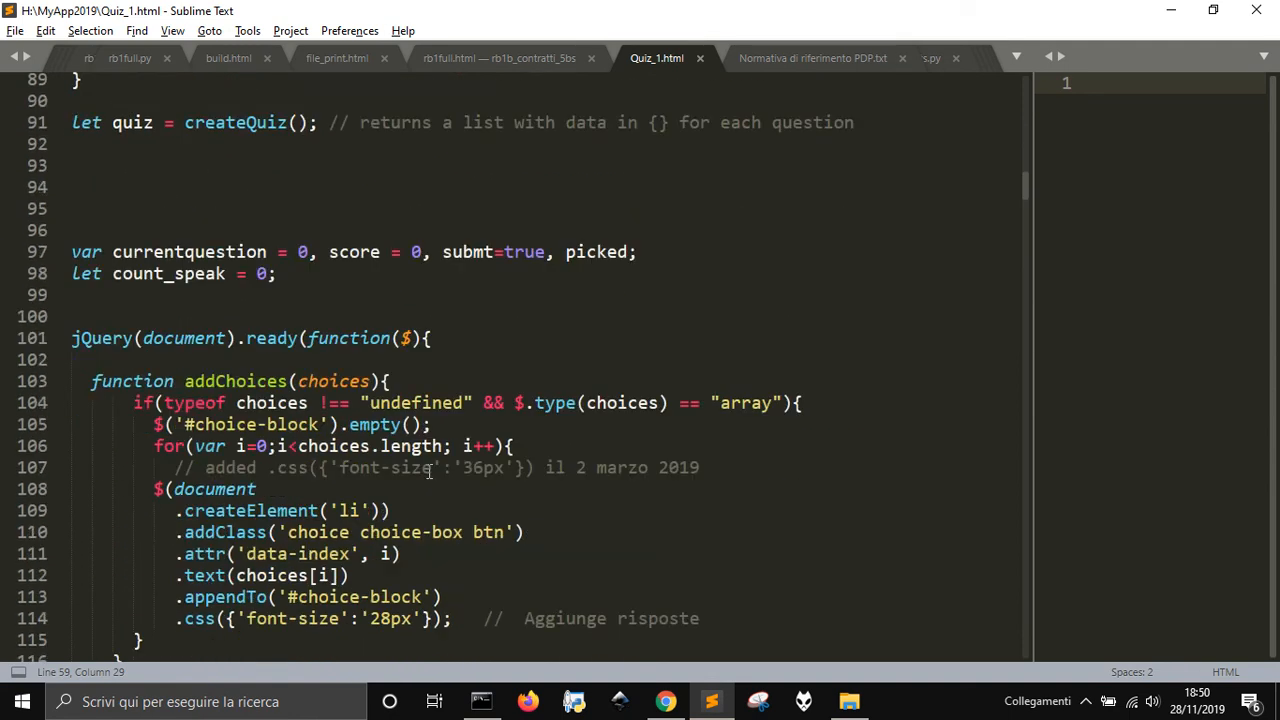
pyautogui.scroll(-3)
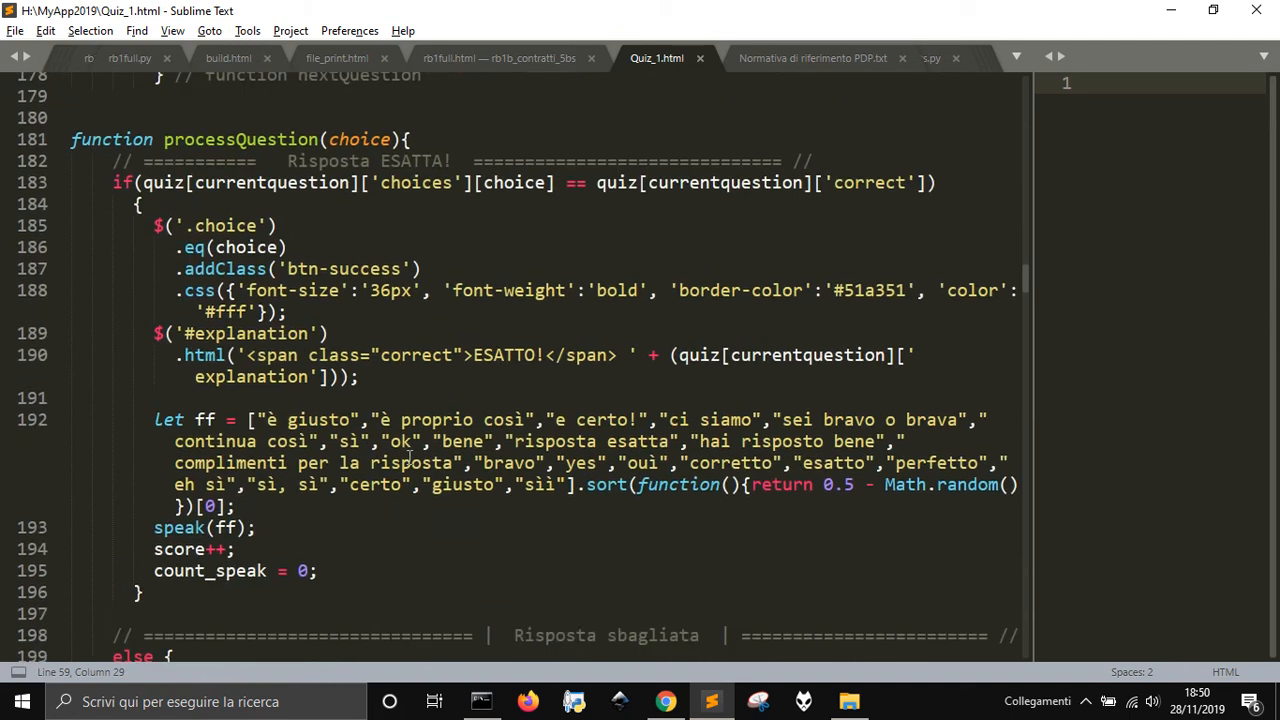
pyautogui.scroll(-3)
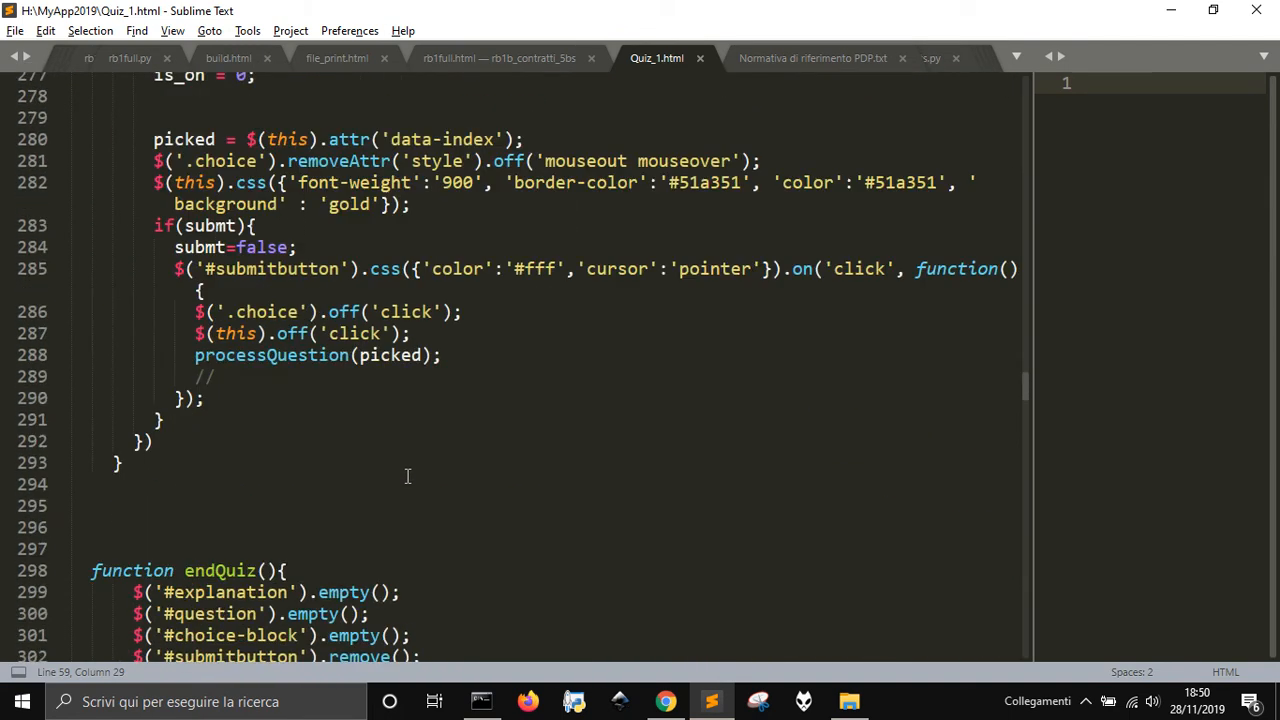
pyautogui.scroll(-3)
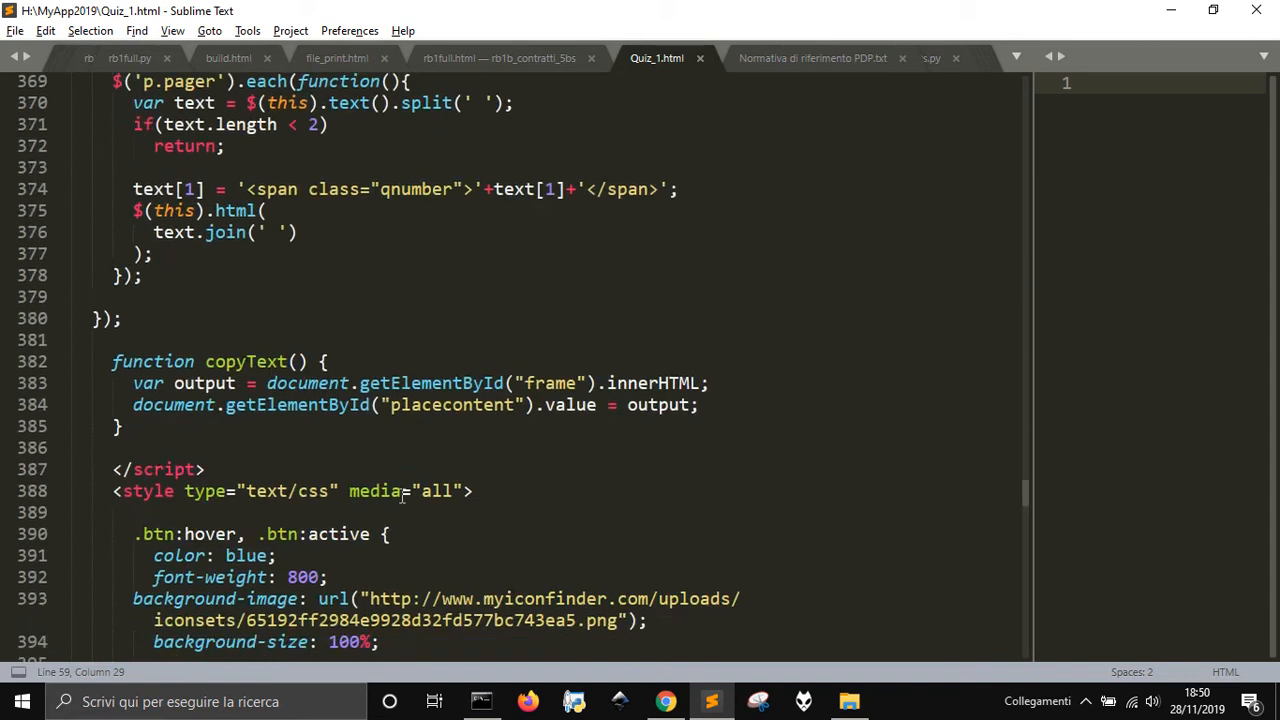
pyautogui.scroll(-3)
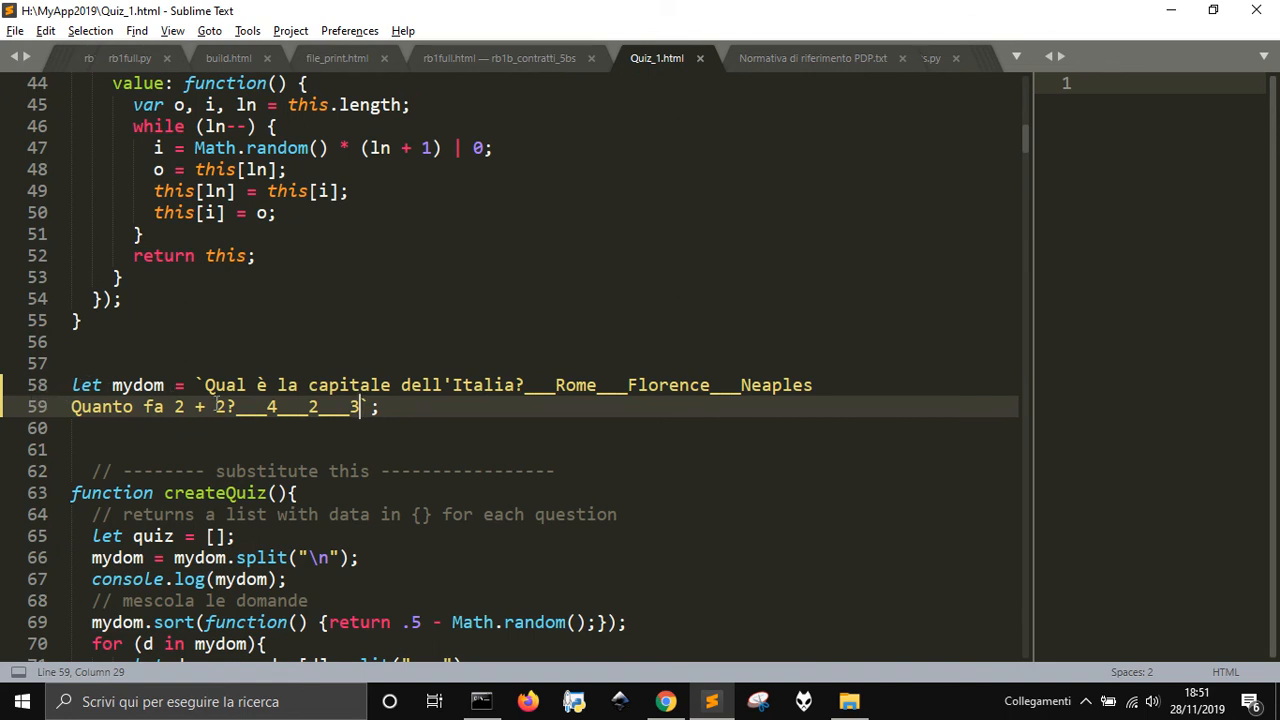
# Fix the closing backtick so the mydom string ends with `; and save the file
pyautogui.click(208, 385)
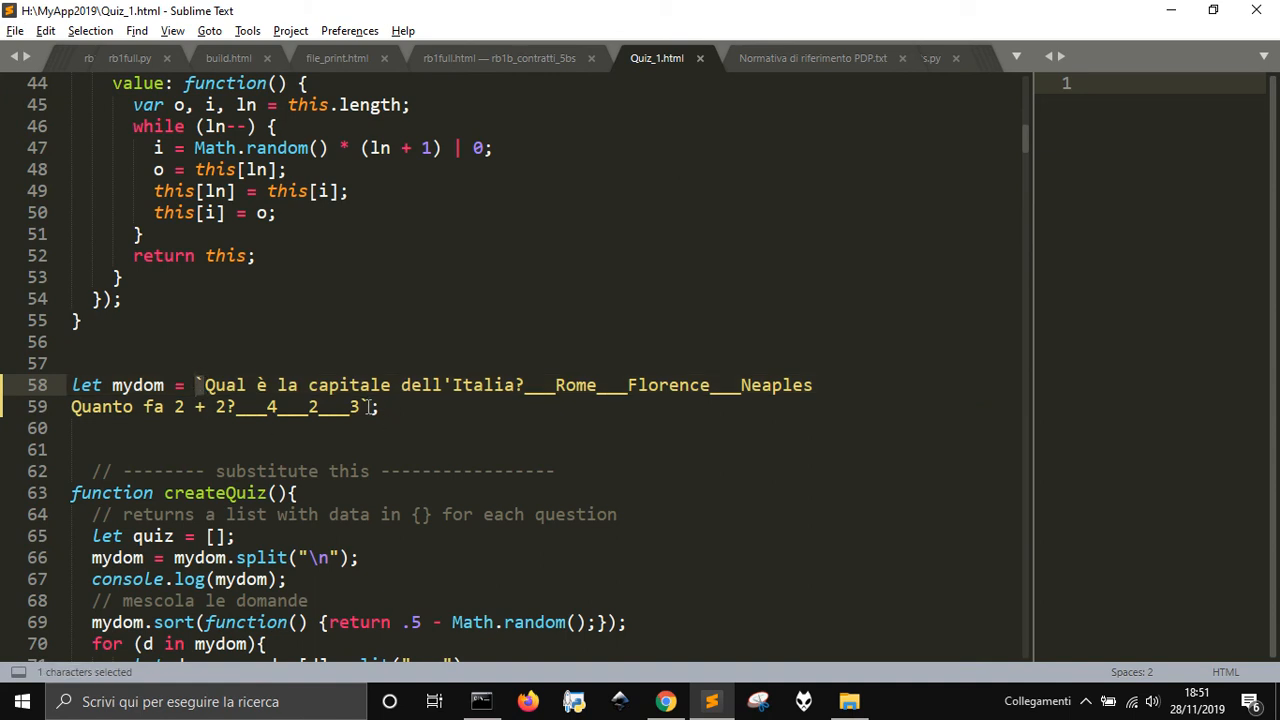
pyautogui.click(371, 406)
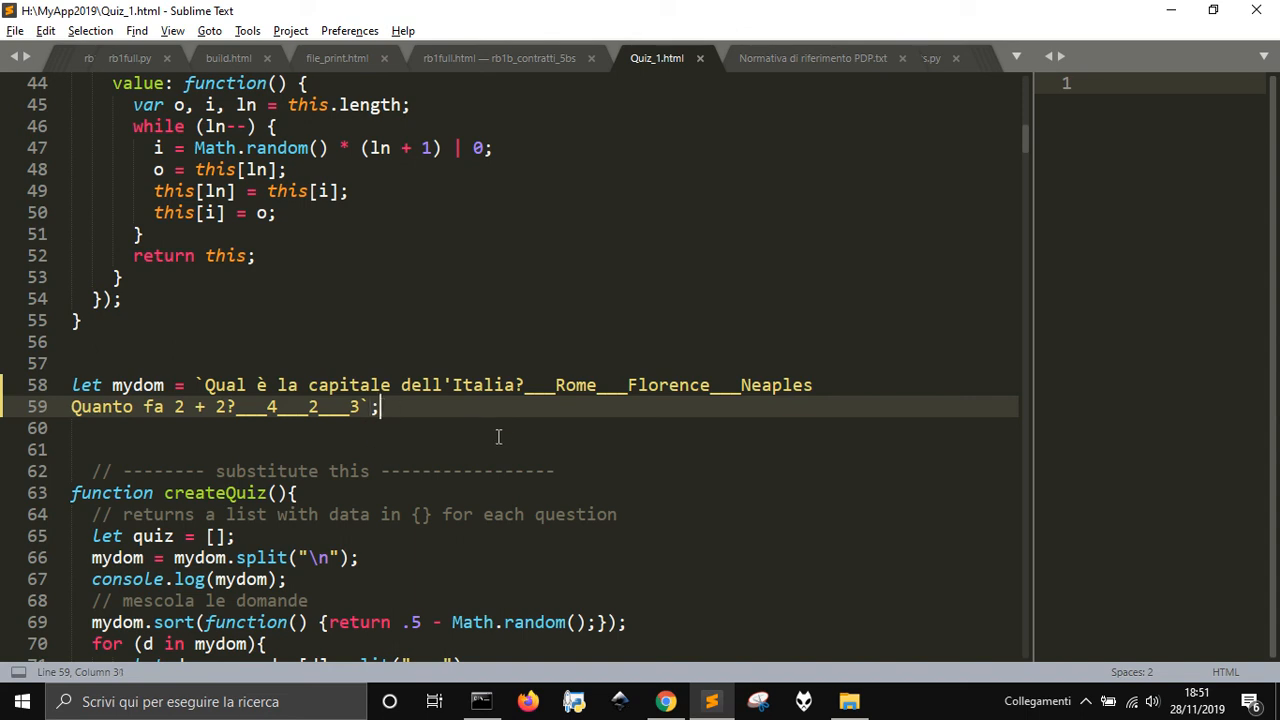
pyautogui.moveTo(492, 441)
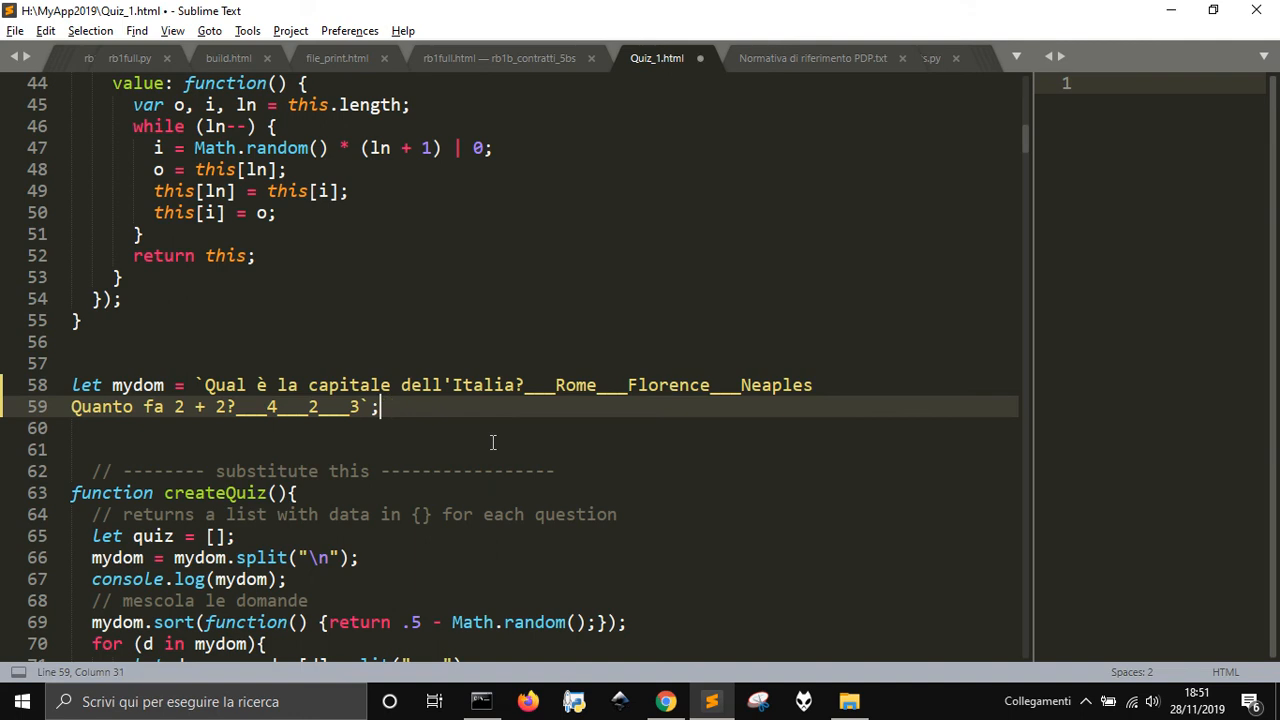
pyautogui.press('ctrl+s')
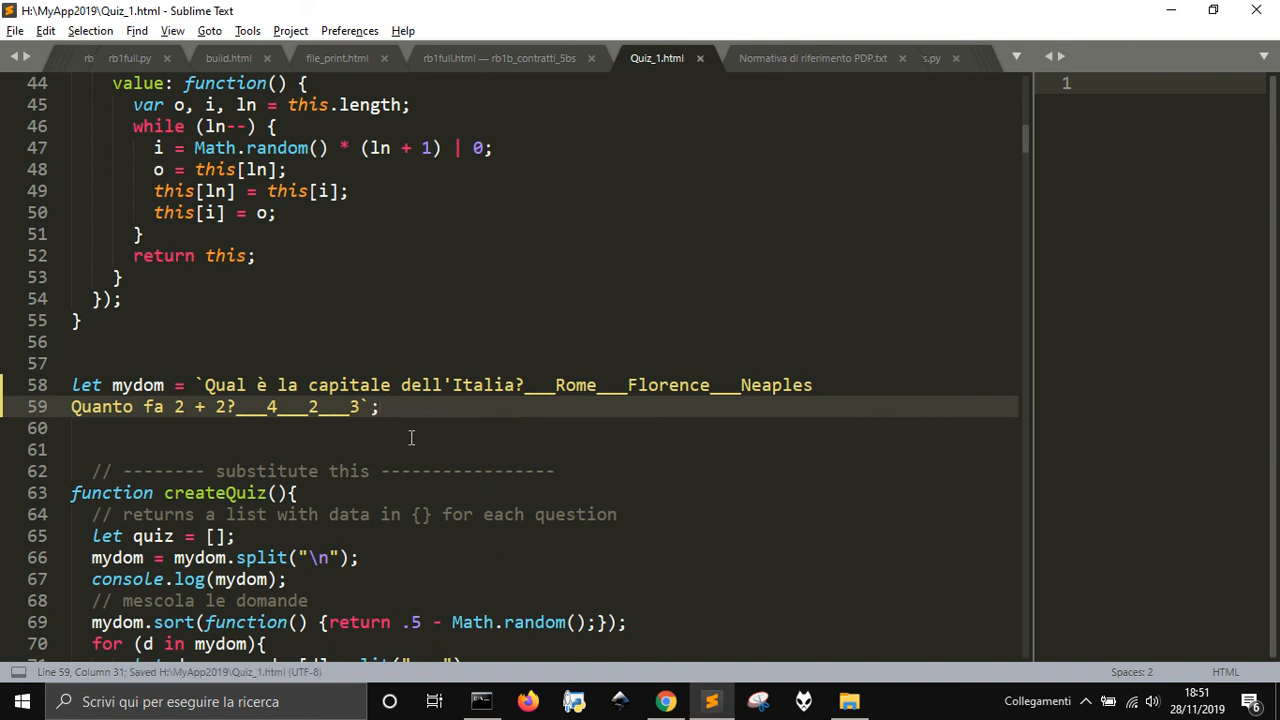
pyautogui.scroll(-3)
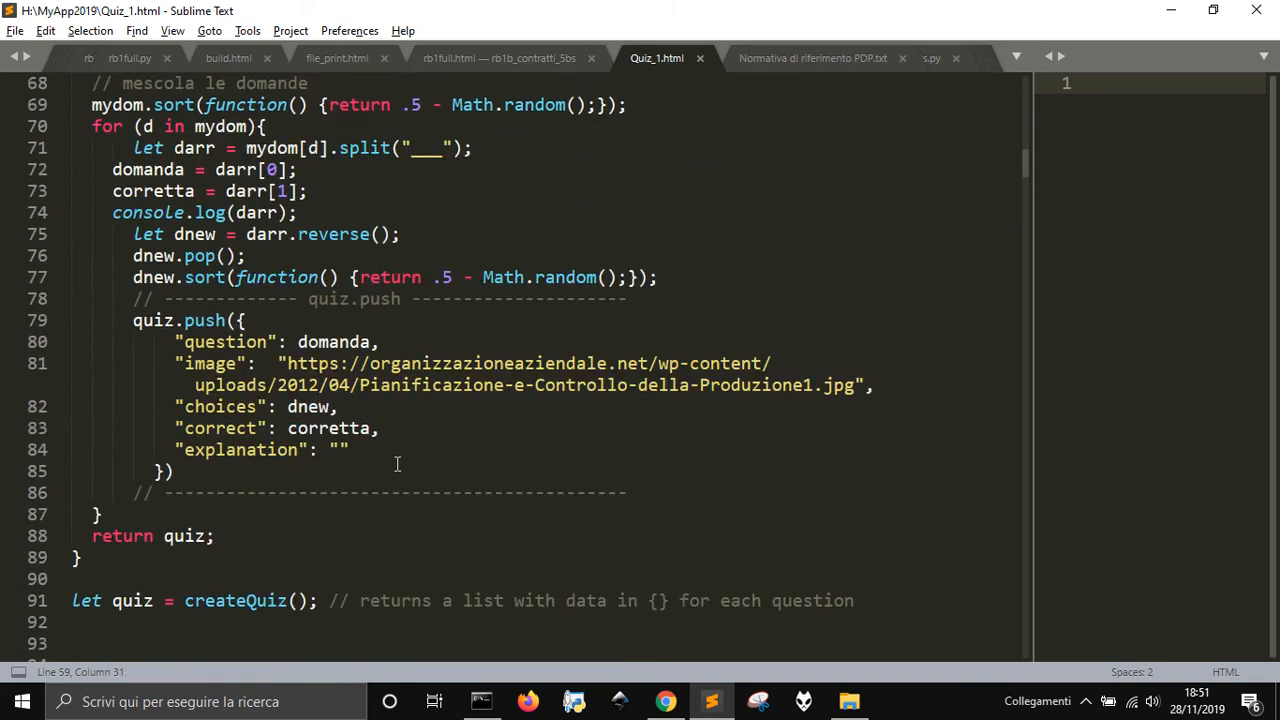
pyautogui.scroll(-3)
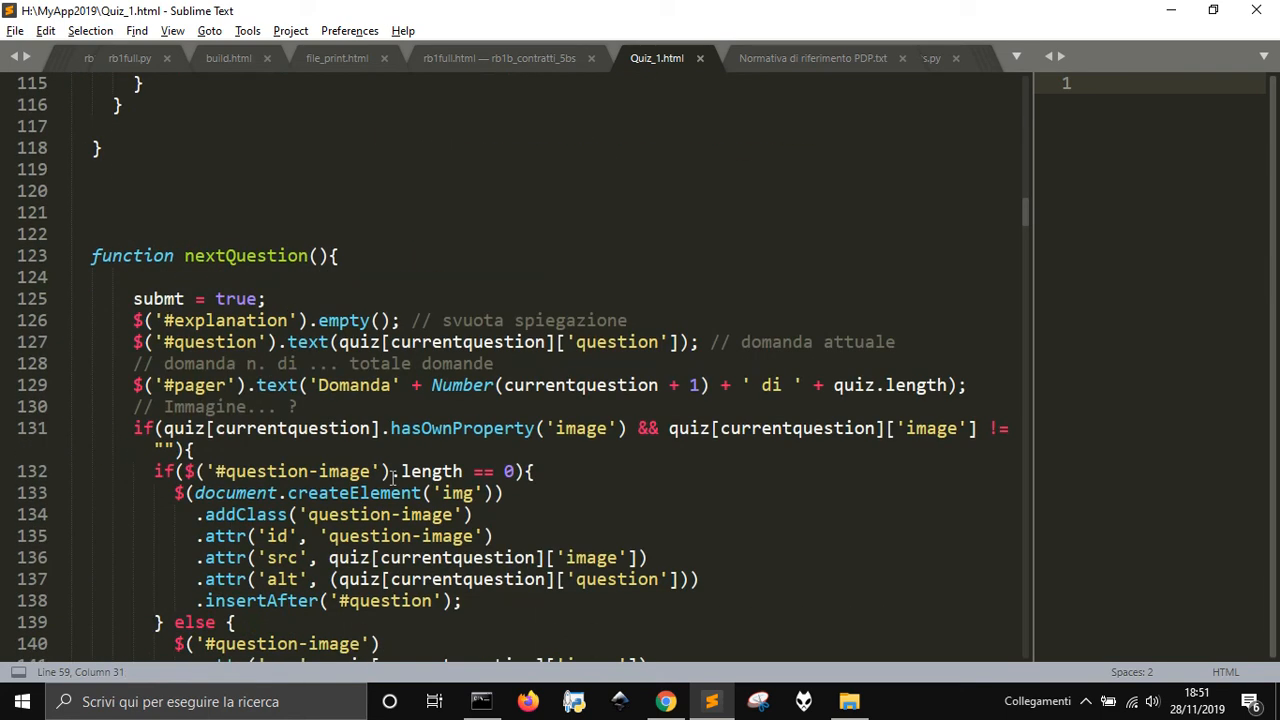
pyautogui.scroll(-3)
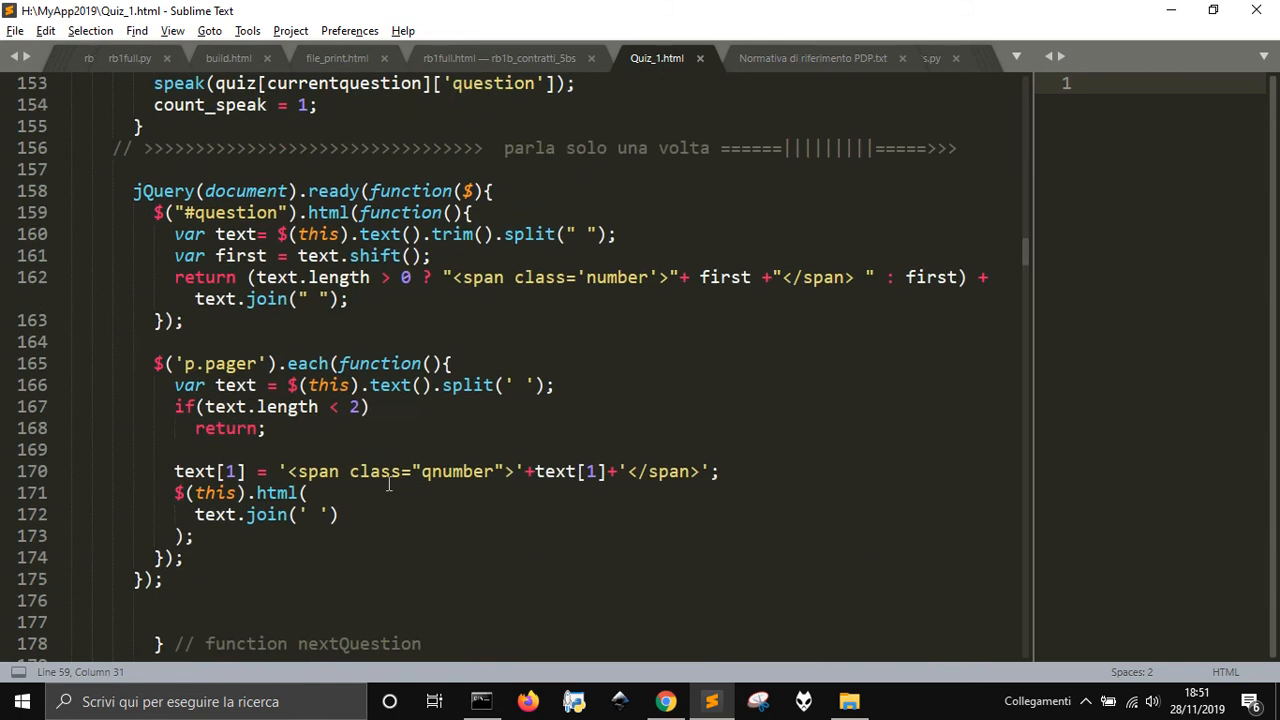
pyautogui.scroll(-3)
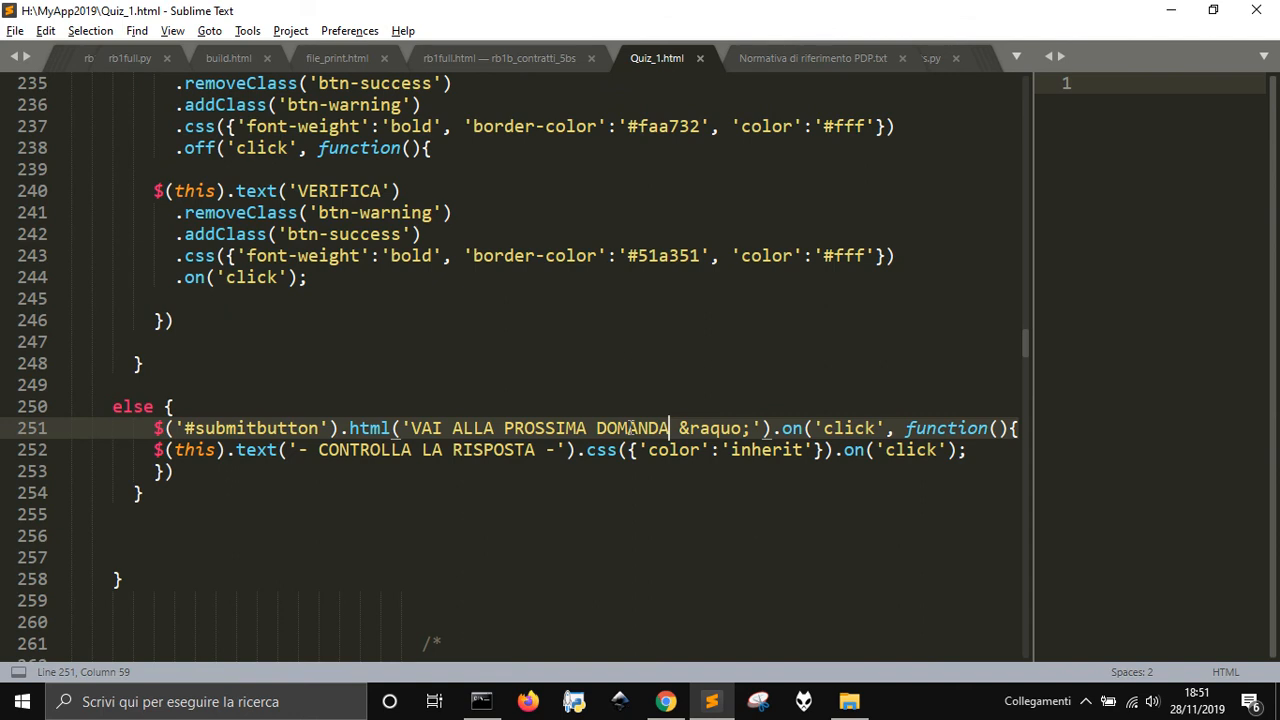
pyautogui.click(470, 449)
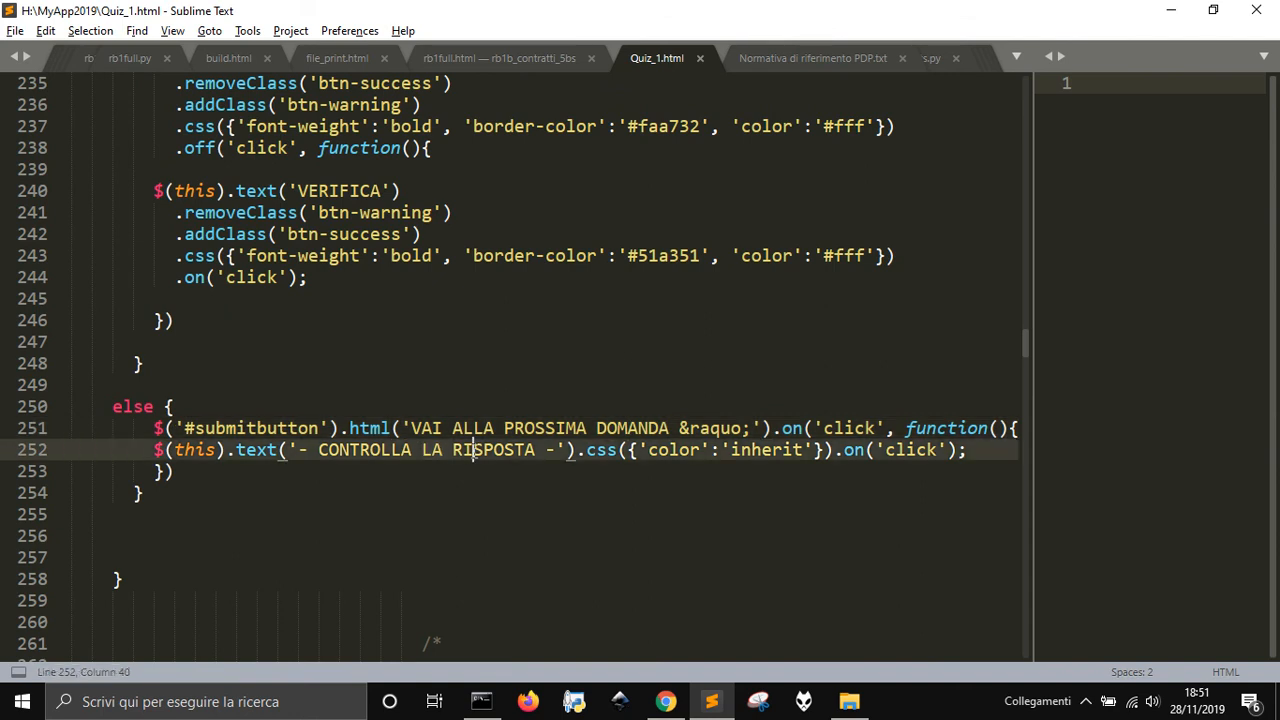
pyautogui.scroll(-3)
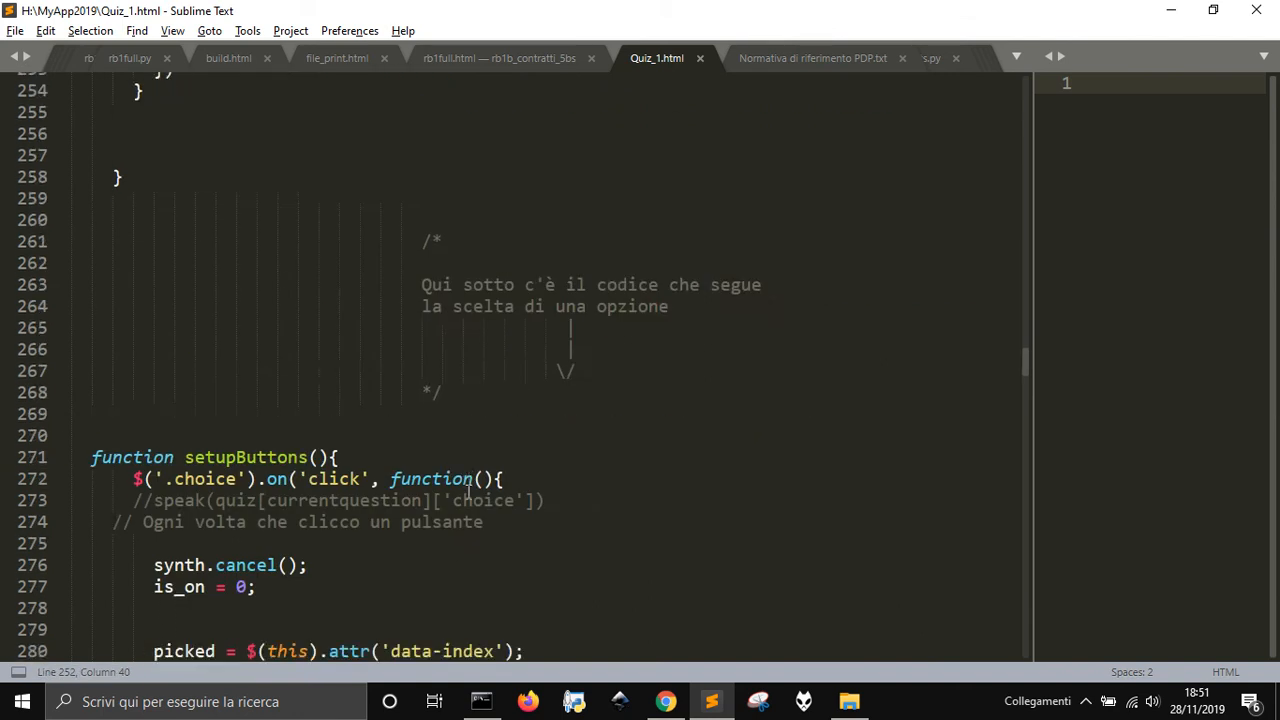
pyautogui.scroll(-3)
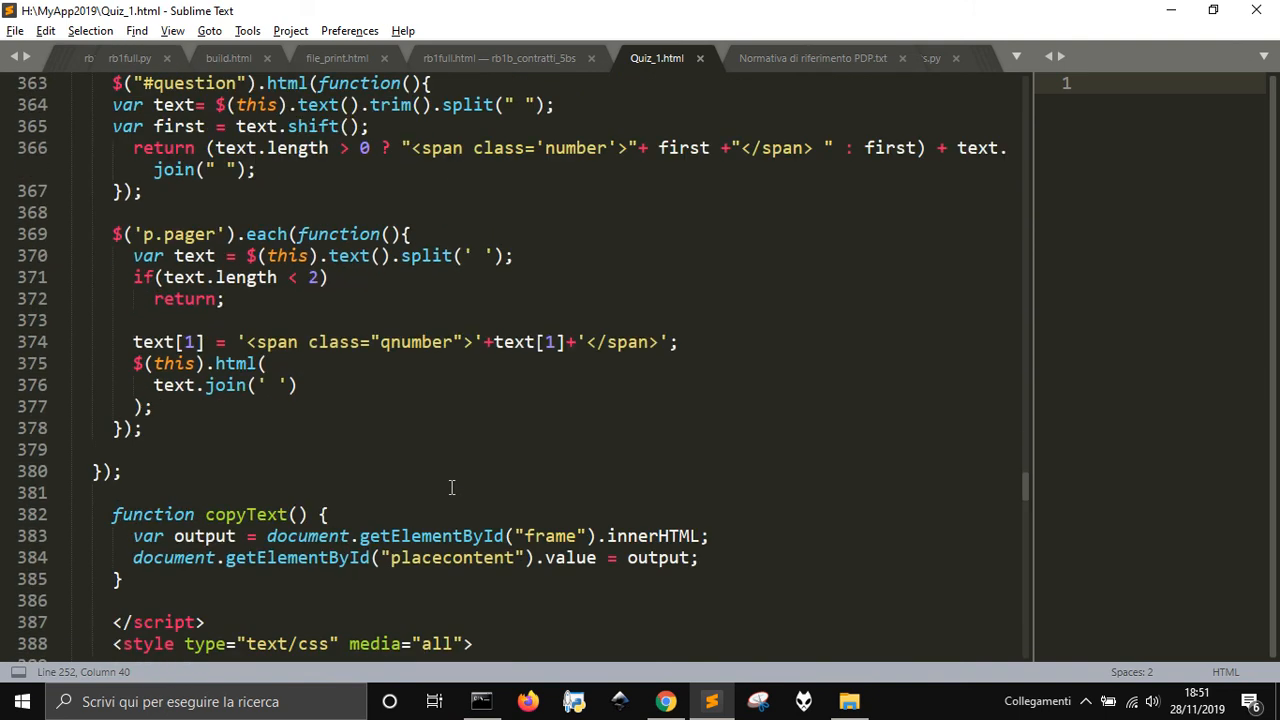
pyautogui.scroll(-3)
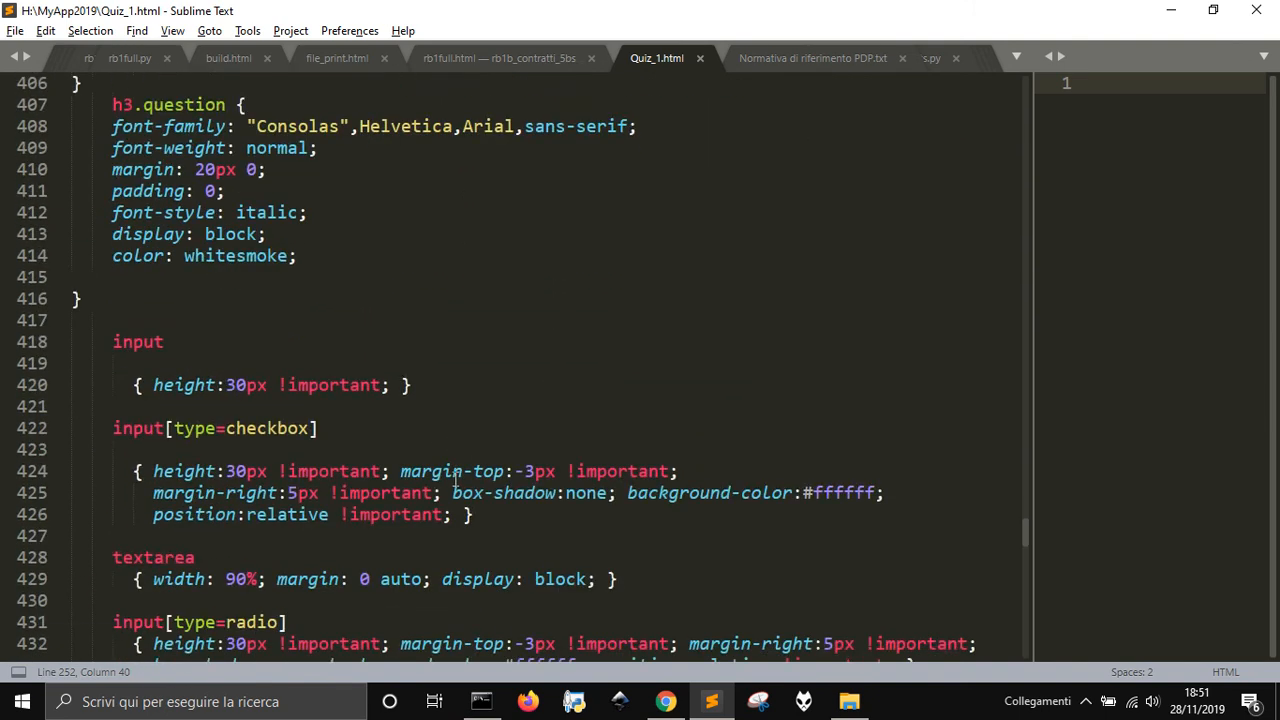
pyautogui.scroll(-3)
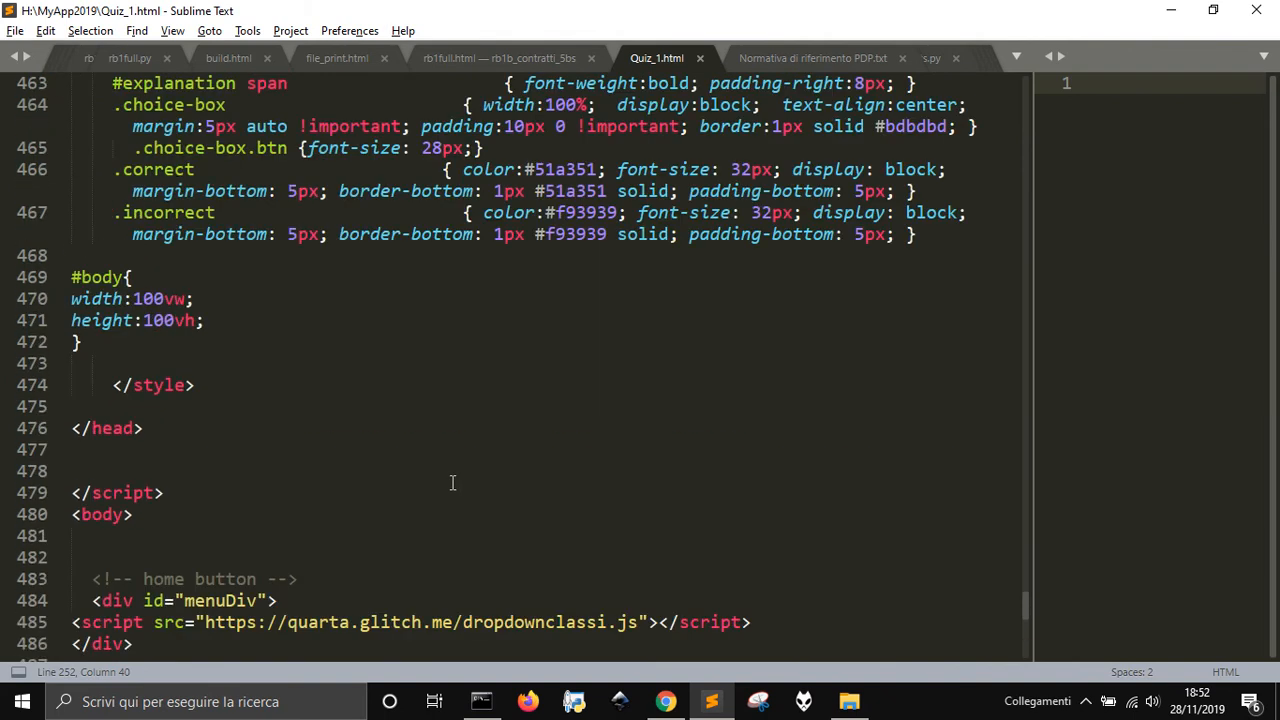
# Delete the menuDiv block with its dropdownclassi.js script, save, and check the quiz shows no Classi button
pyautogui.scroll(-3)
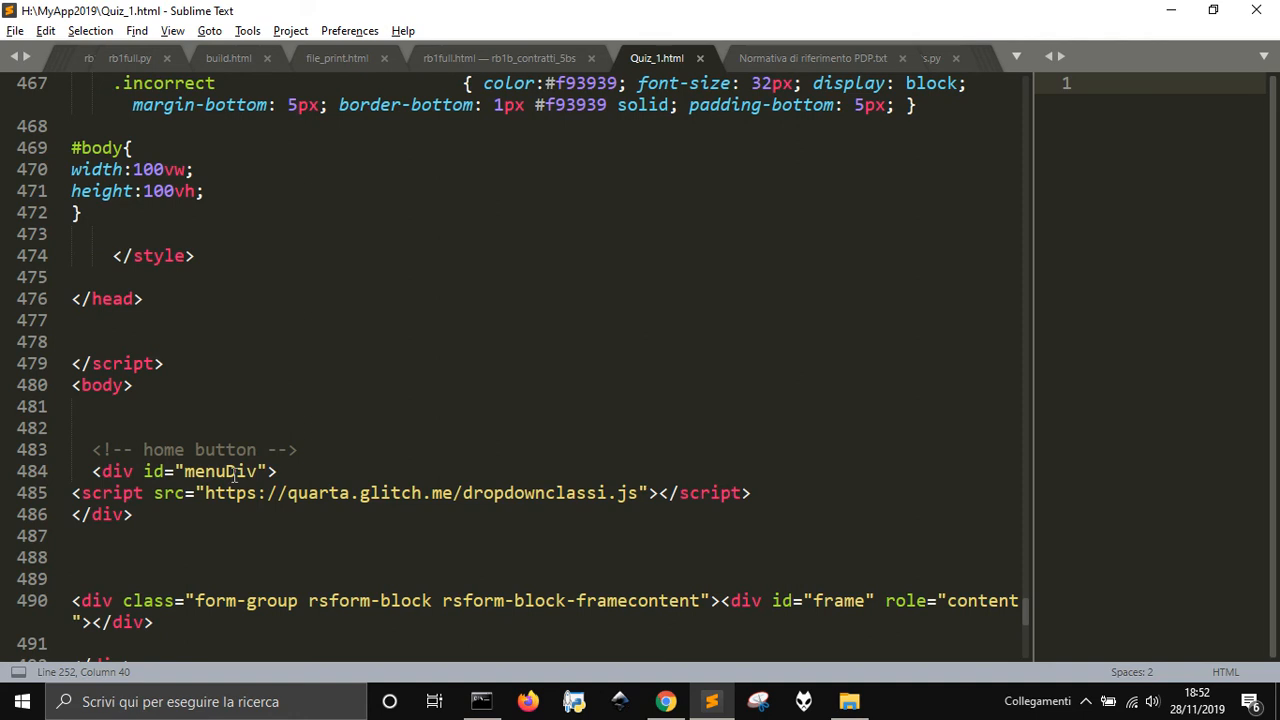
pyautogui.rightClick(234, 476)
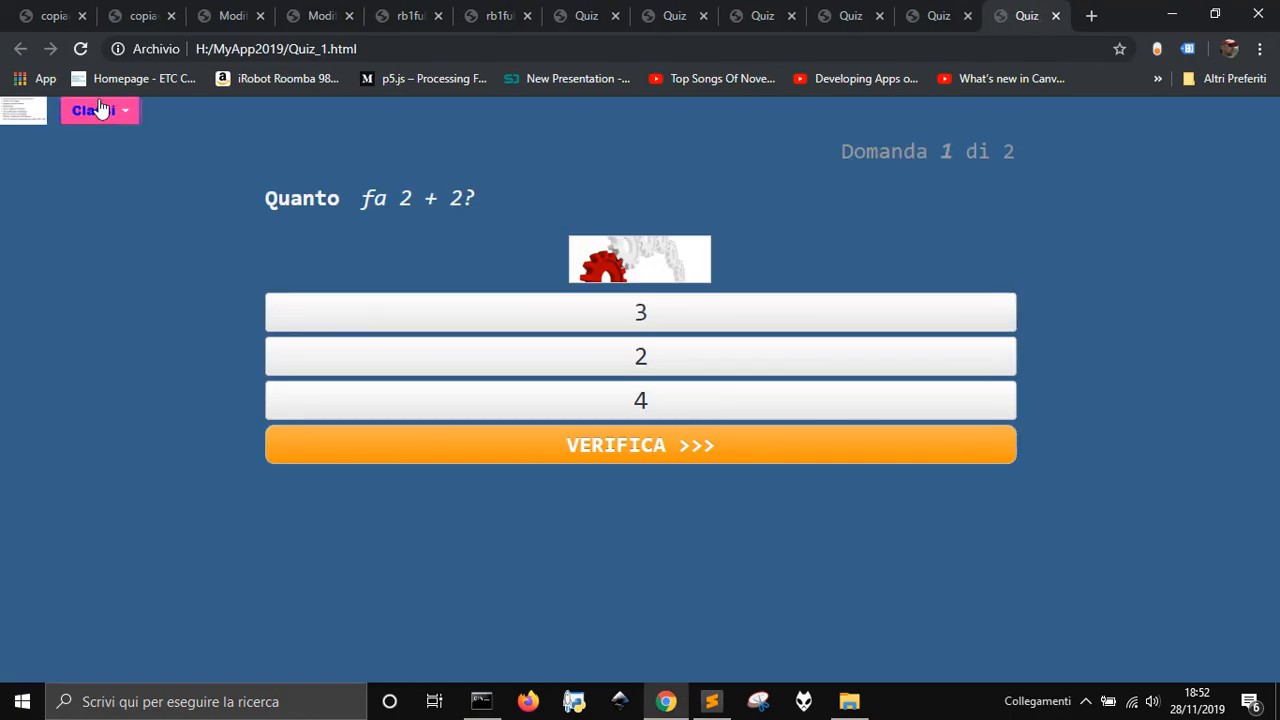
pyautogui.click(98, 110)
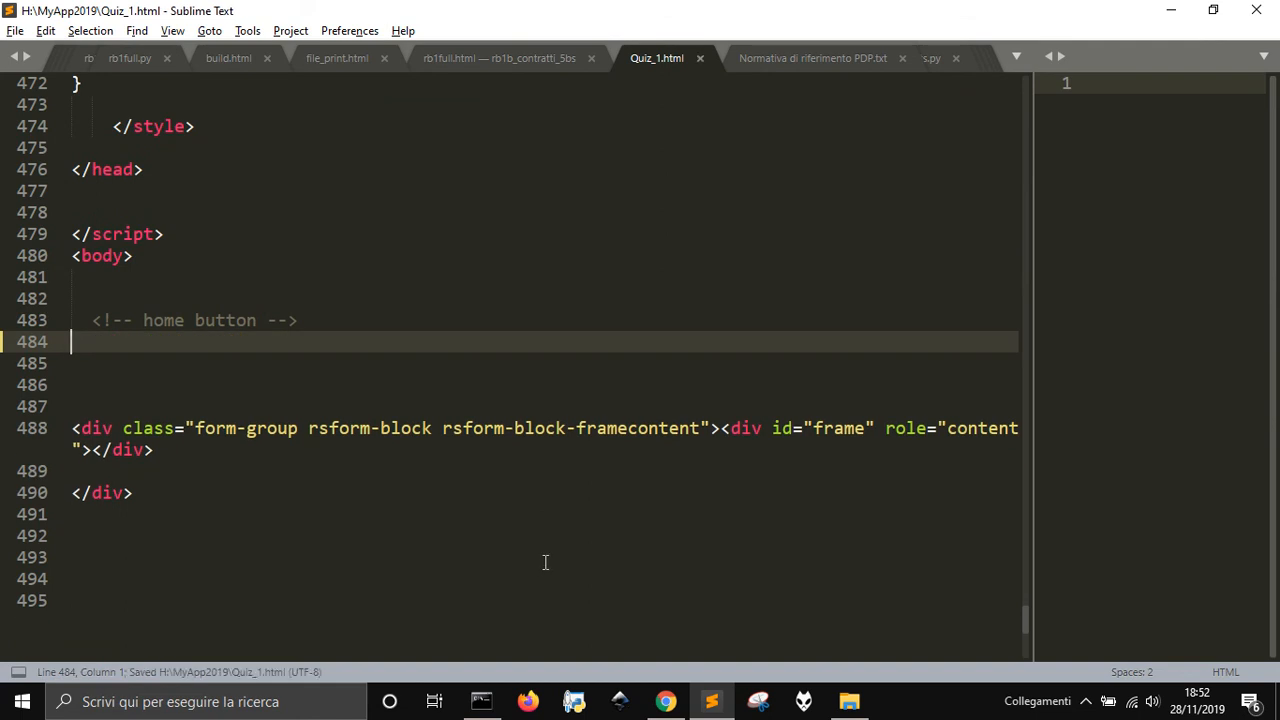
pyautogui.click(665, 701)
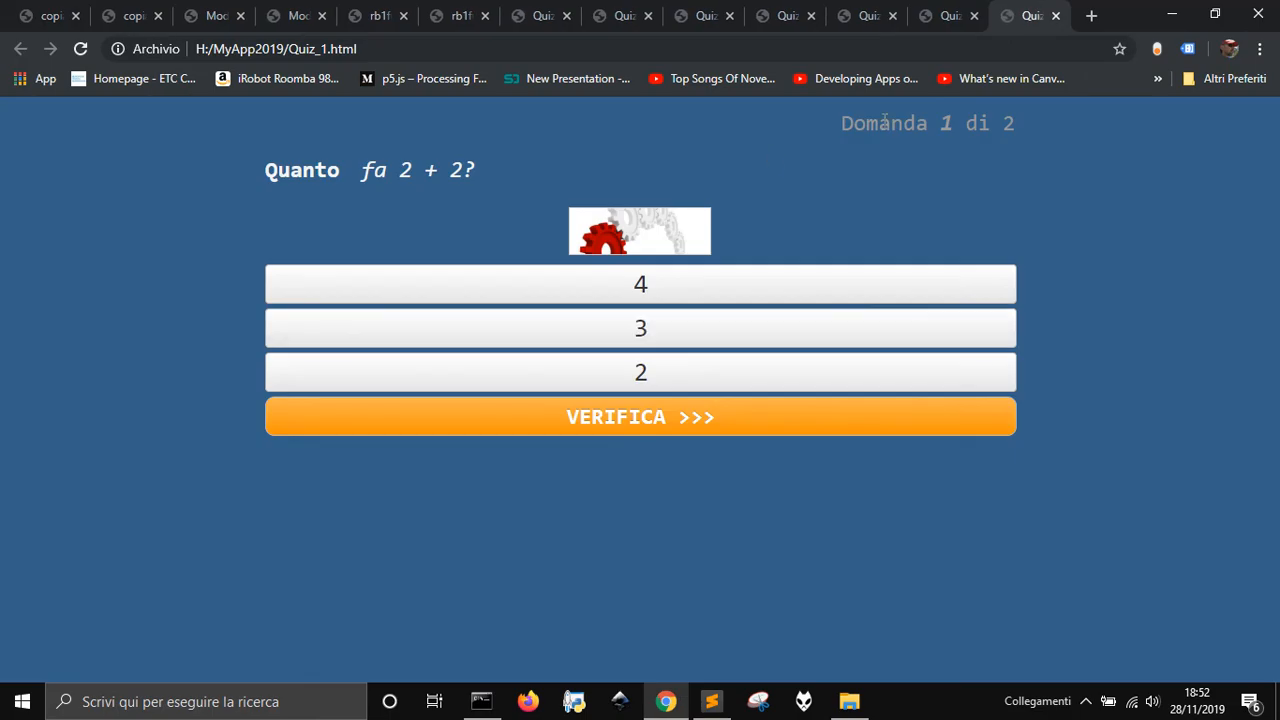
pyautogui.moveTo(995, 617)
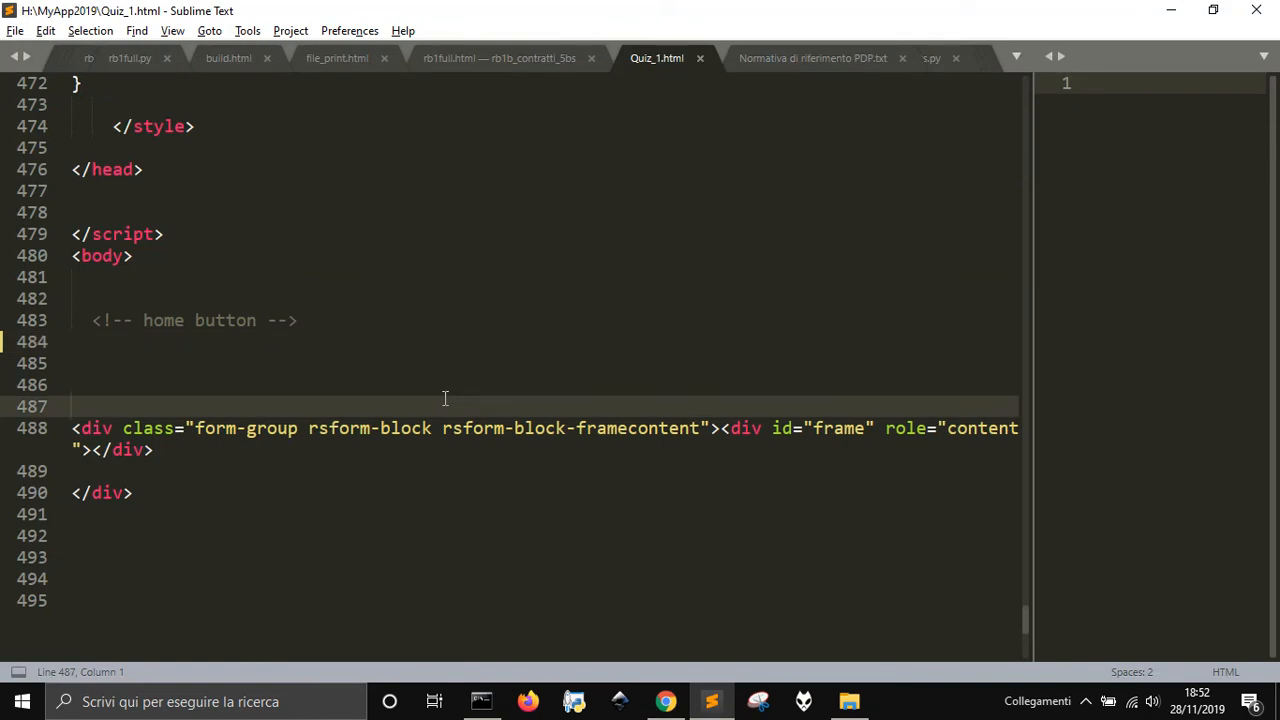
pyautogui.press('ctrl+s')
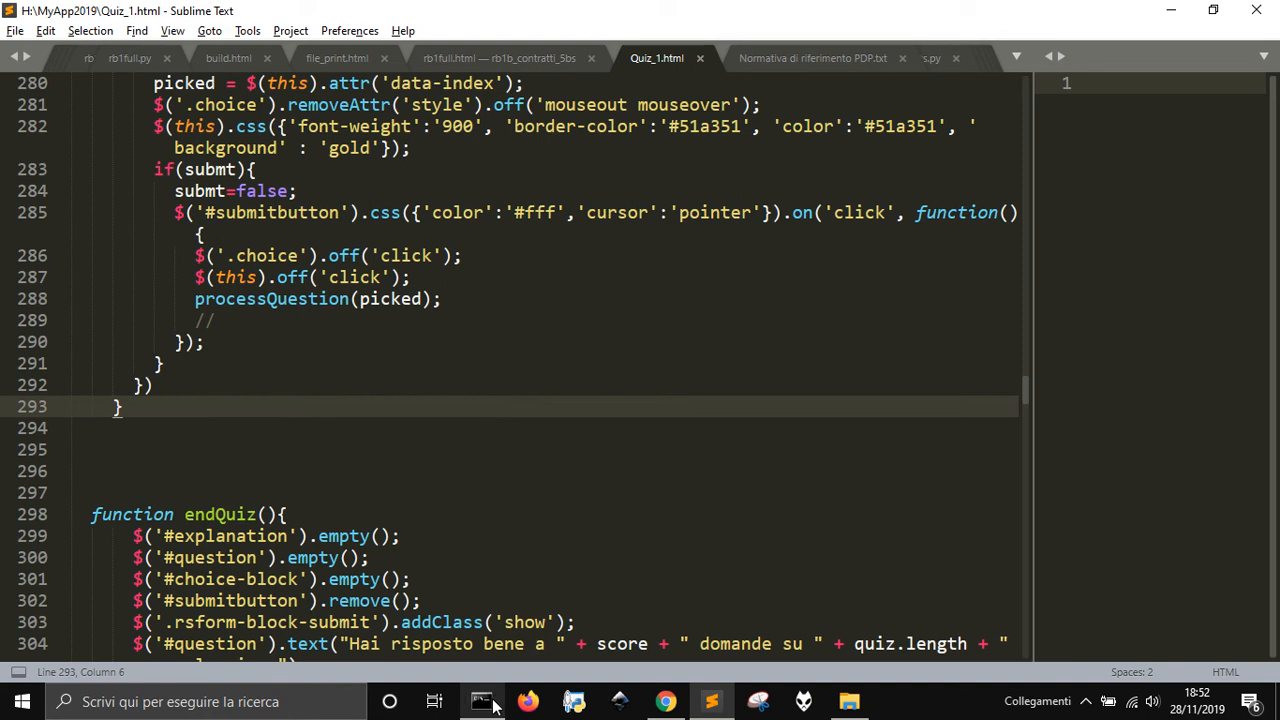
pyautogui.moveTo(482, 700)
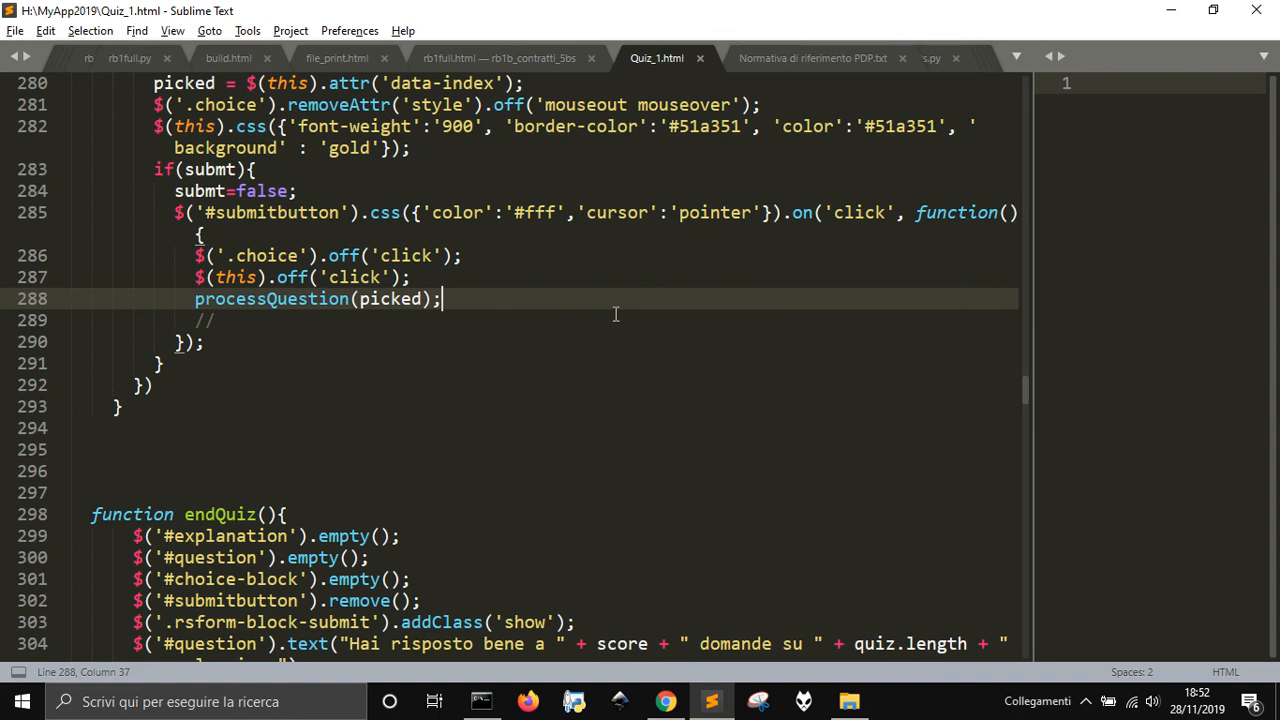
pyautogui.moveTo(606, 341)
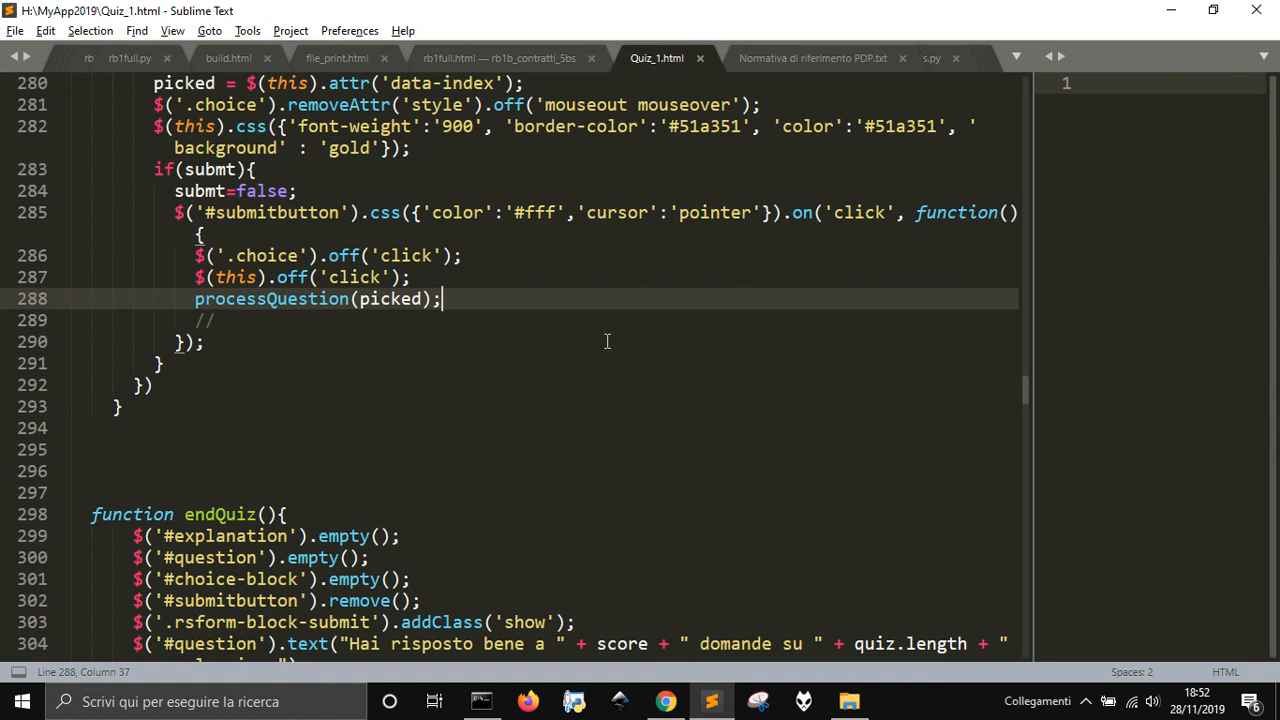
pyautogui.moveTo(517, 621)
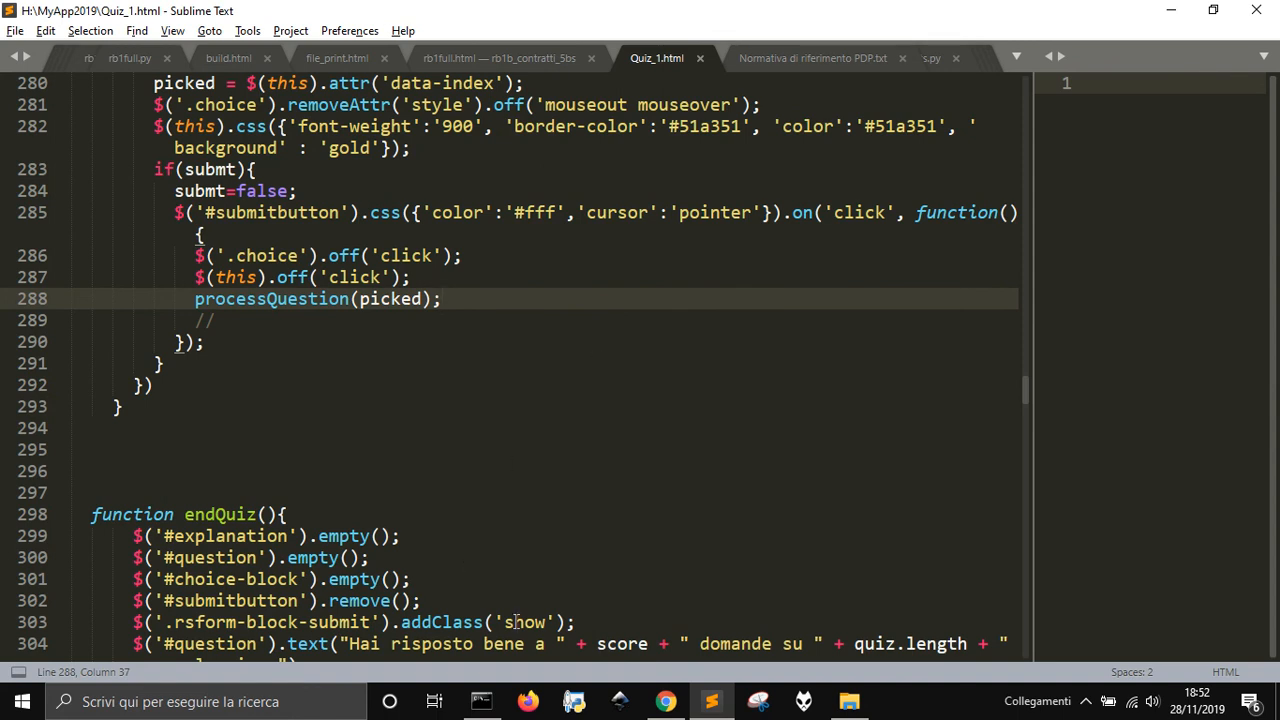